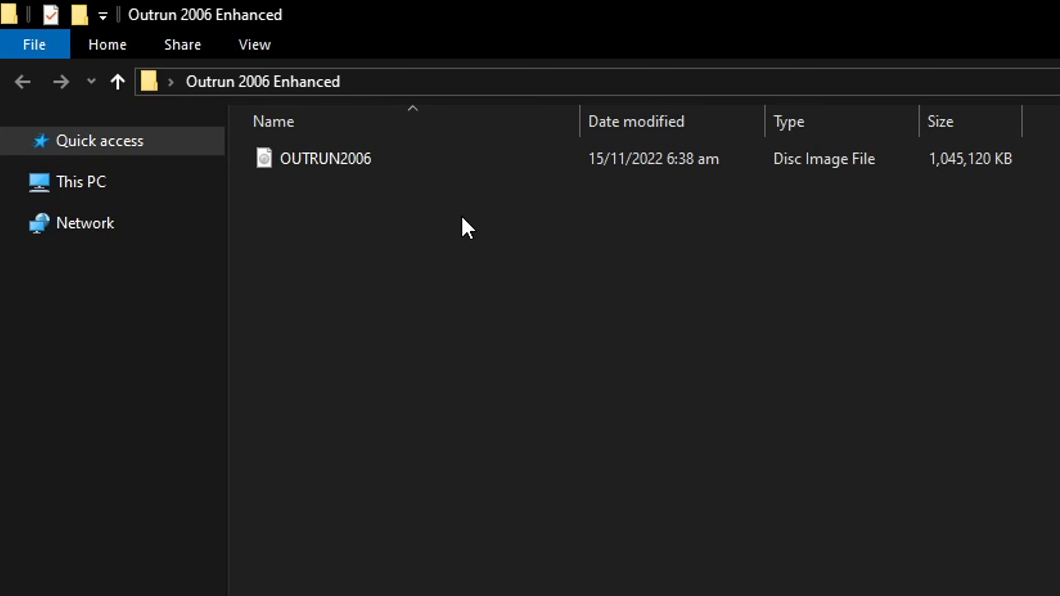
pyautogui.moveTo(483, 253)
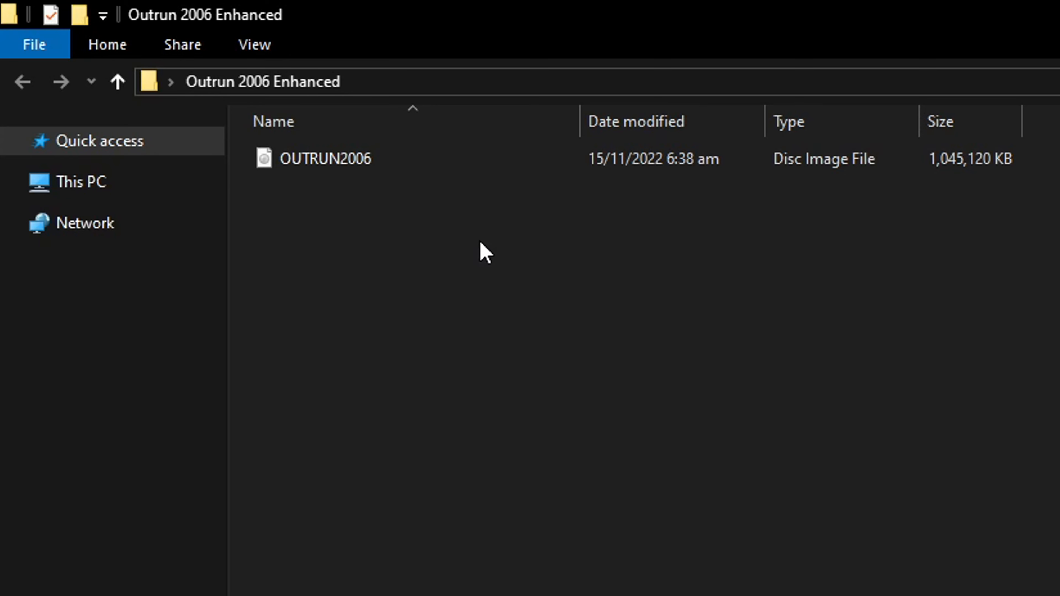
pyautogui.moveTo(787, 220)
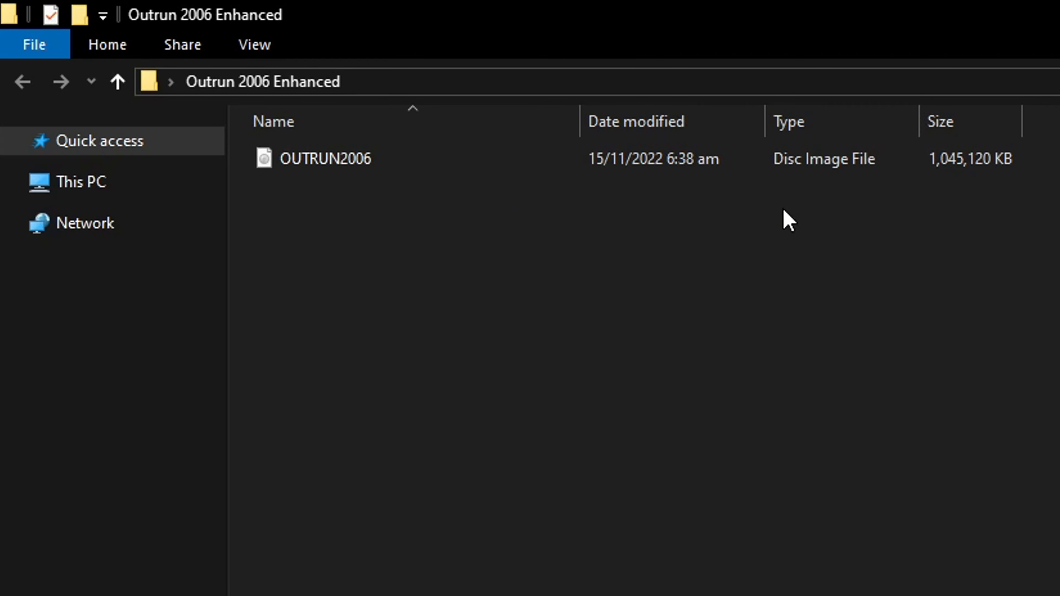
pyautogui.moveTo(645, 230)
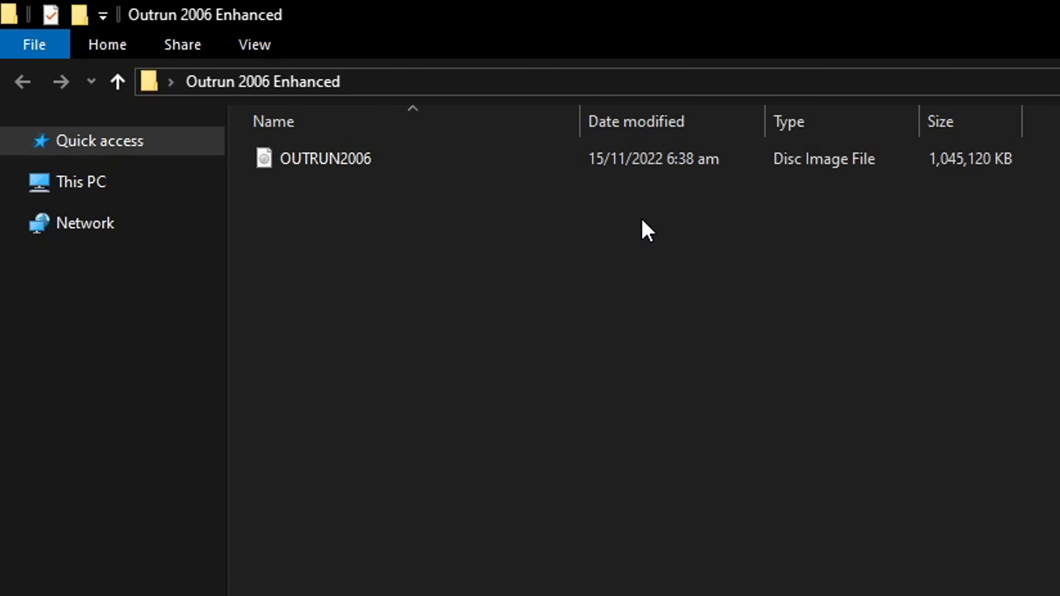
pyautogui.moveTo(371, 240)
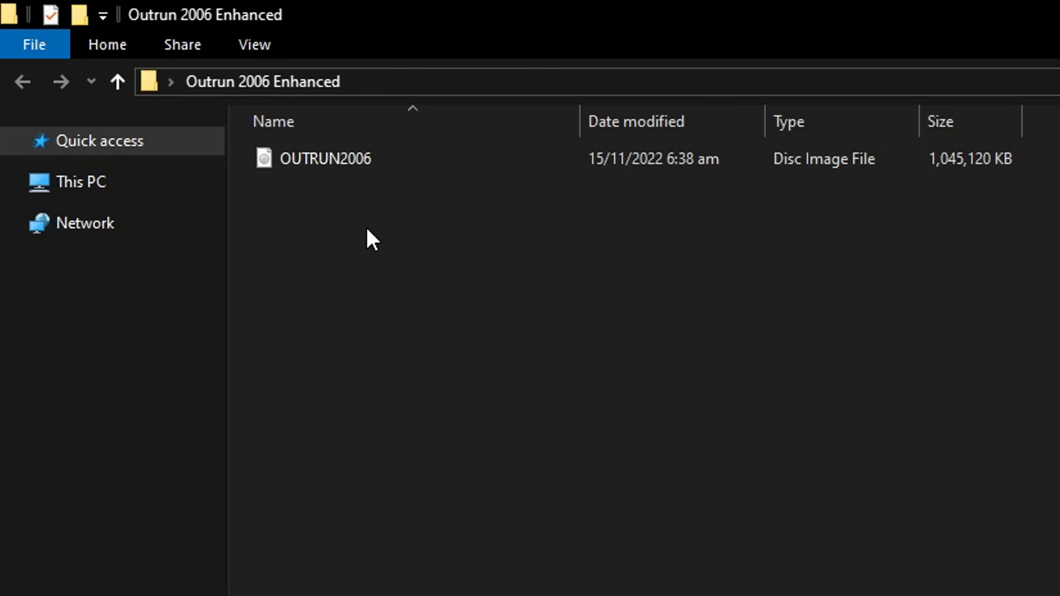
pyautogui.moveTo(395, 250)
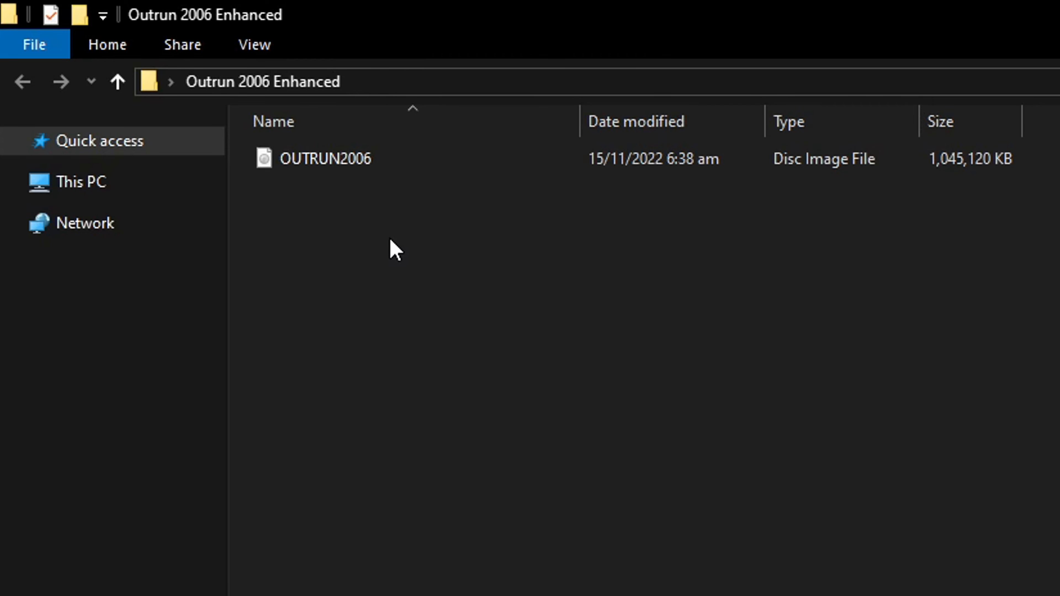
pyautogui.moveTo(566, 255)
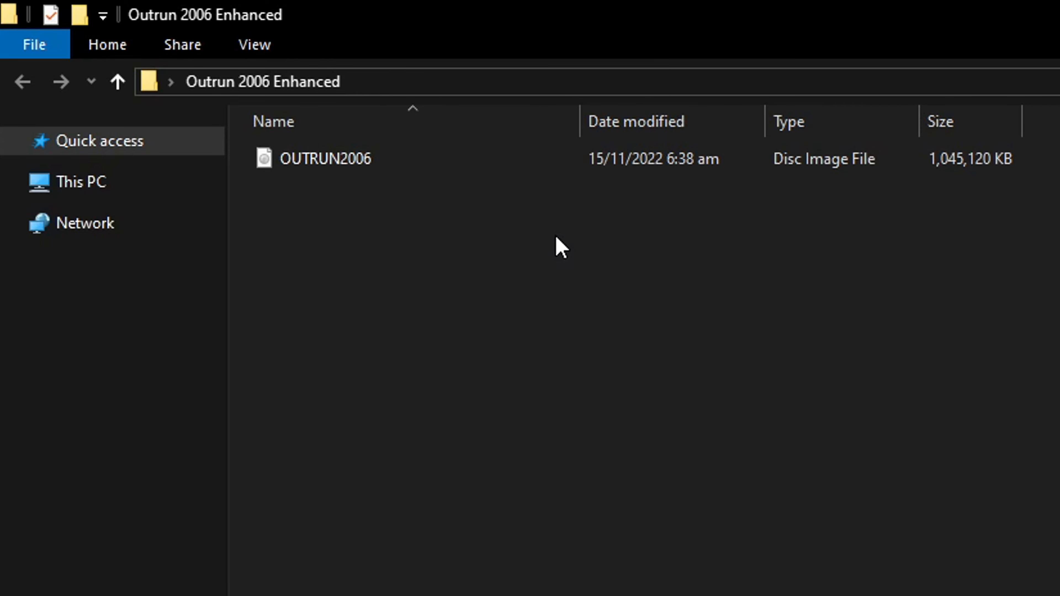
pyautogui.moveTo(416, 260)
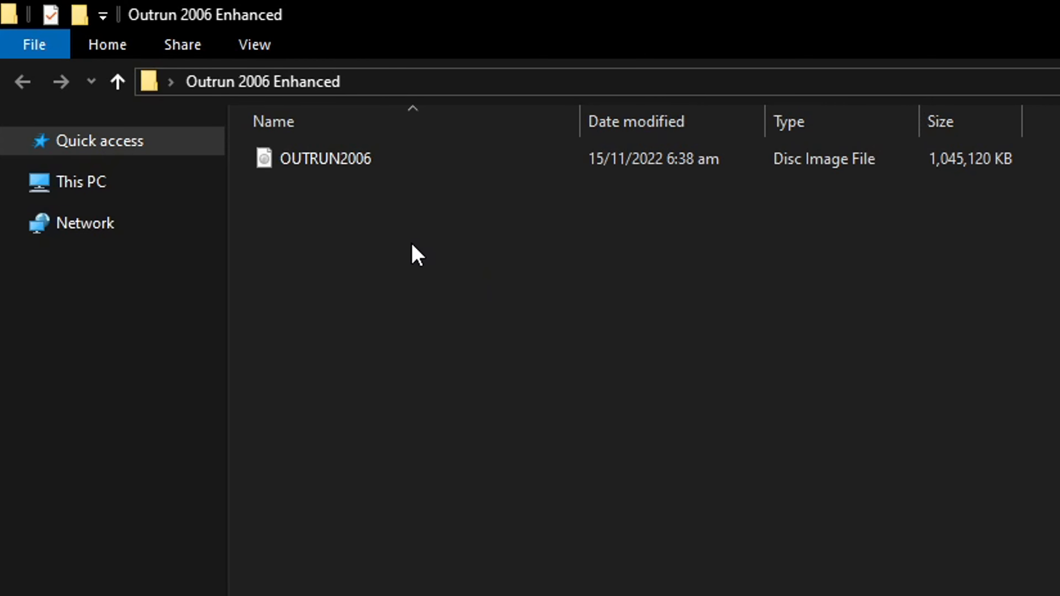
pyautogui.moveTo(422, 244)
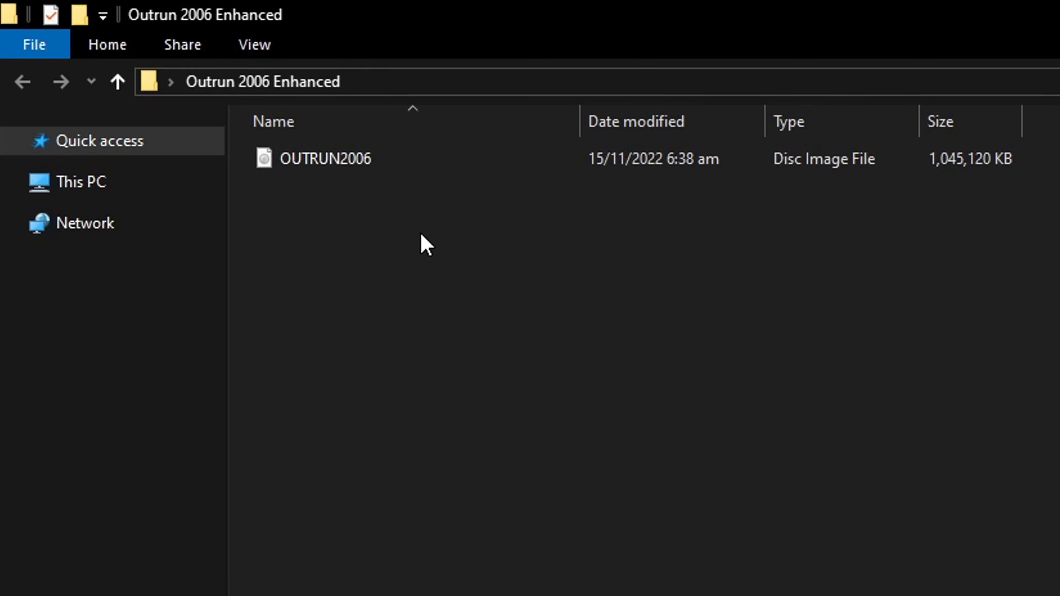
pyautogui.moveTo(396, 220)
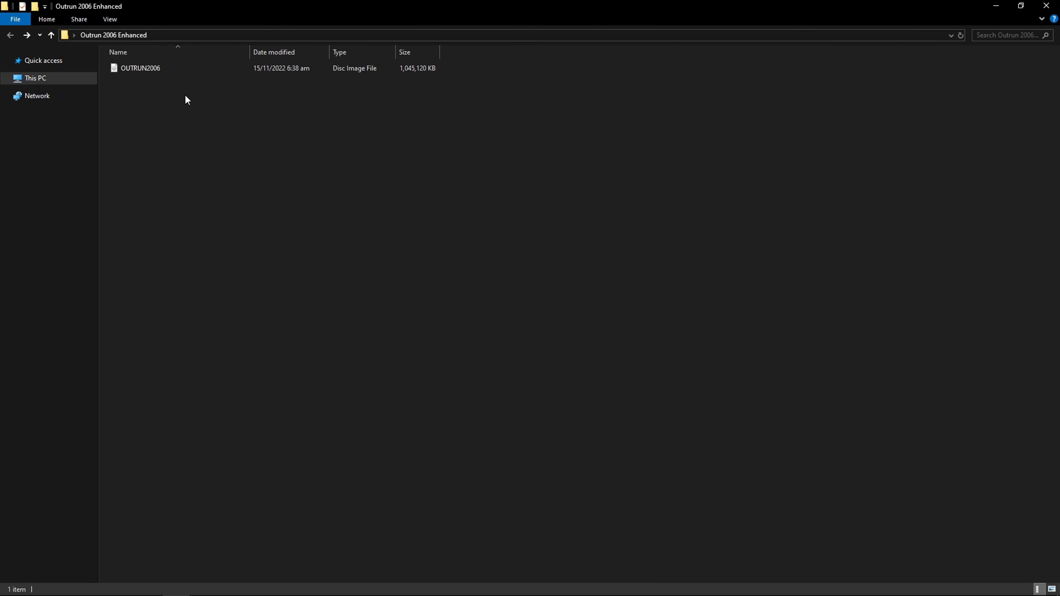
pyautogui.moveTo(162, 109)
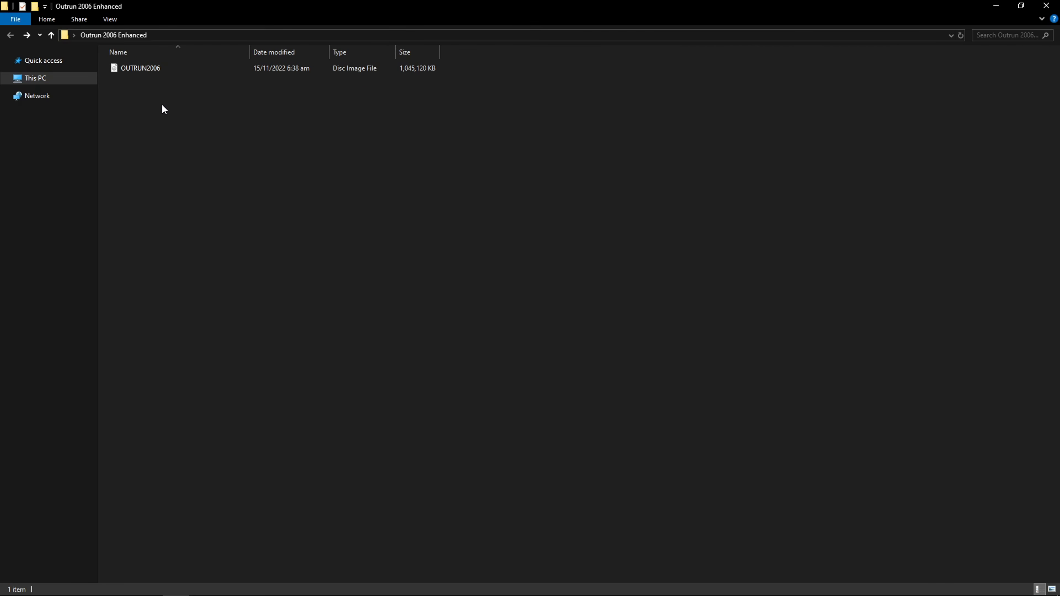
# Step: Preview the OUTRUN2006 disc image's contents and return to the Outrun 2006 Enhanced folder
pyautogui.click(139, 67)
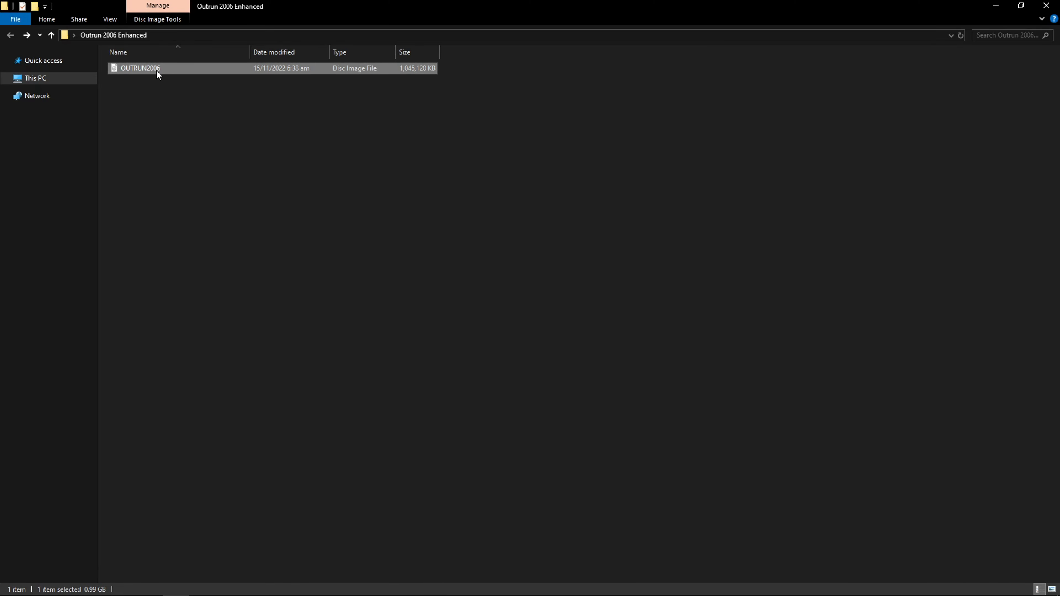
pyautogui.doubleClick(140, 67)
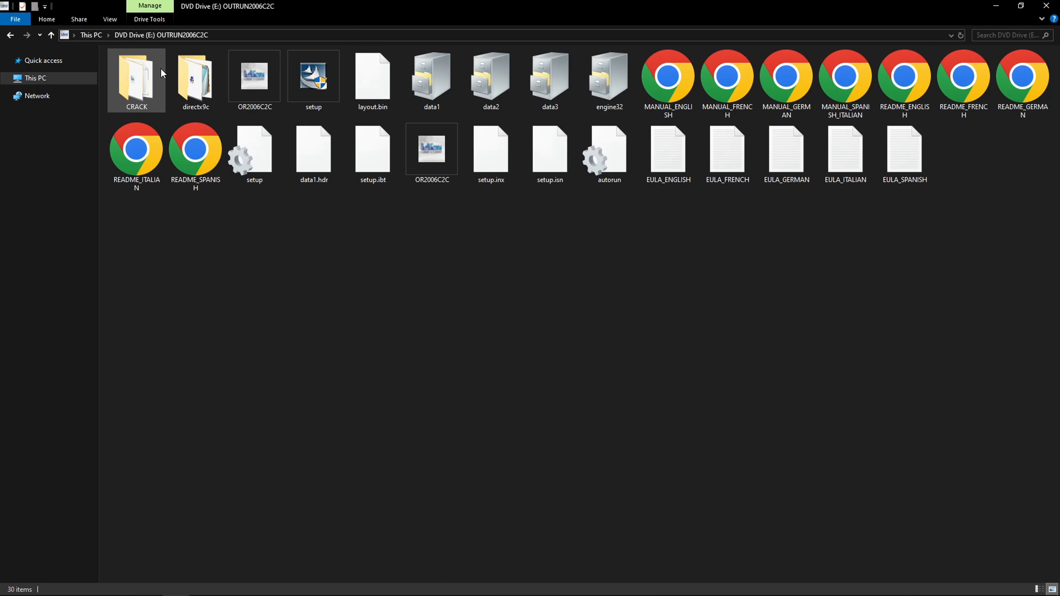
pyautogui.click(313, 153)
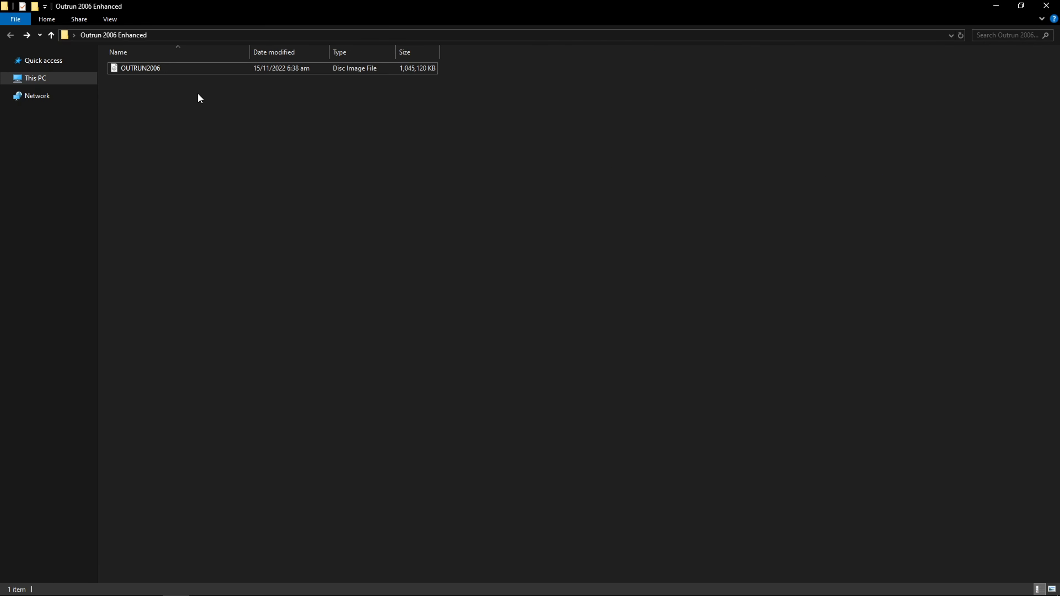
pyautogui.click(139, 67)
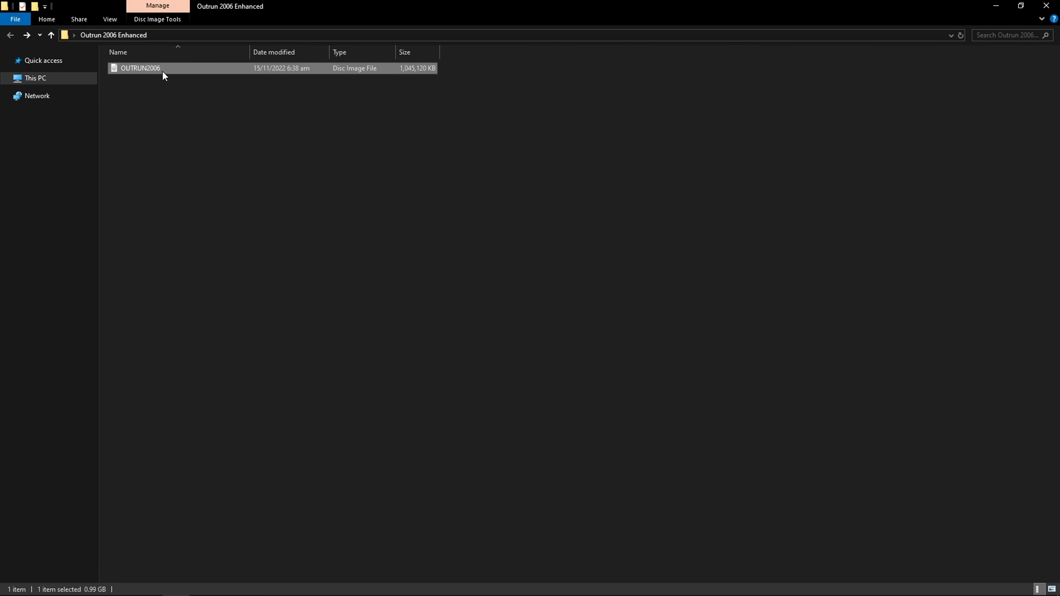
pyautogui.moveTo(166, 70)
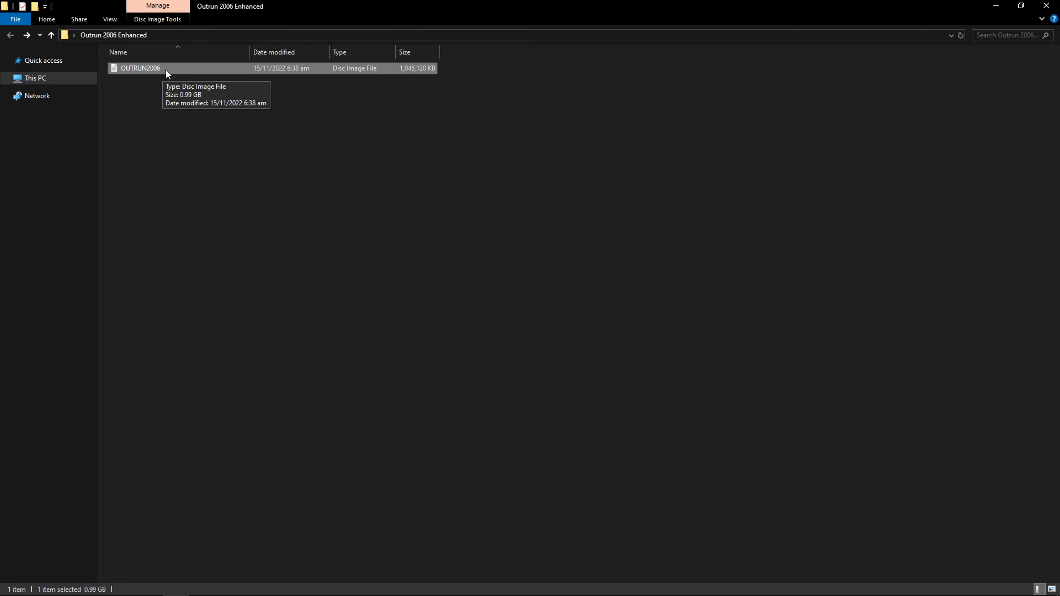
# Step: Extract the OUTRUN2006 disc image into the current folder with 7-Zip's Extract Here
pyautogui.rightClick(140, 67)
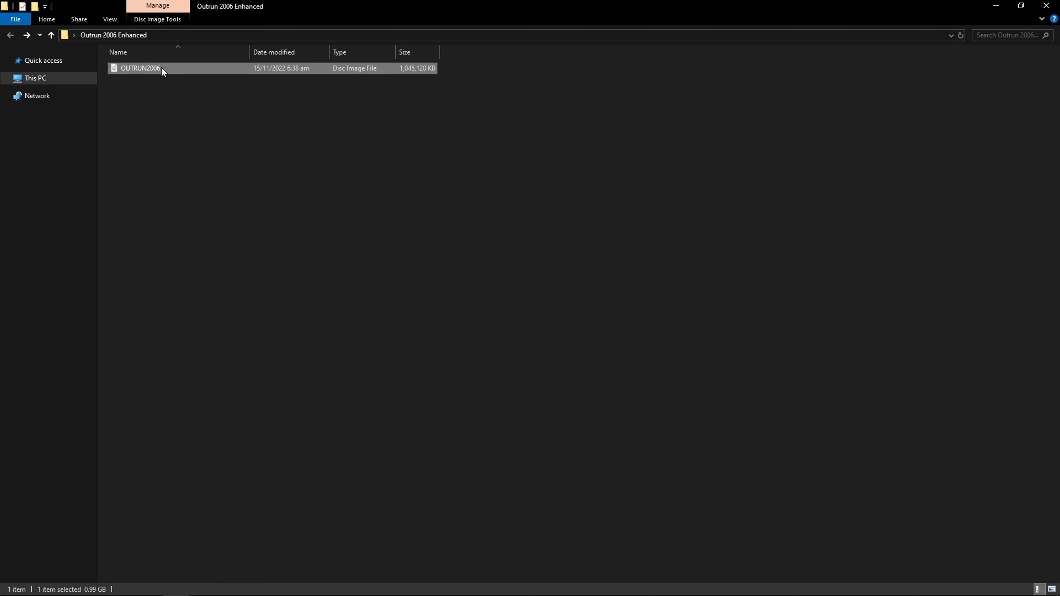
pyautogui.rightClick(139, 67)
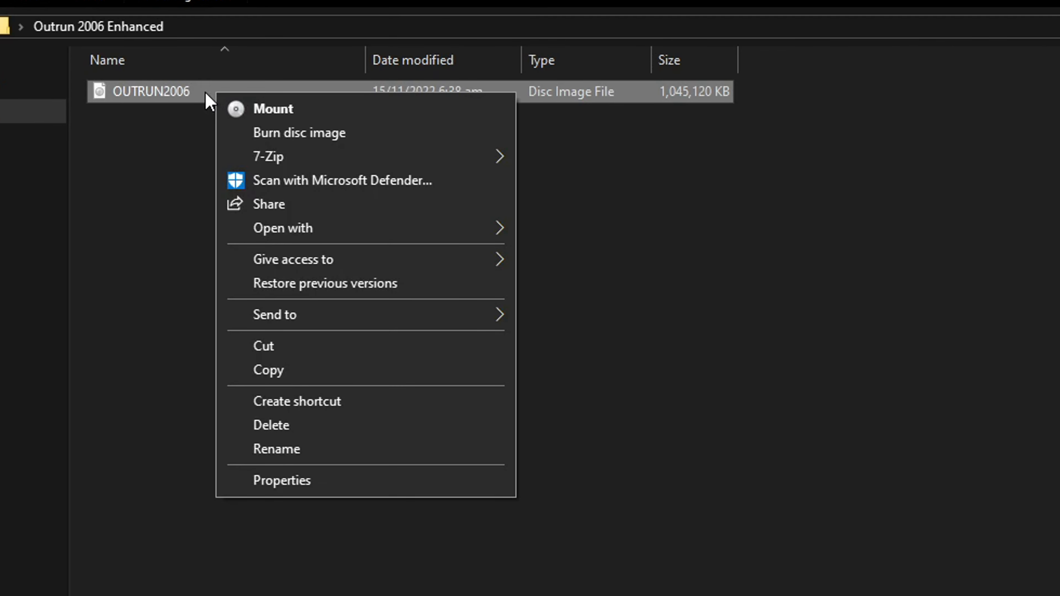
pyautogui.moveTo(267, 156)
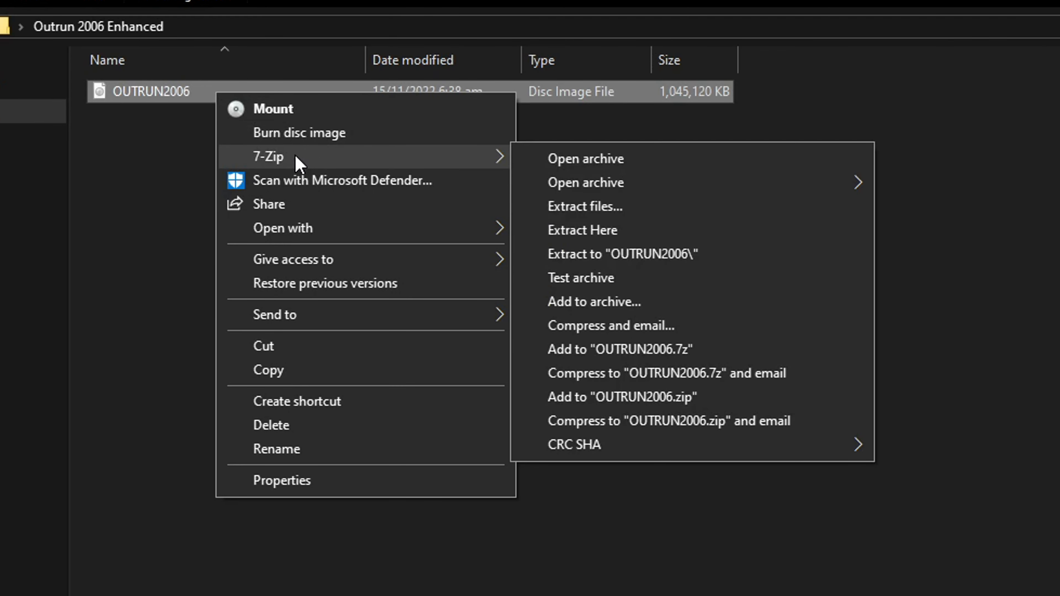
pyautogui.moveTo(581, 229)
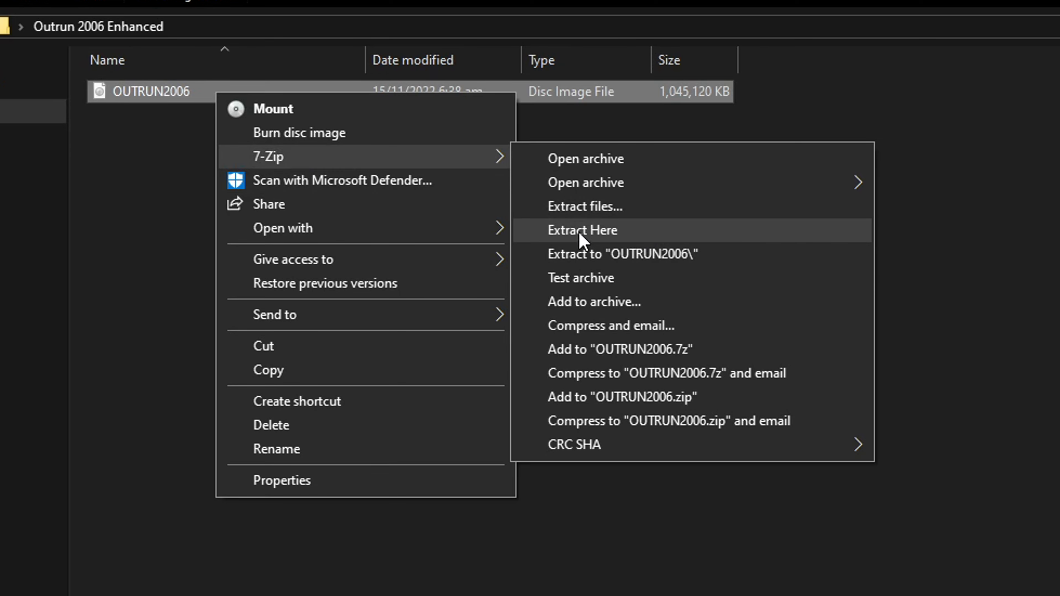
pyautogui.click(582, 229)
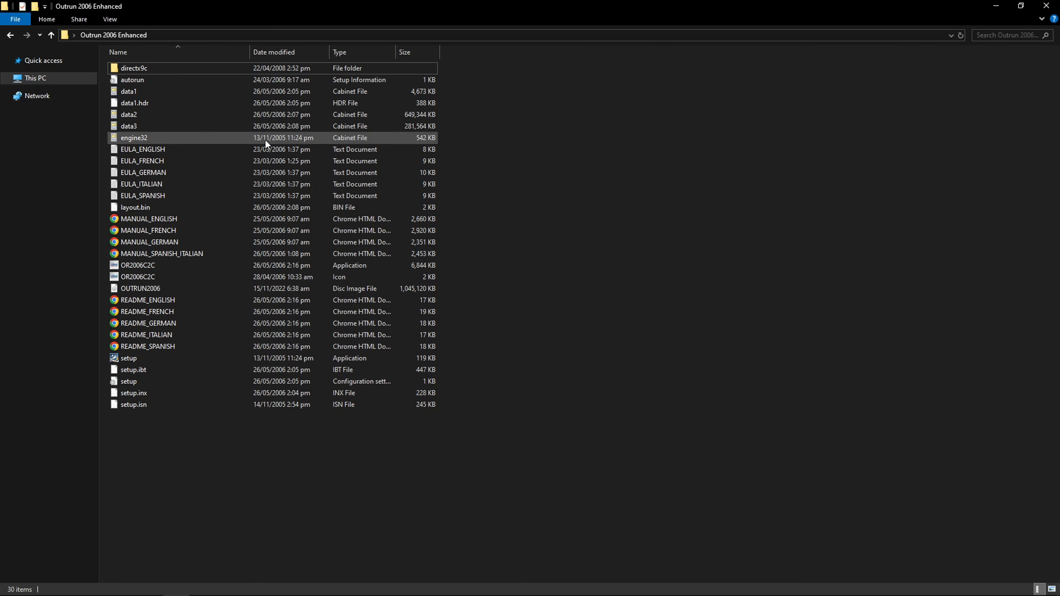
# Step: Permanently delete the OUTRUN2006 disc image and select the setup application
pyautogui.click(140, 289)
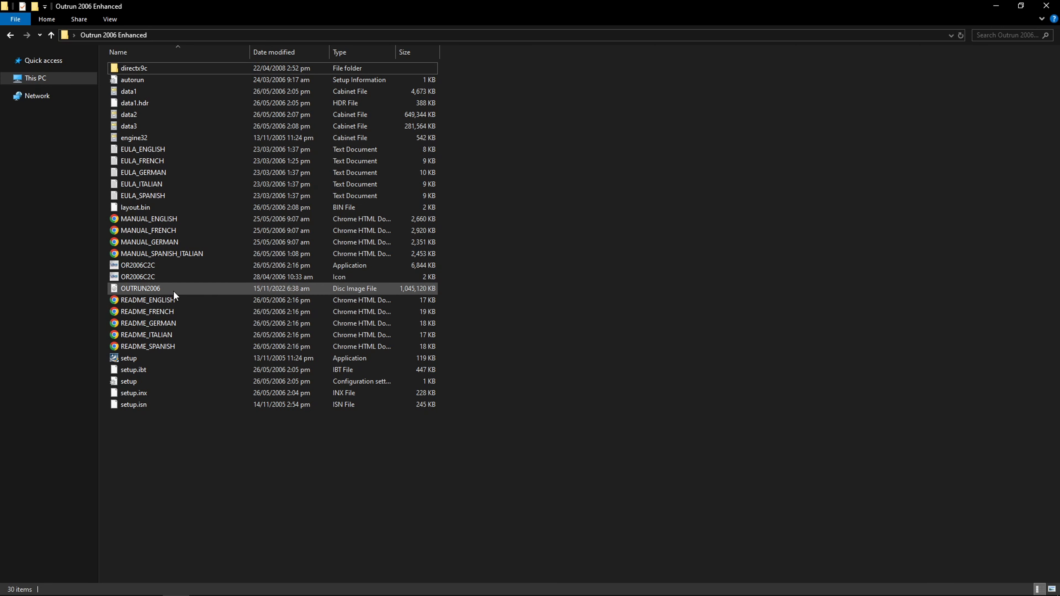
pyautogui.press('Delete')
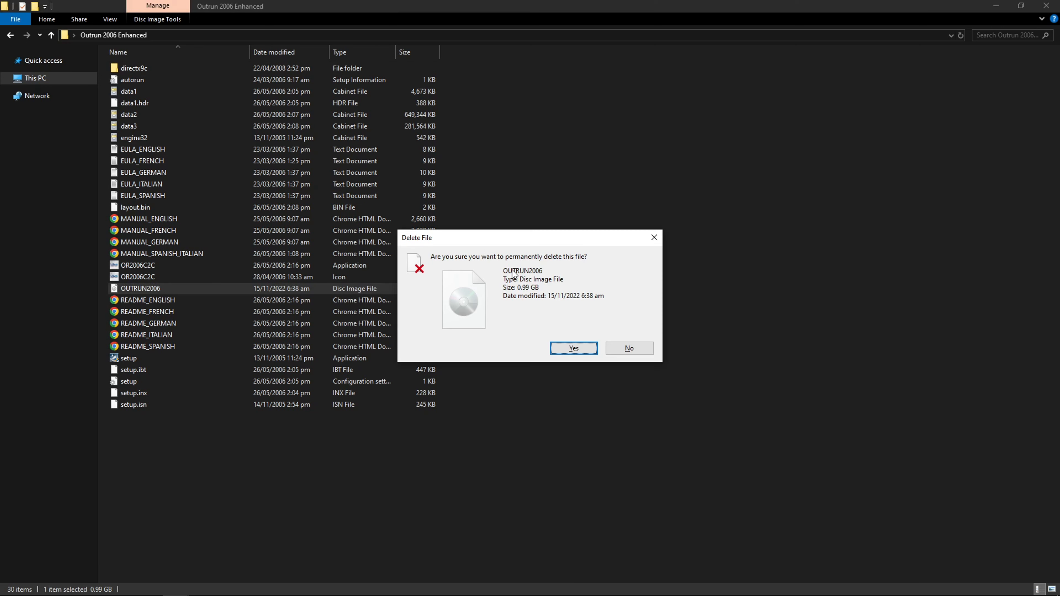
pyautogui.click(572, 349)
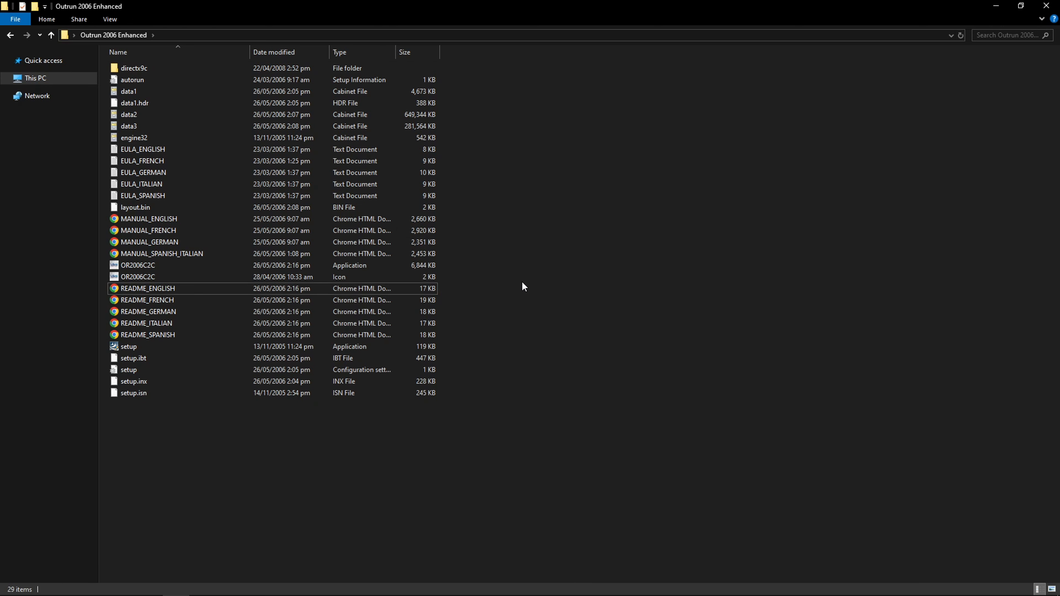
pyautogui.click(129, 346)
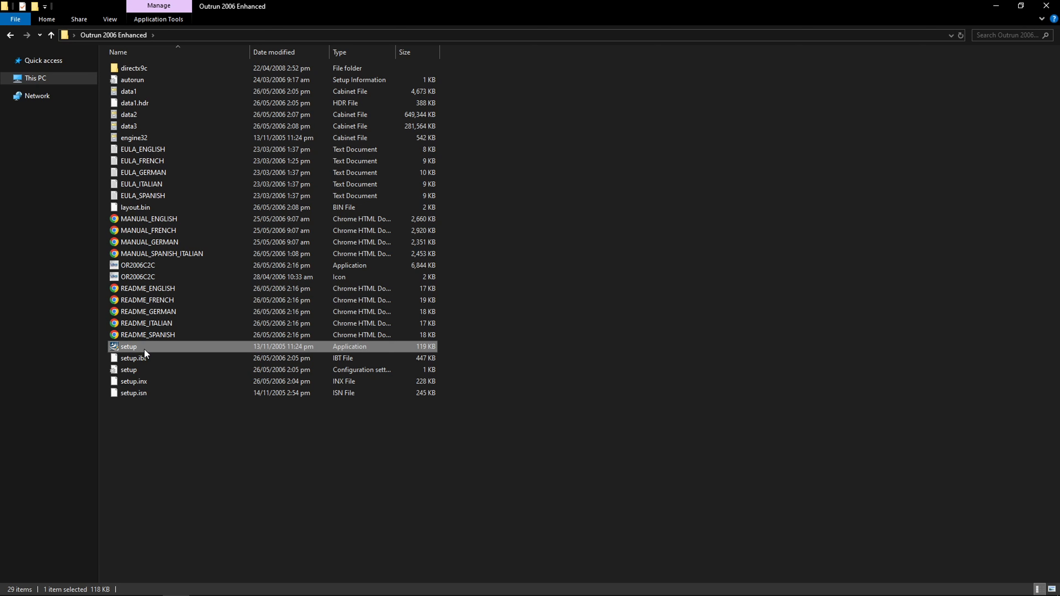
# Step: Launch setup in English, proceed to the license page and accept the OutRun2006 Coast 2 Coast agreement
pyautogui.doubleClick(129, 346)
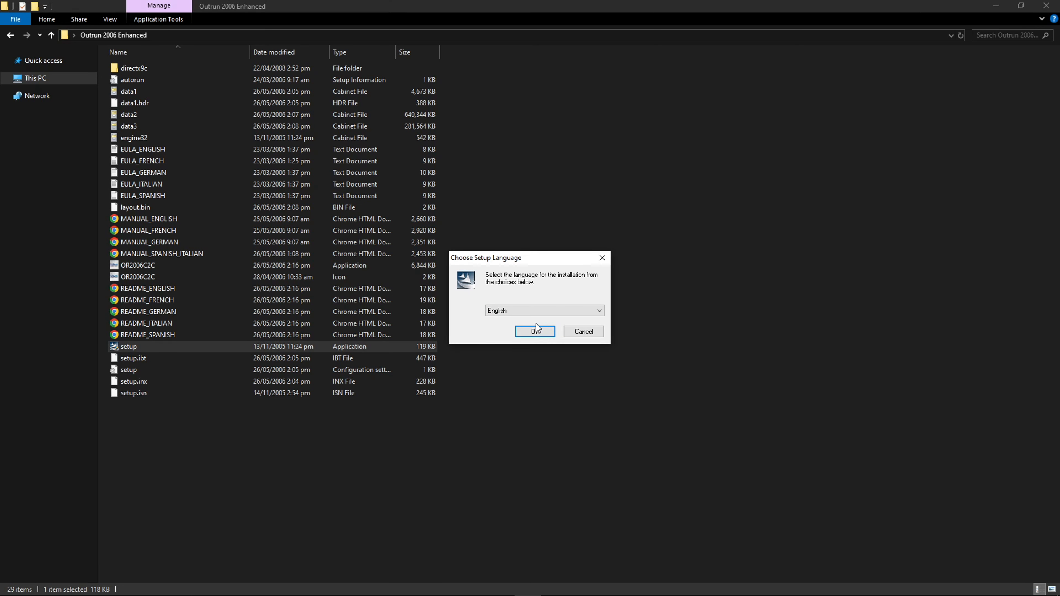
pyautogui.click(534, 331)
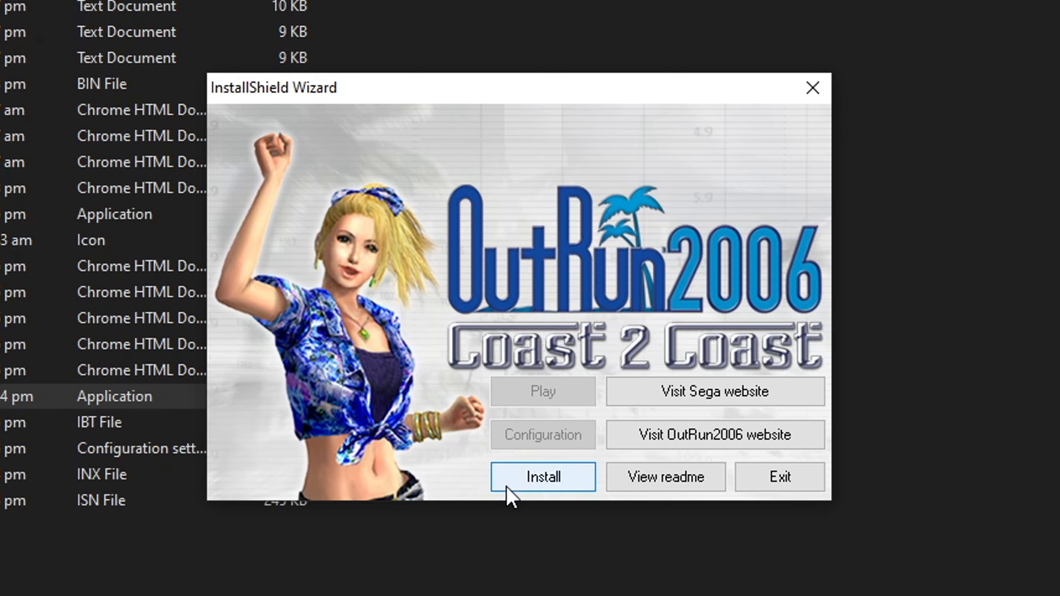
pyautogui.click(542, 476)
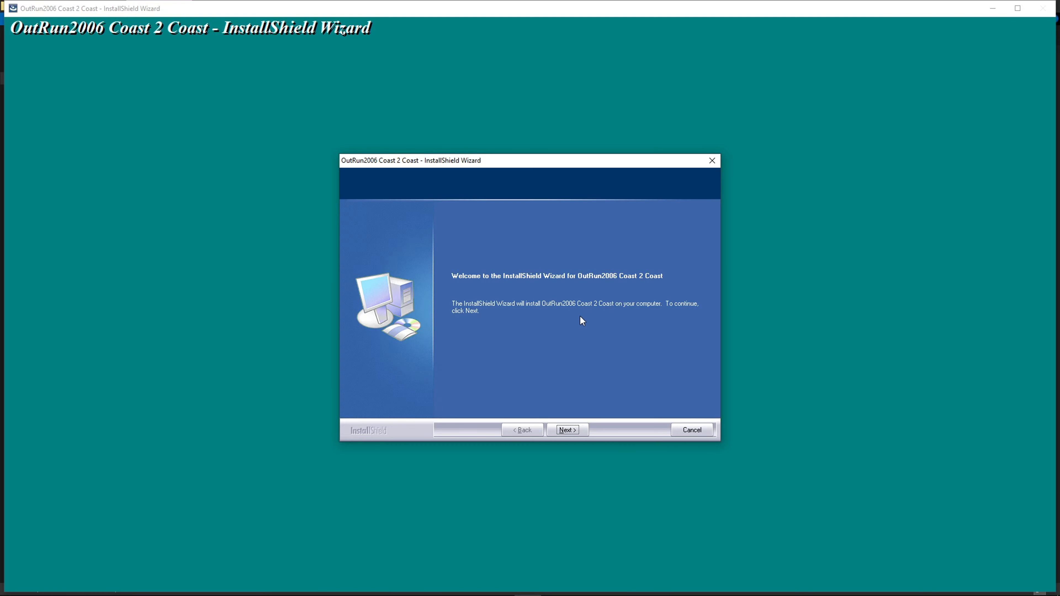
pyautogui.click(566, 430)
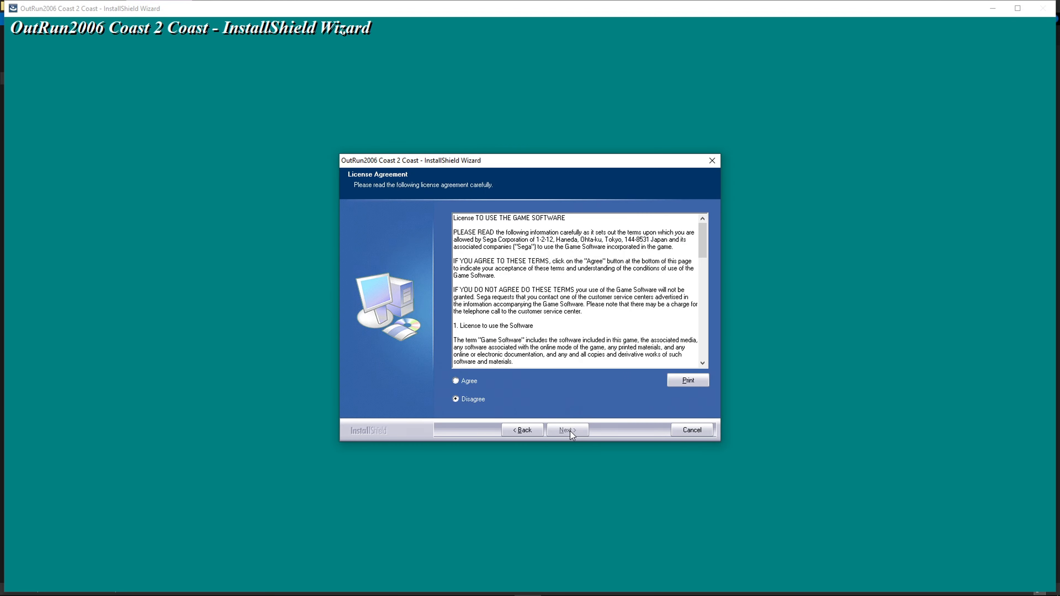
pyautogui.click(455, 381)
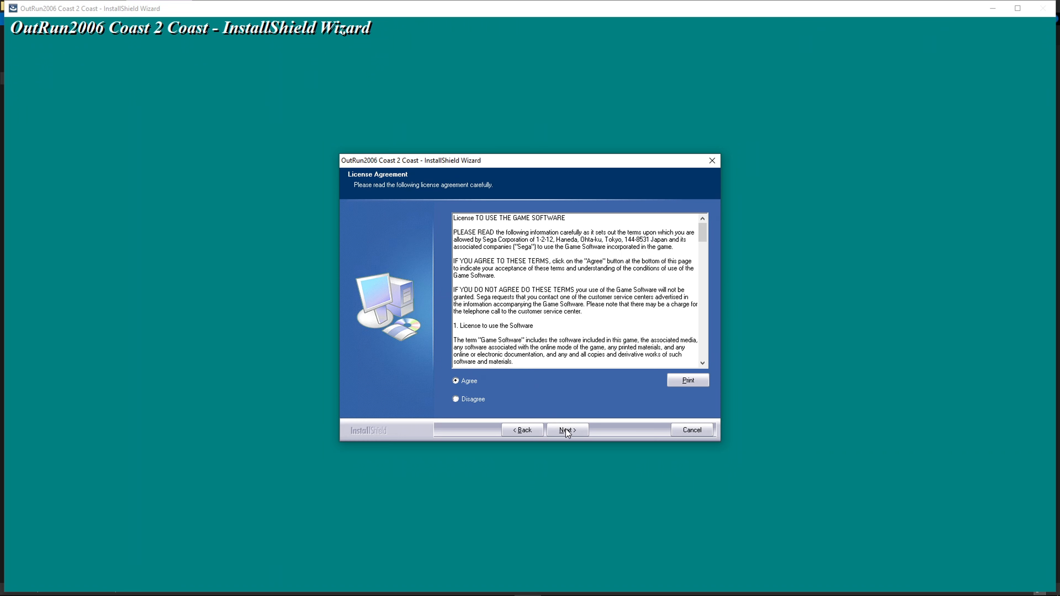
# Step: Continue past the license agreement to the destination location page
pyautogui.click(566, 430)
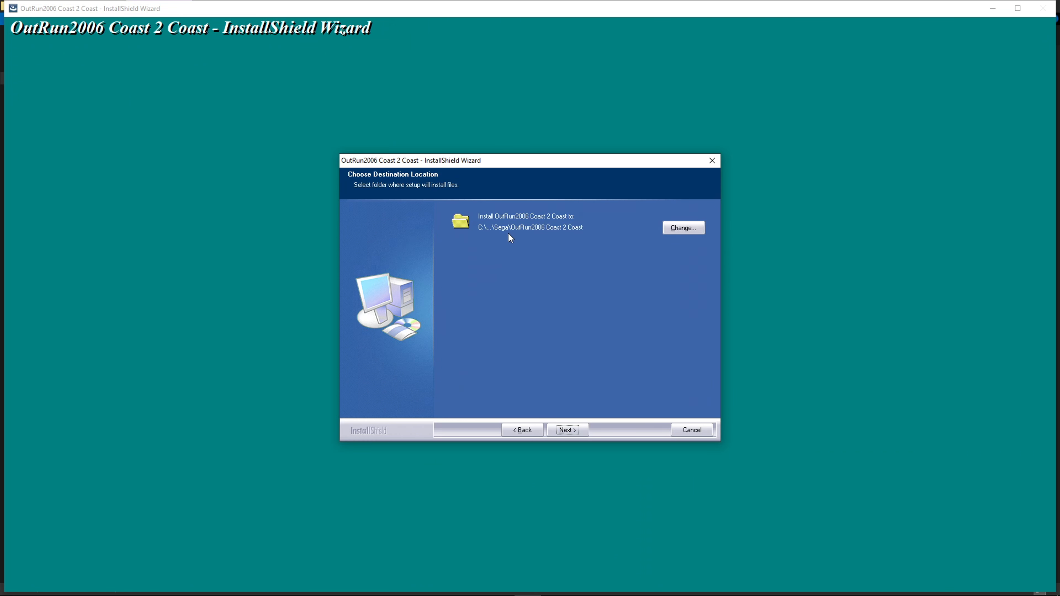
pyautogui.moveTo(541, 239)
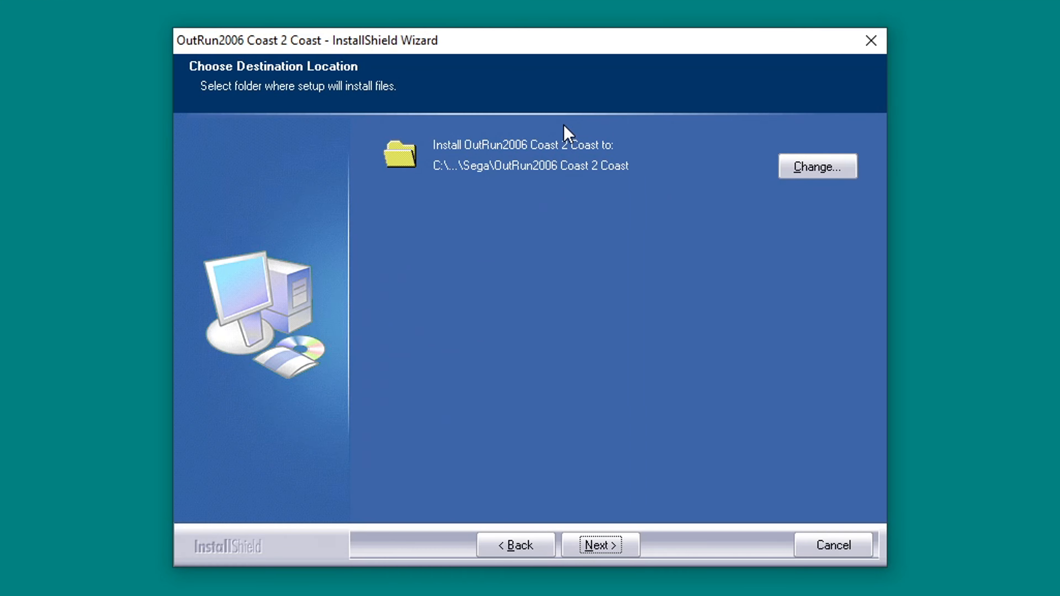
pyautogui.moveTo(532, 209)
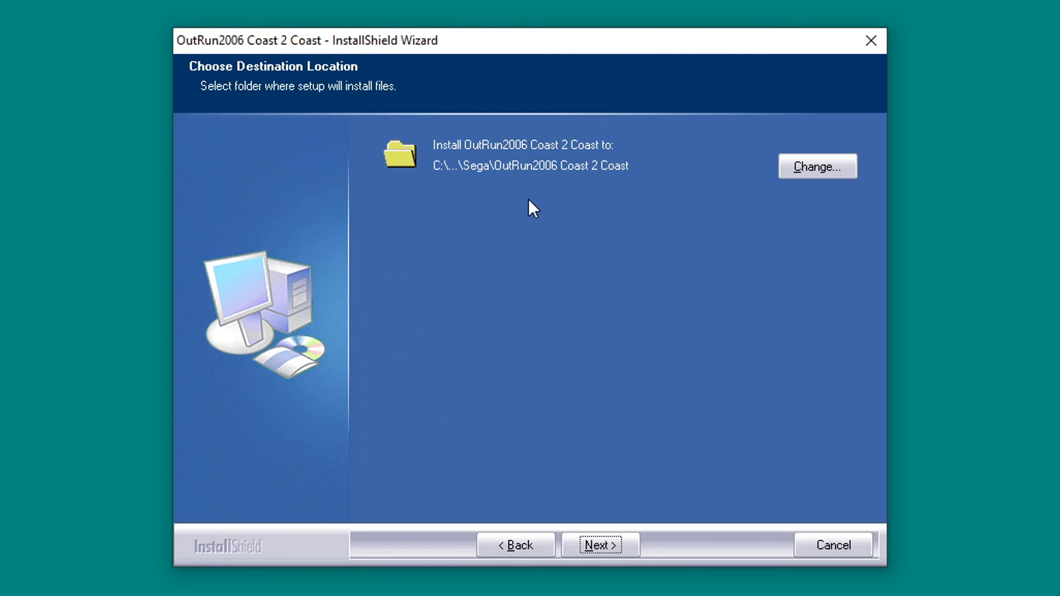
pyautogui.moveTo(544, 201)
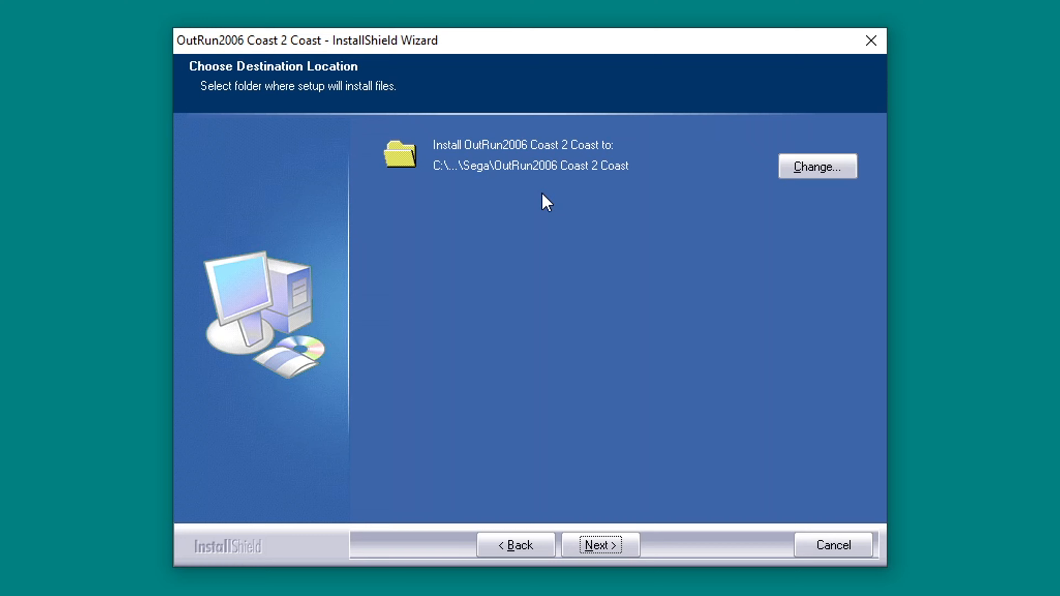
pyautogui.moveTo(546, 206)
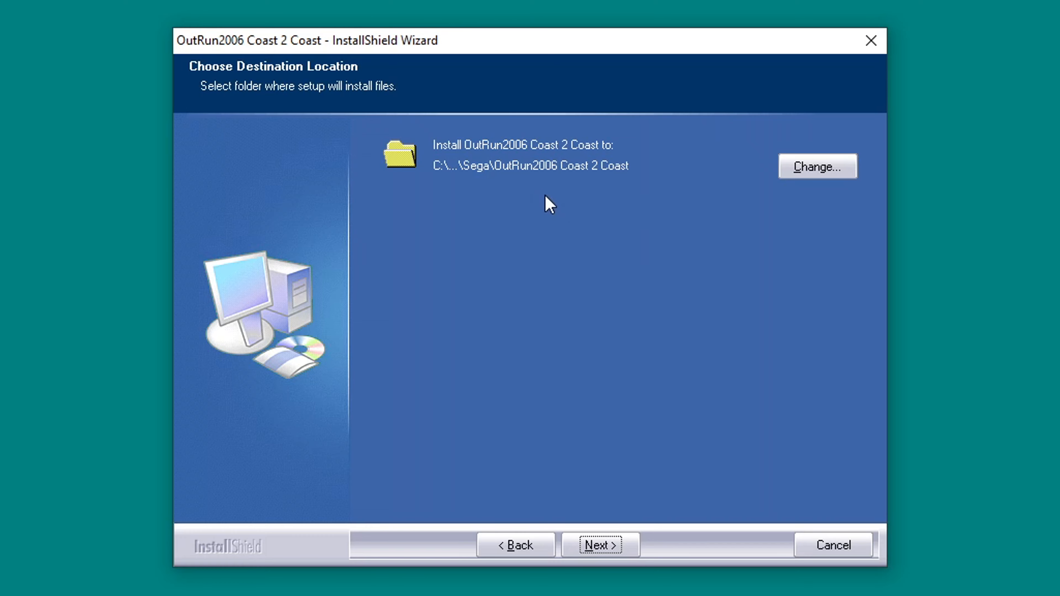
pyautogui.moveTo(586, 197)
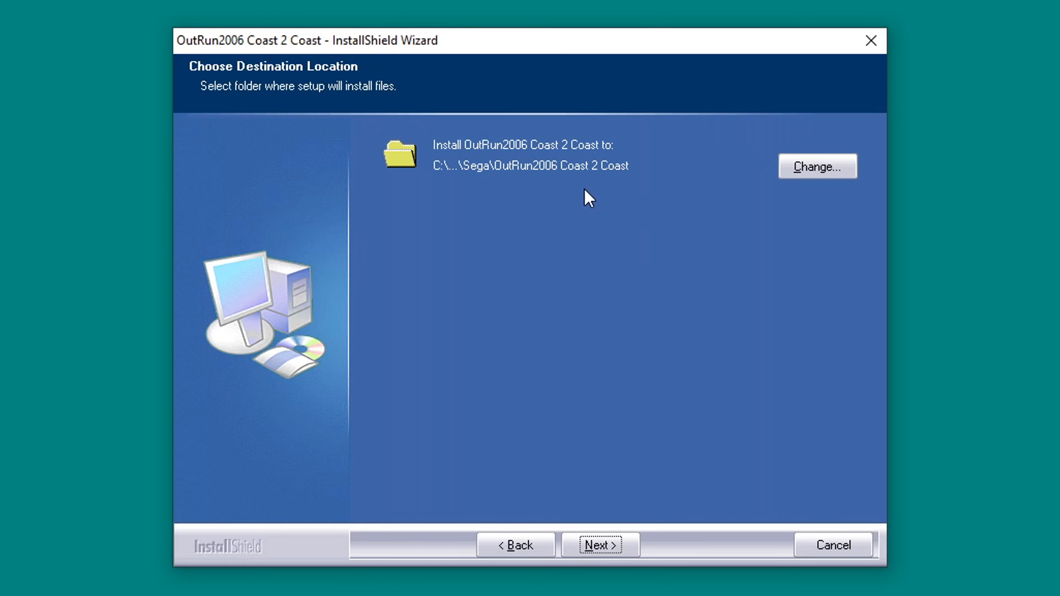
pyautogui.moveTo(565, 185)
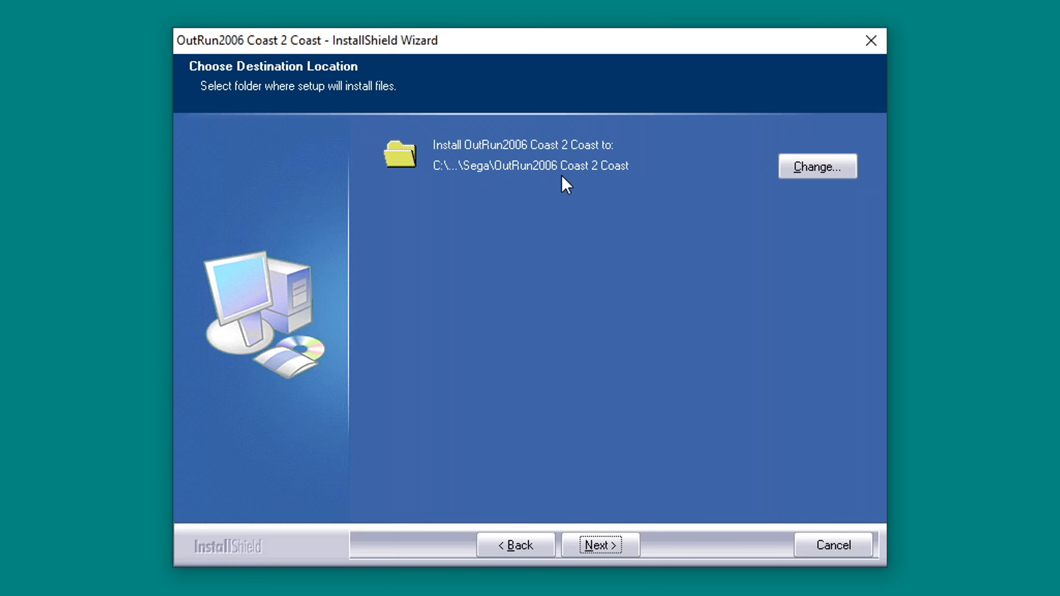
pyautogui.moveTo(573, 183)
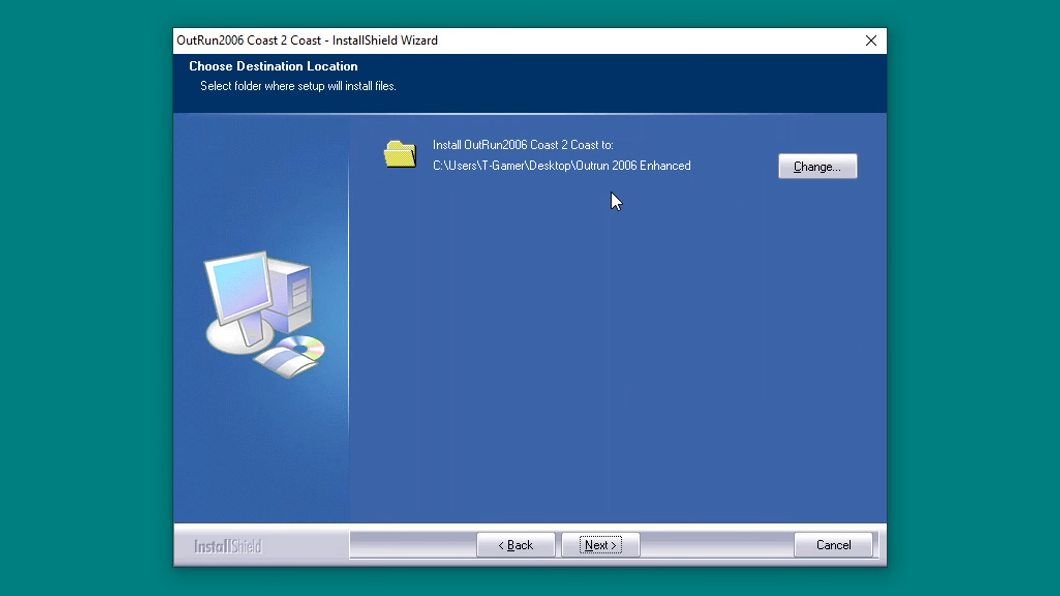
pyautogui.moveTo(586, 184)
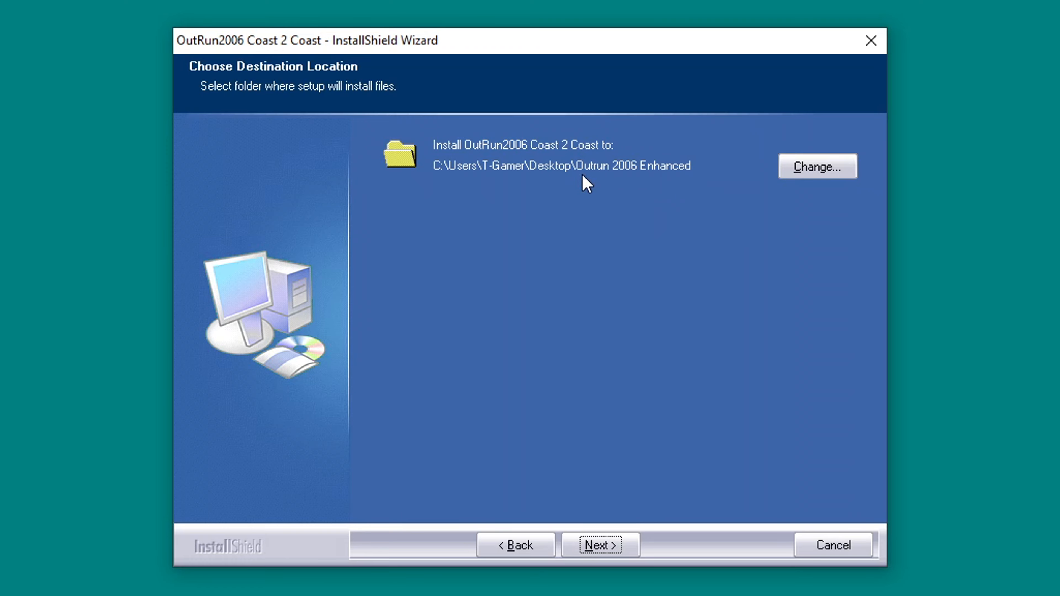
pyautogui.moveTo(603, 190)
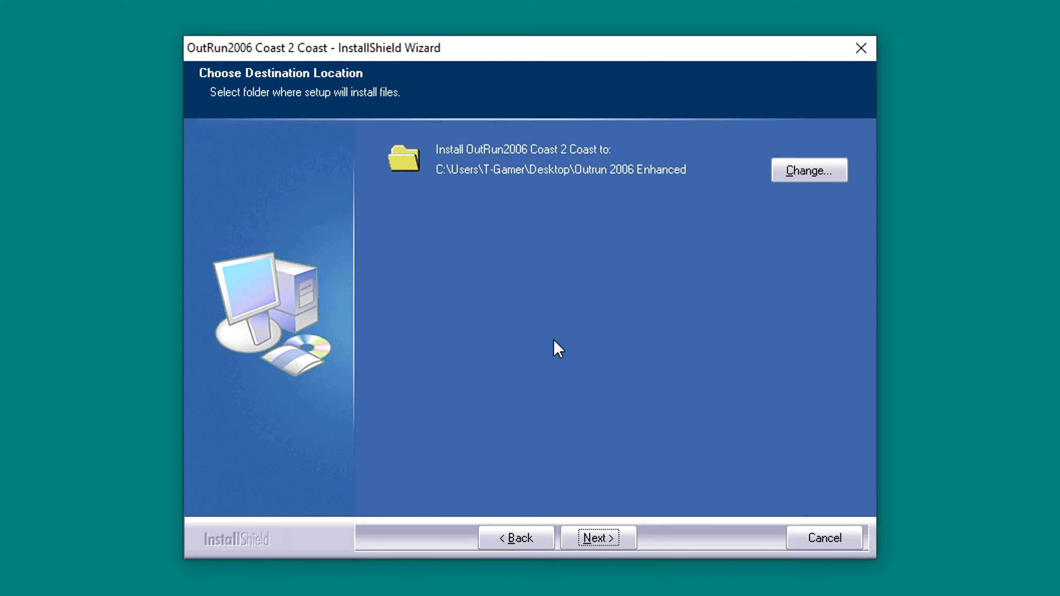
# Step: Confirm the Outrun 2006 Enhanced destination and start installing OutRun2006 Coast 2 Coast
pyautogui.click(596, 537)
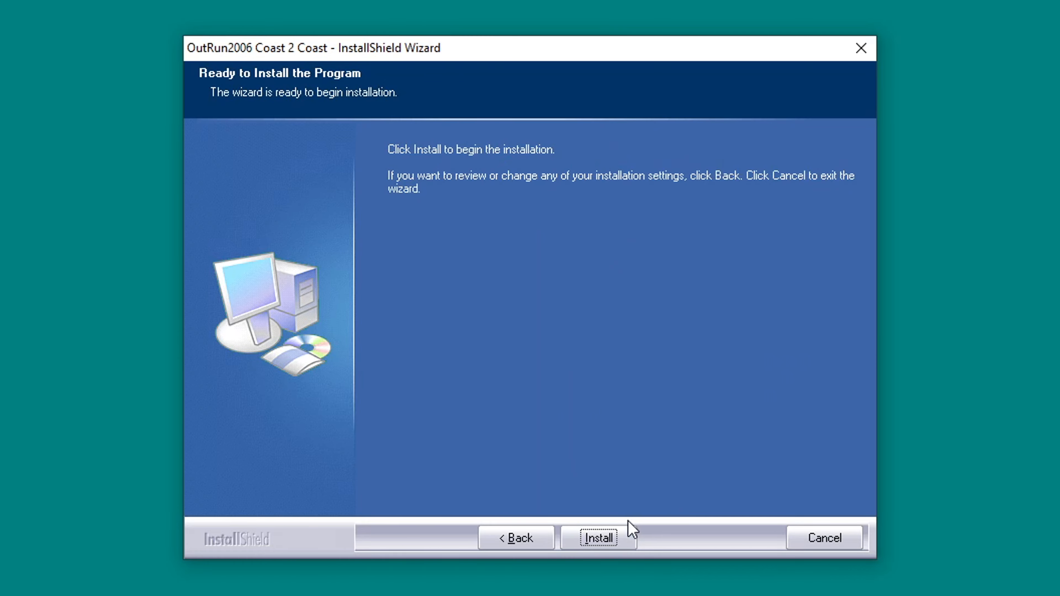
pyautogui.click(598, 537)
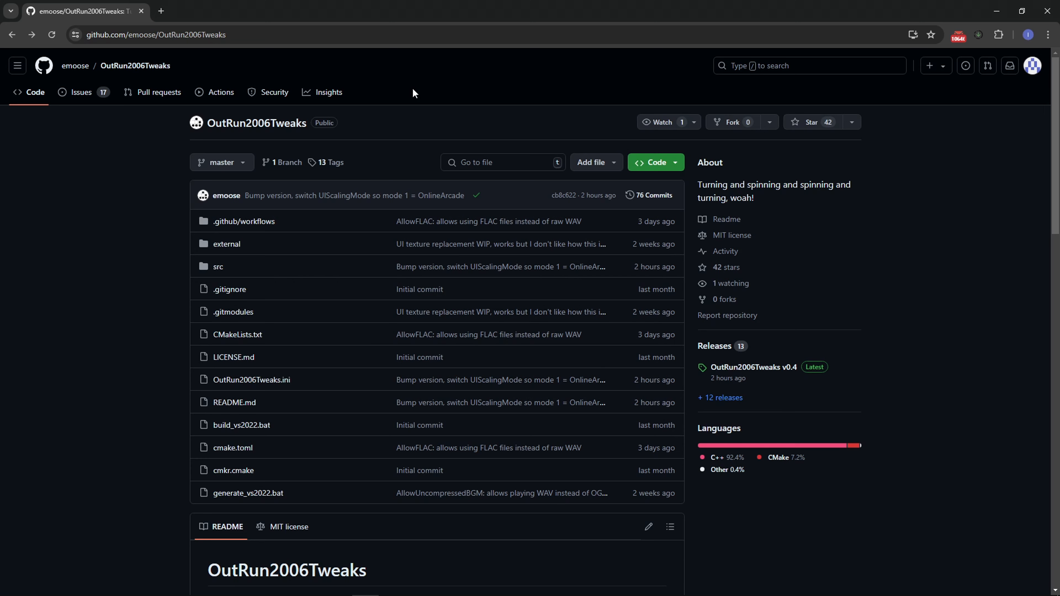
pyautogui.moveTo(325, 76)
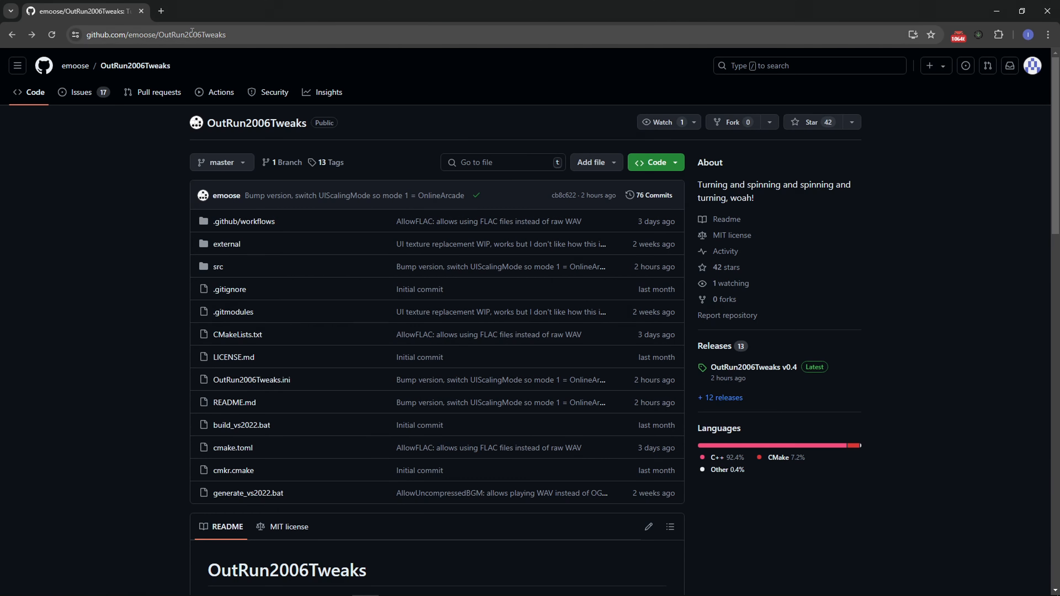
pyautogui.moveTo(473, 129)
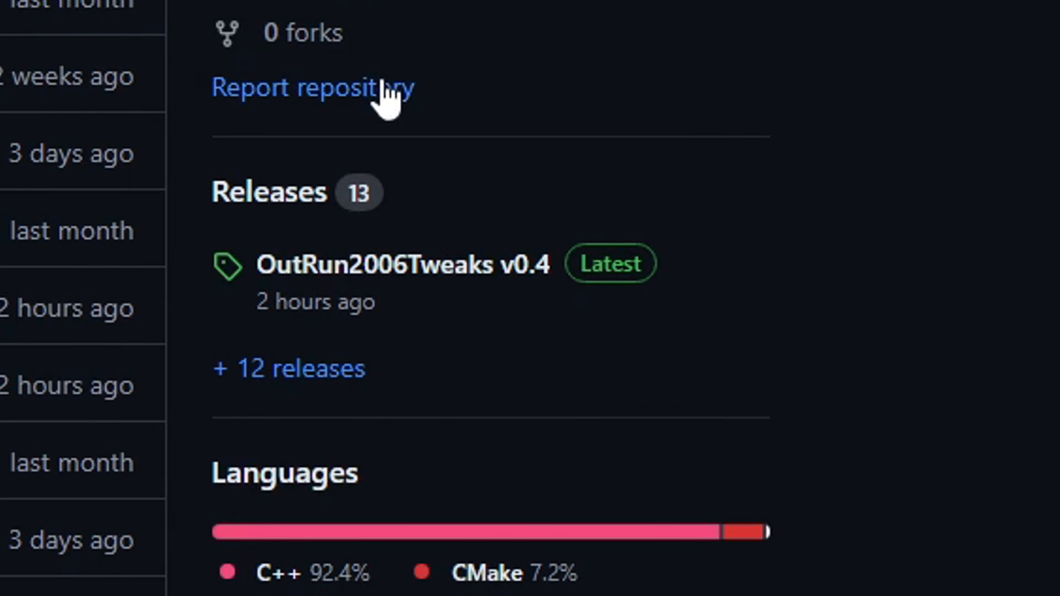
pyautogui.moveTo(604, 298)
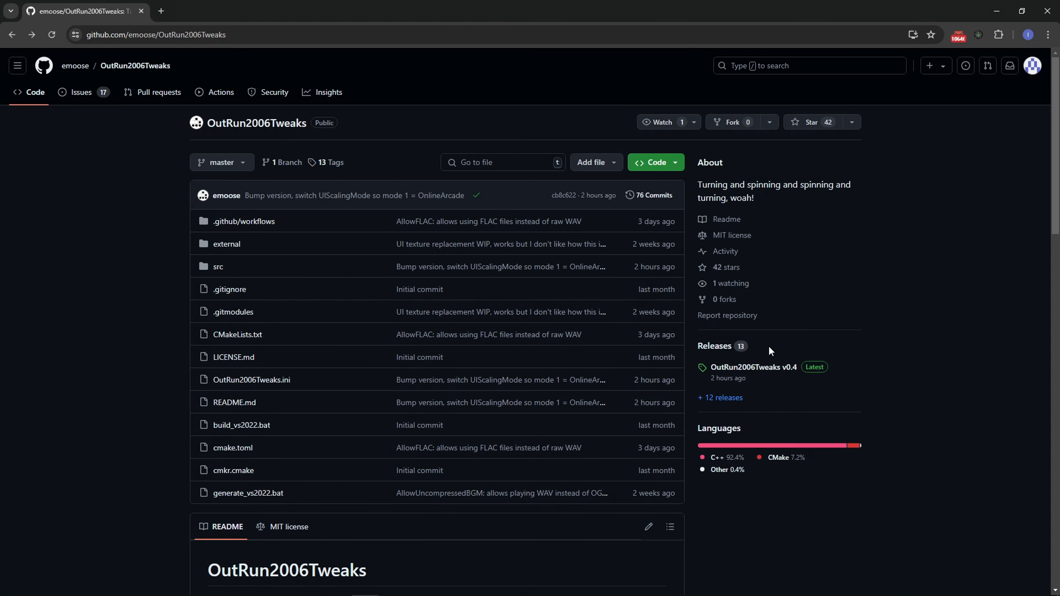
pyautogui.moveTo(756, 342)
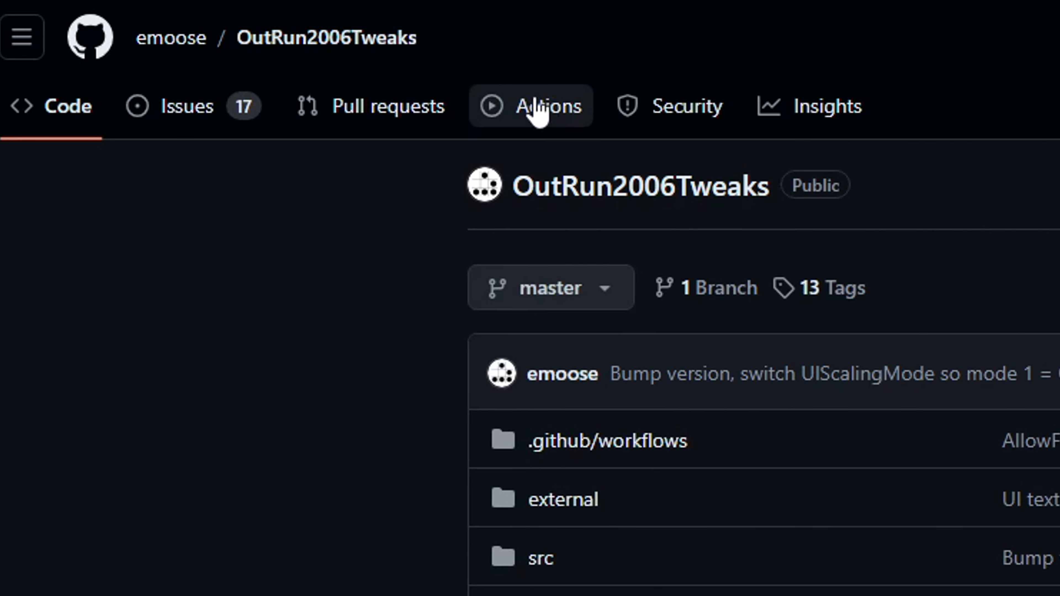
pyautogui.moveTo(598, 139)
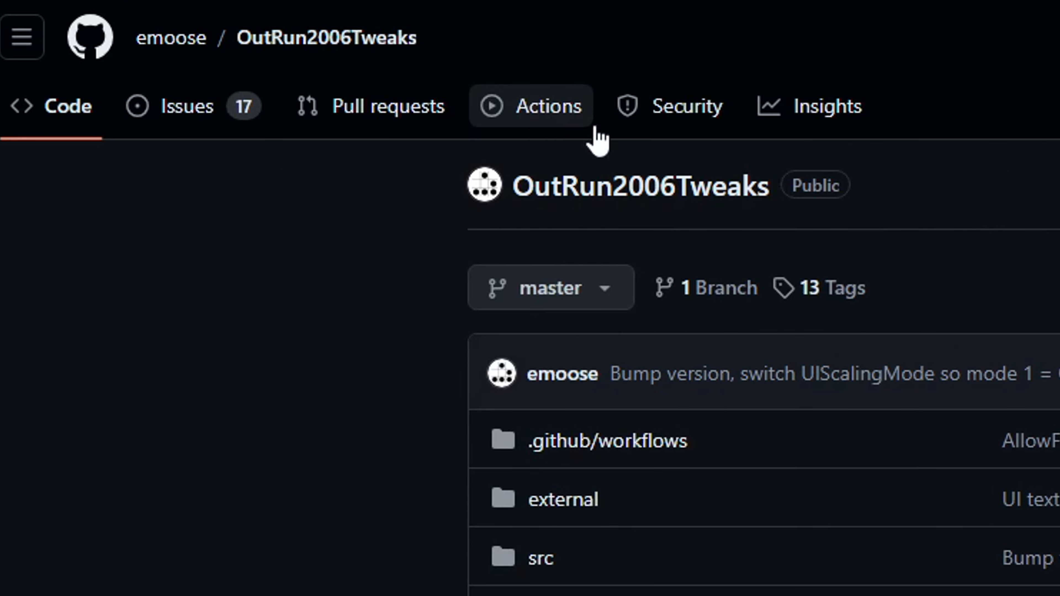
# Step: In the Actions list, open the newest v0.4.0 'Bump version, switch UIScalingMode' workflow run
pyautogui.click(530, 105)
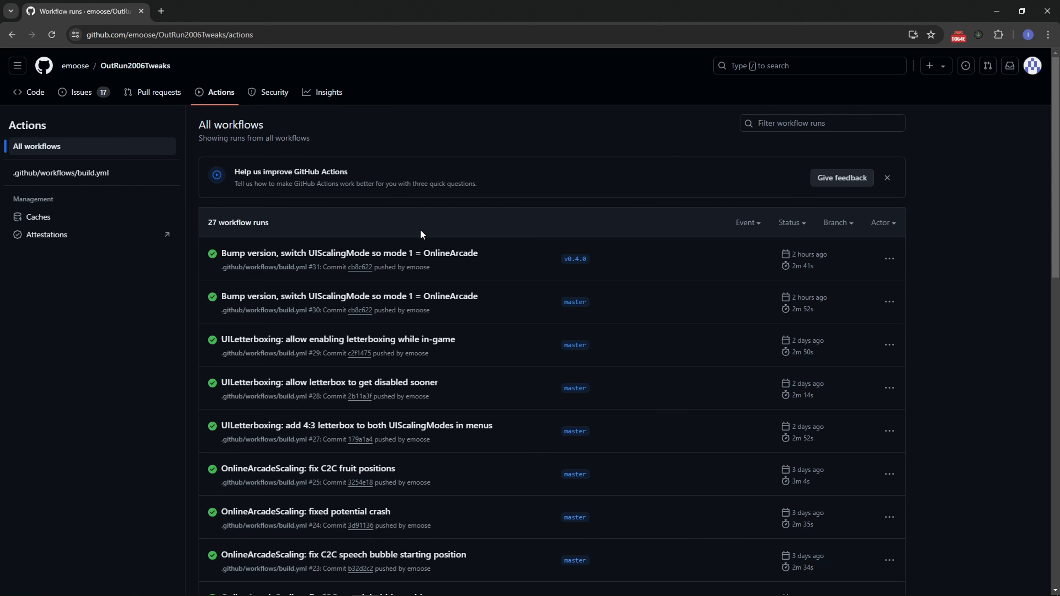
pyautogui.moveTo(402, 234)
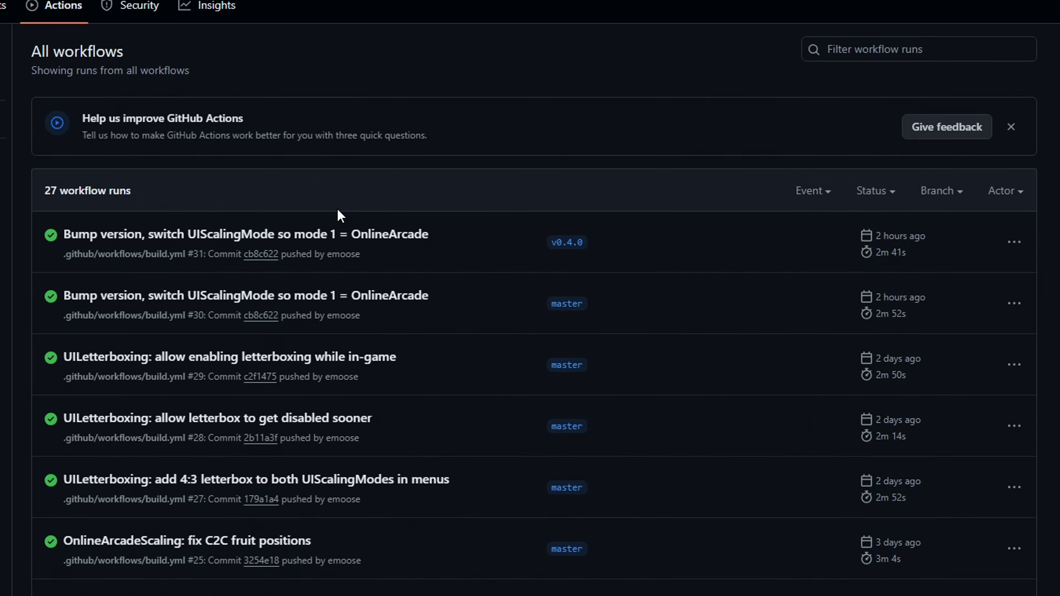
pyautogui.moveTo(398, 243)
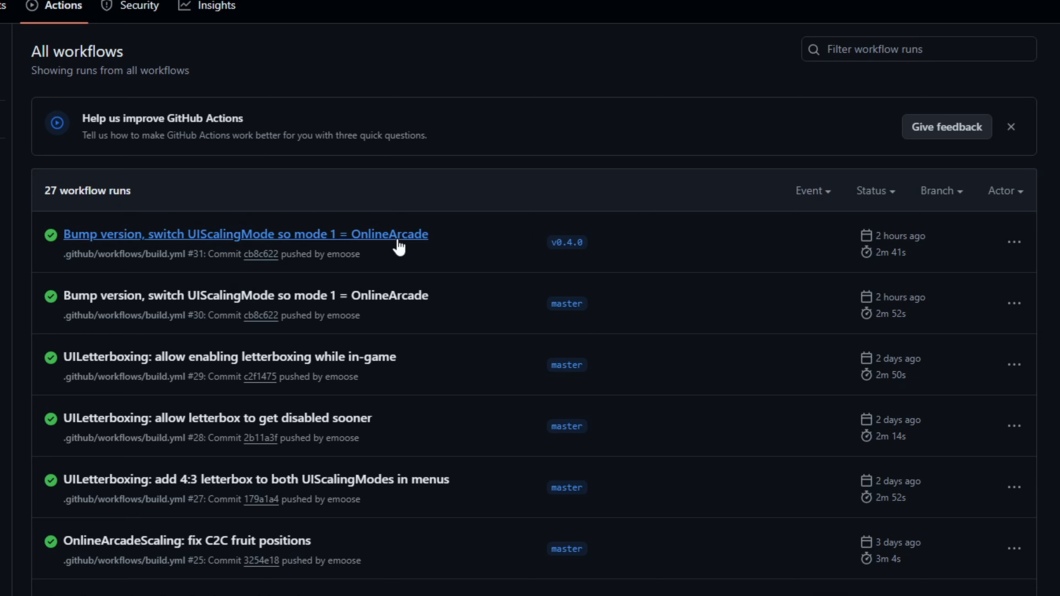
pyautogui.moveTo(402, 238)
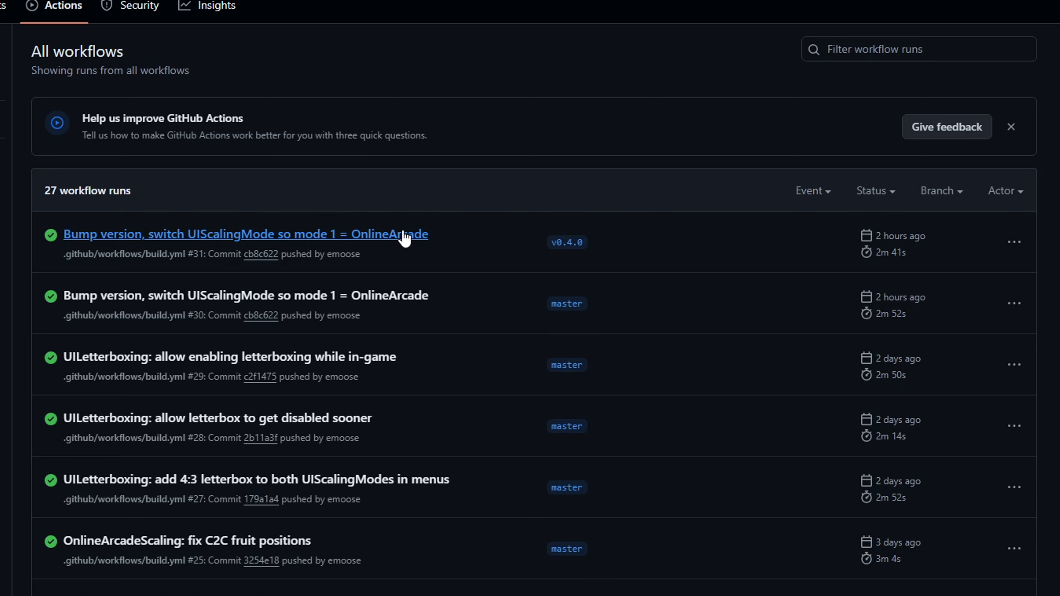
pyautogui.scroll(-3)
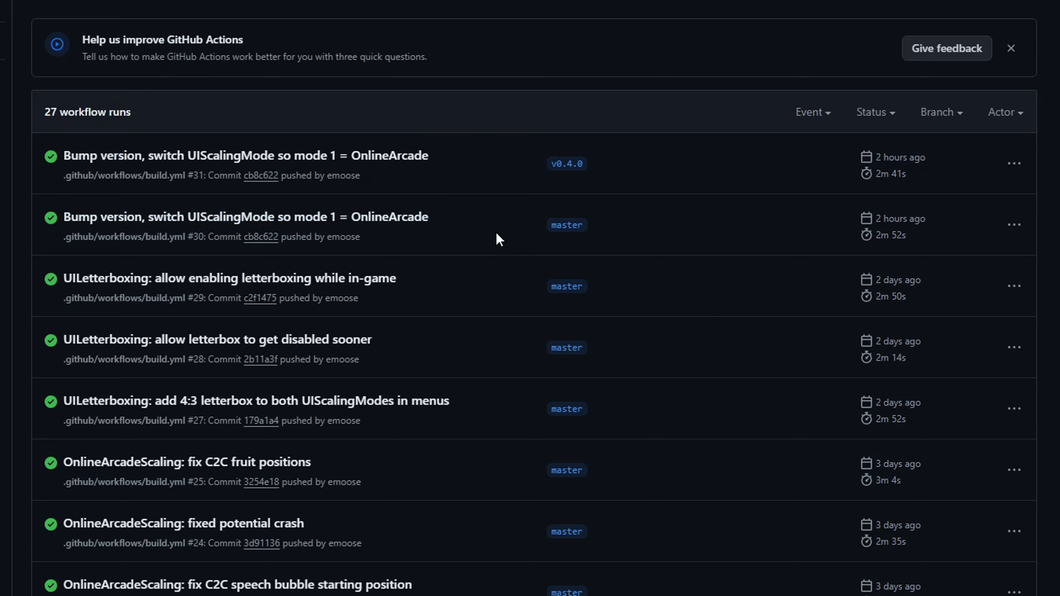
pyautogui.moveTo(491, 440)
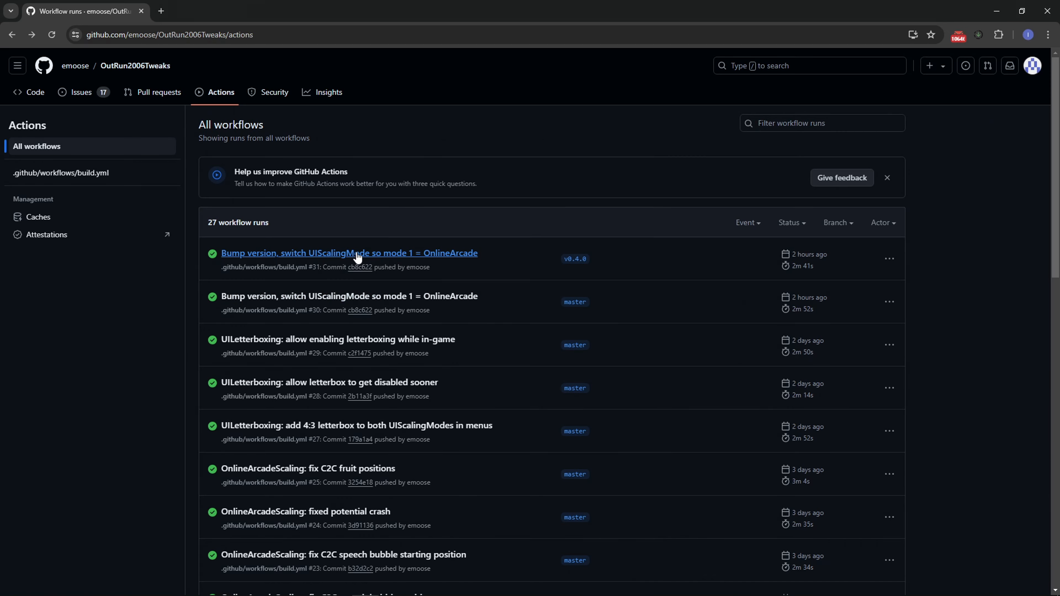
pyautogui.click(349, 253)
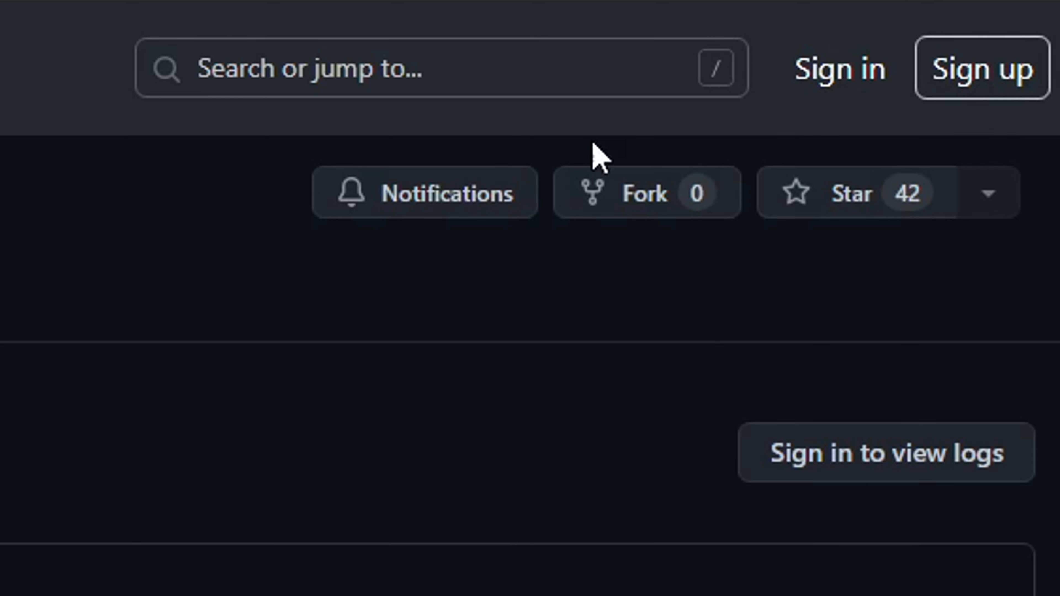
pyautogui.moveTo(846, 352)
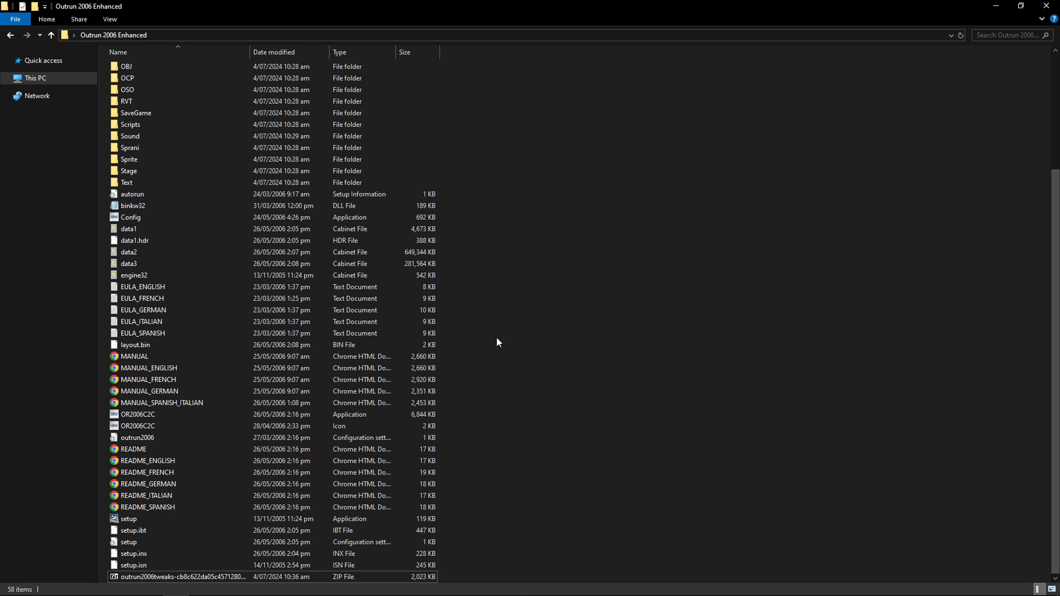
# Step: Extract the downloaded OutRun2006Tweaks zip into the game folder, replacing OR2006C2C.exe
pyautogui.doubleClick(181, 576)
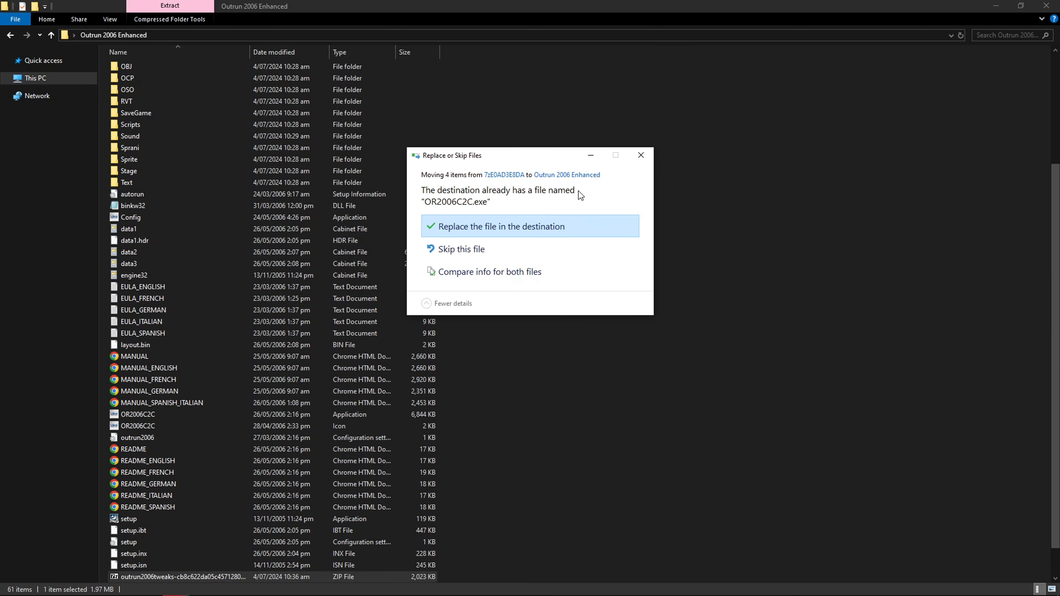
pyautogui.moveTo(515, 242)
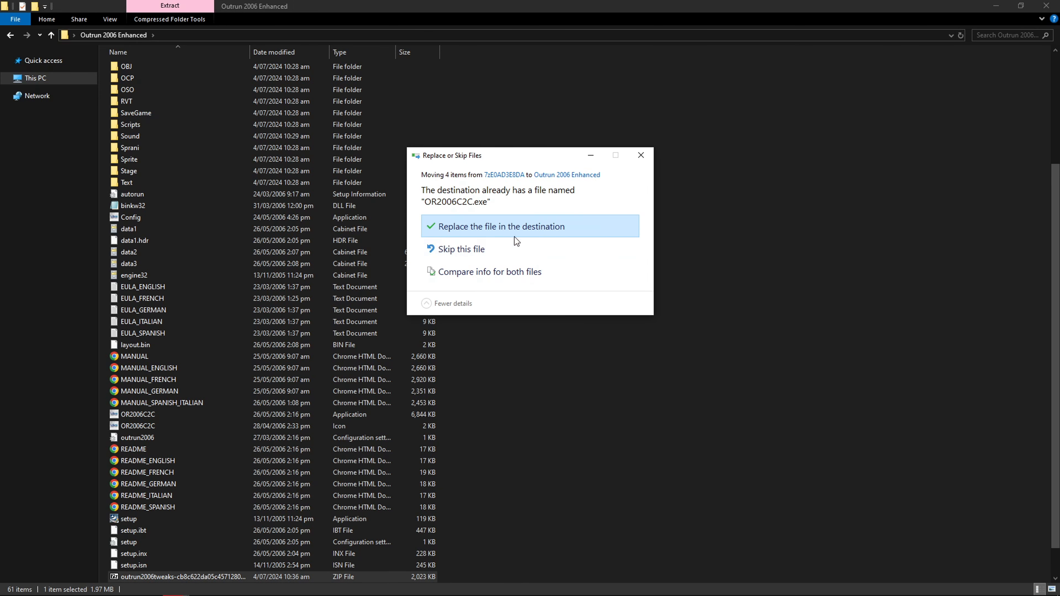
pyautogui.click(502, 226)
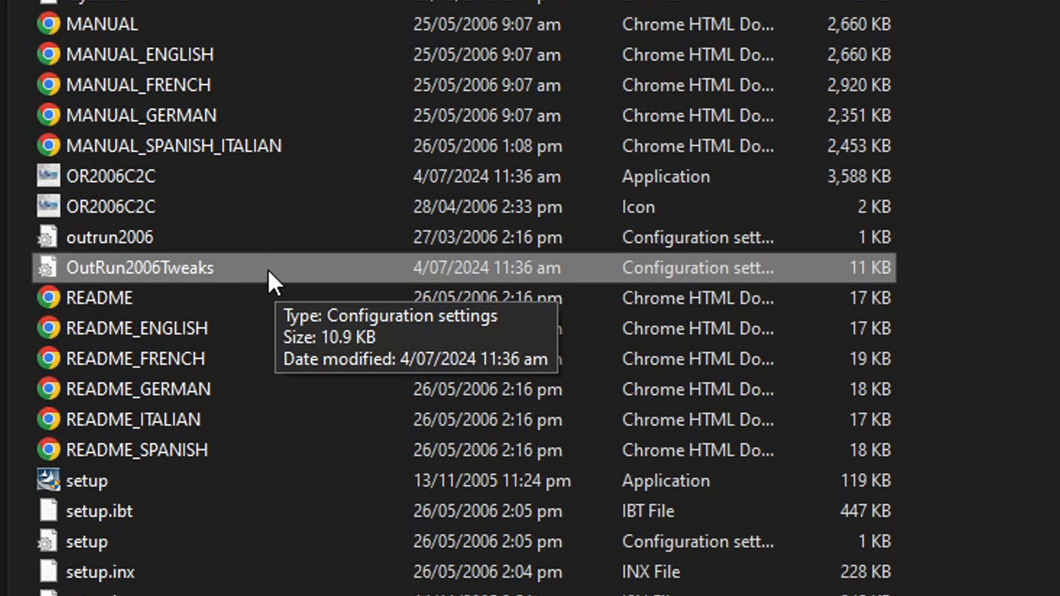
pyautogui.moveTo(267, 274)
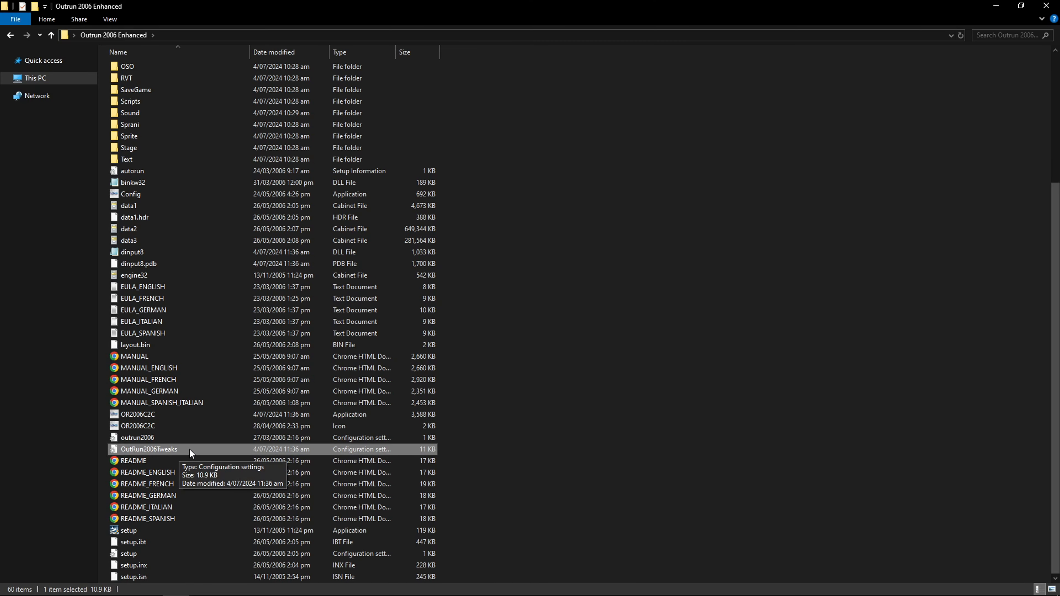
# Step: Open OutRun2006Tweaks.ini maximized in Notepad and change FramerateLimit from 60 to 120
pyautogui.doubleClick(149, 448)
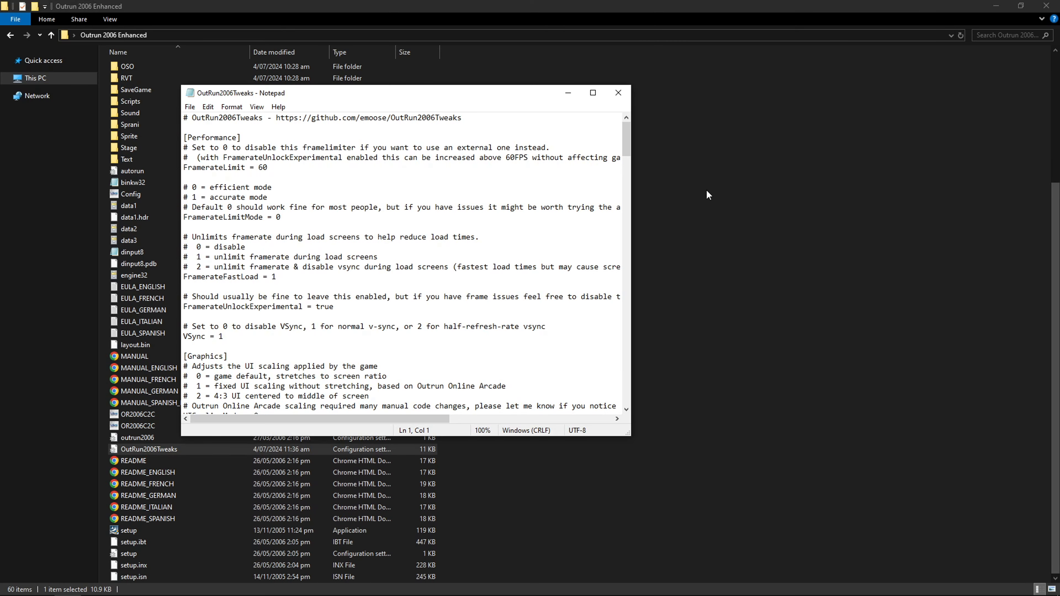
pyautogui.click(591, 93)
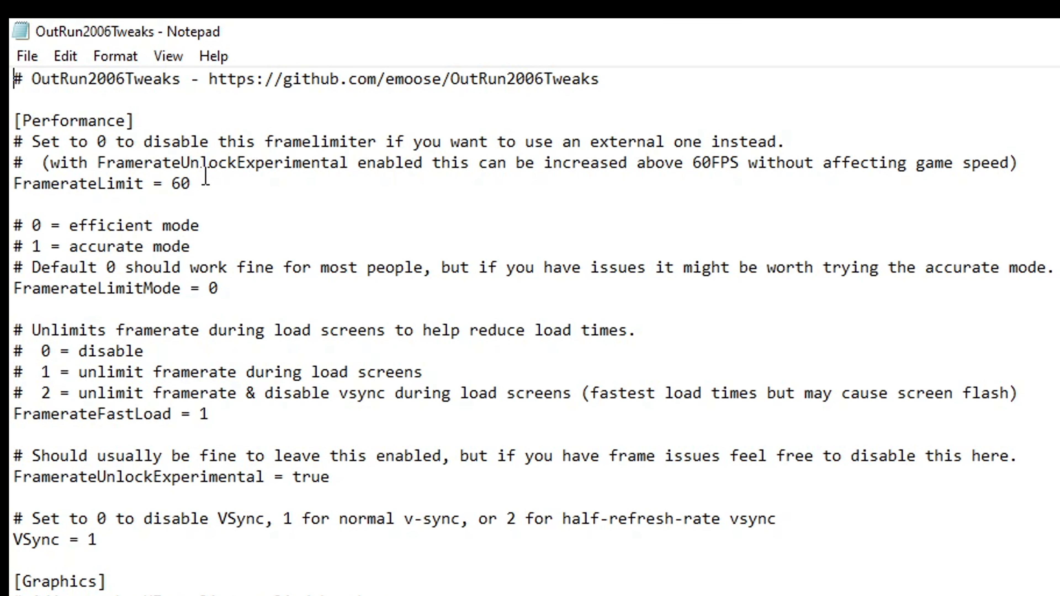
pyautogui.click(192, 183)
pyautogui.write('1')
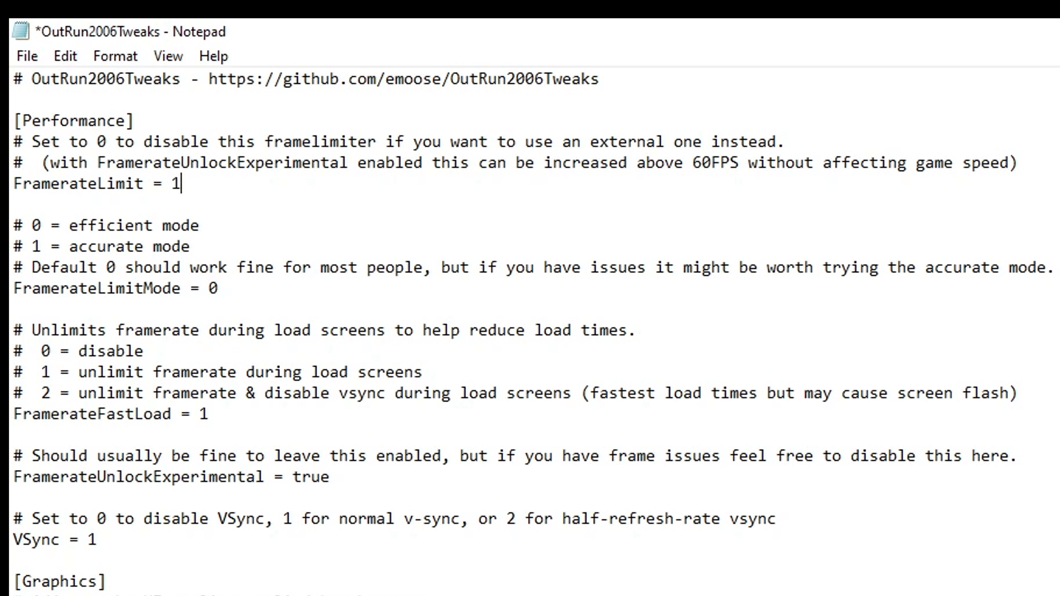
pyautogui.write('44')
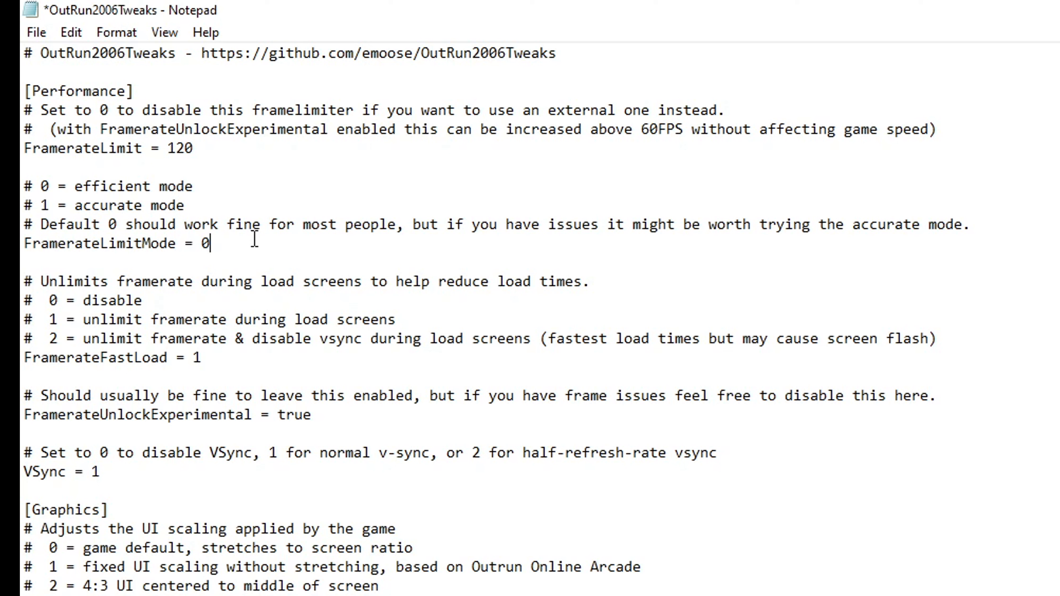
pyautogui.moveTo(349, 229)
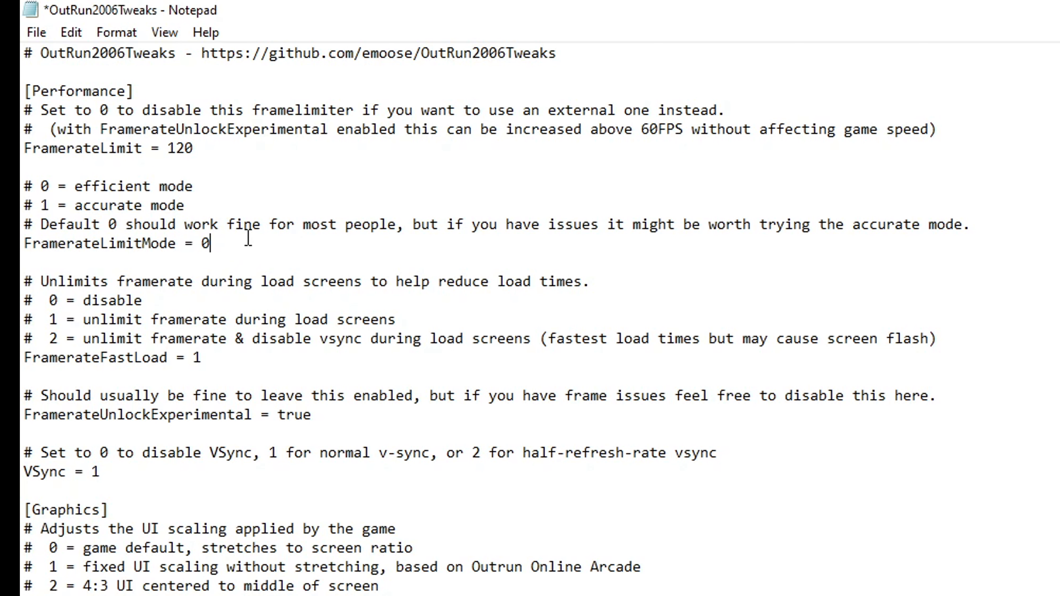
pyautogui.scroll(-3)
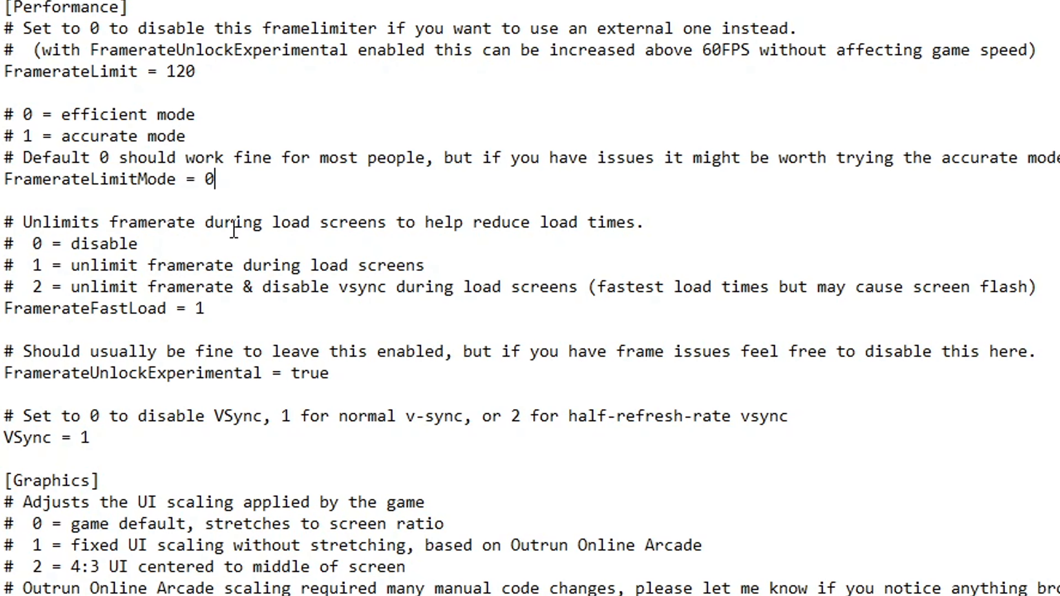
pyautogui.moveTo(263, 271)
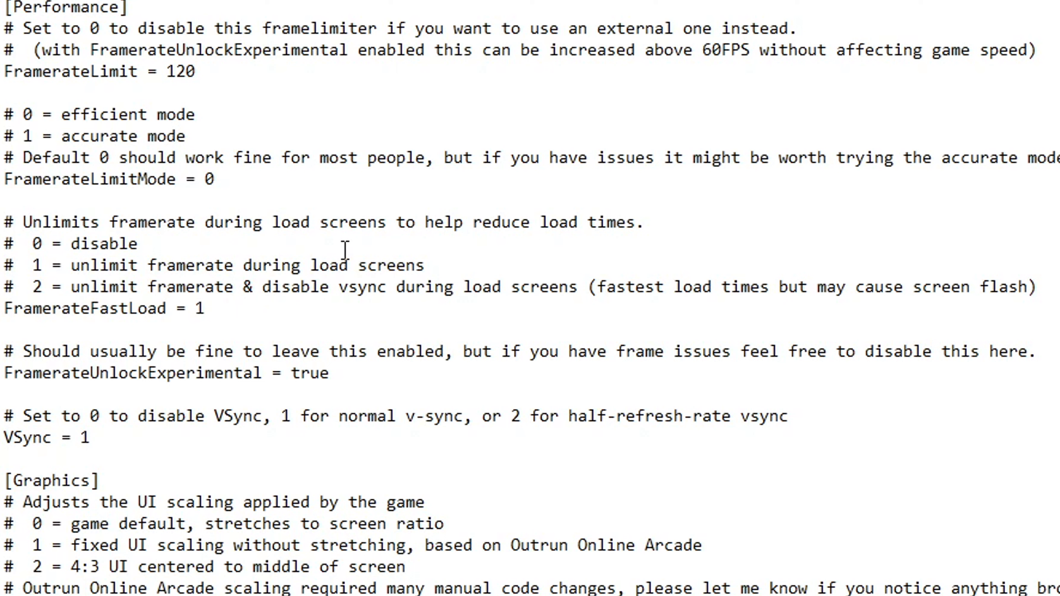
pyautogui.moveTo(345, 297)
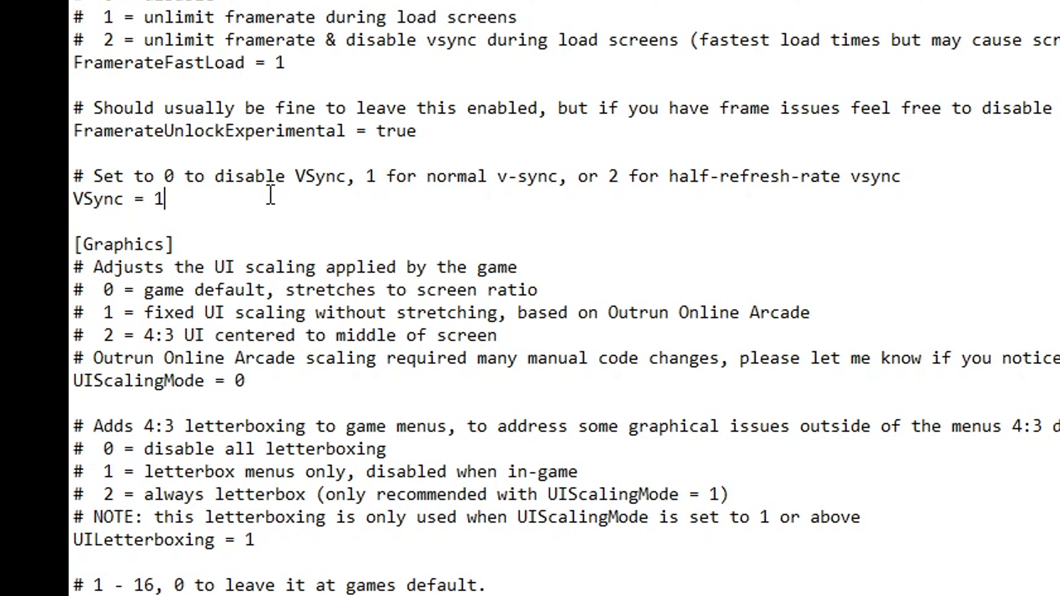
# Step: Change the VSync value from 1 to 0 in the tweaks ini
pyautogui.press('Backspace')
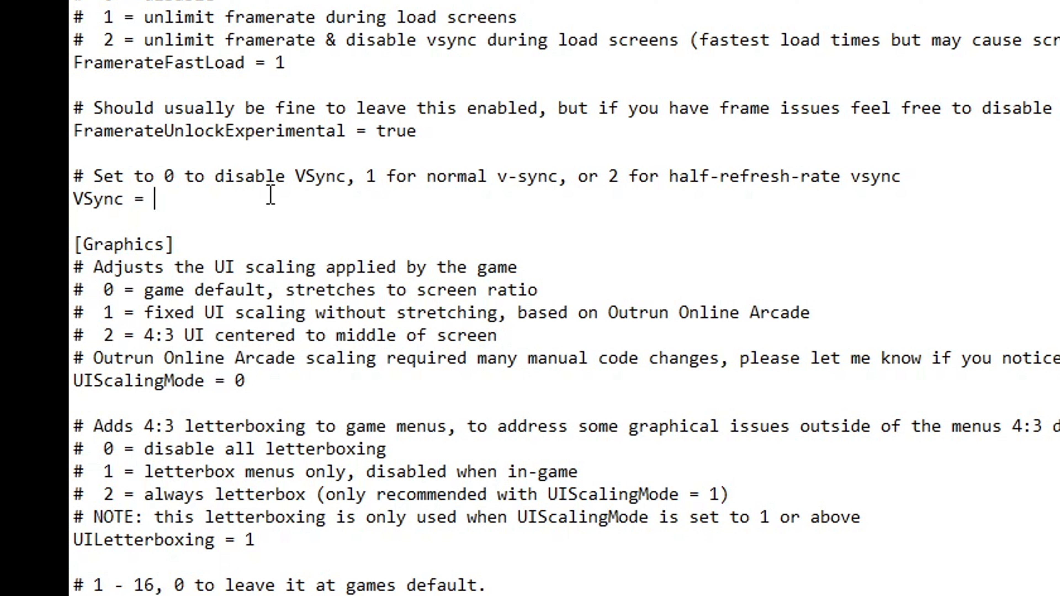
pyautogui.write('0')
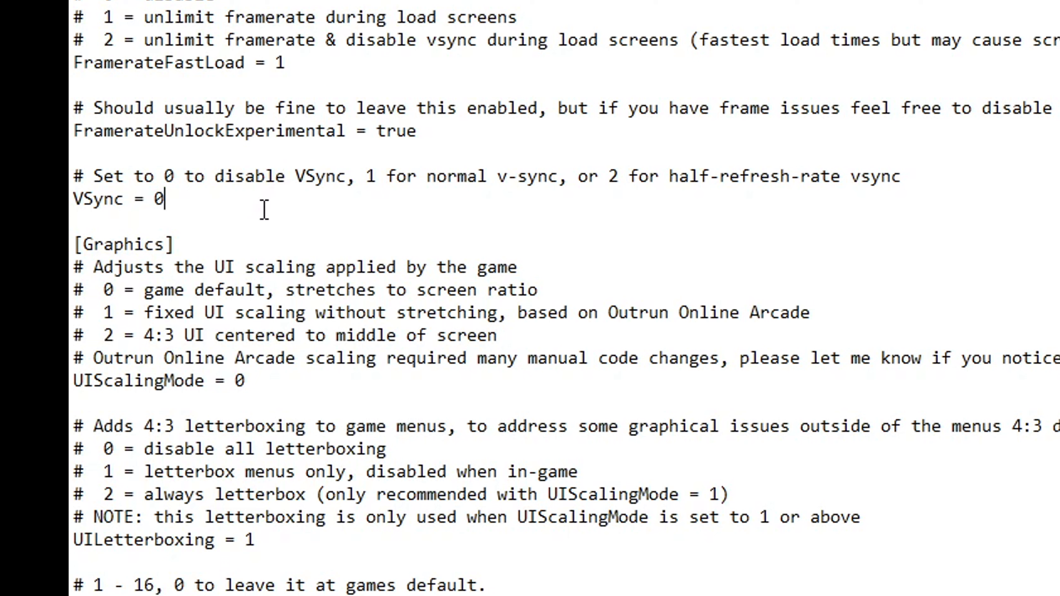
pyautogui.moveTo(276, 188)
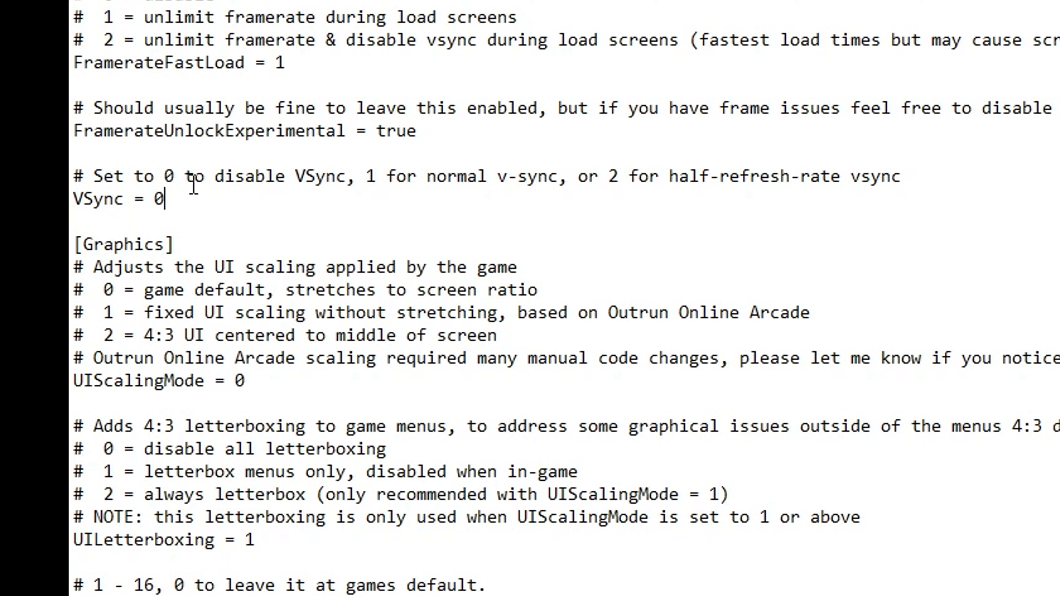
pyautogui.write('1')
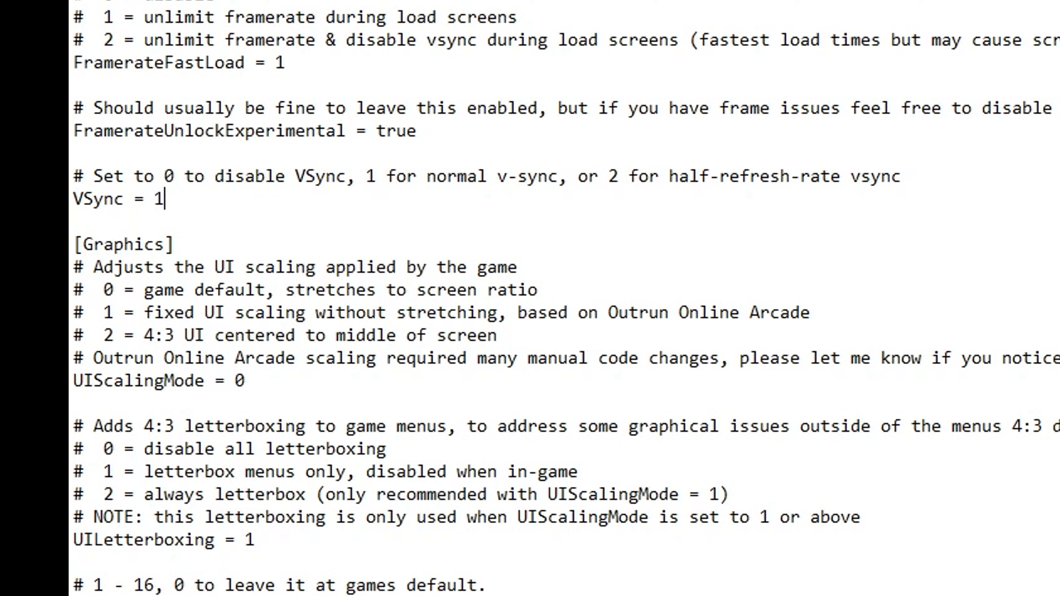
pyautogui.write('2')
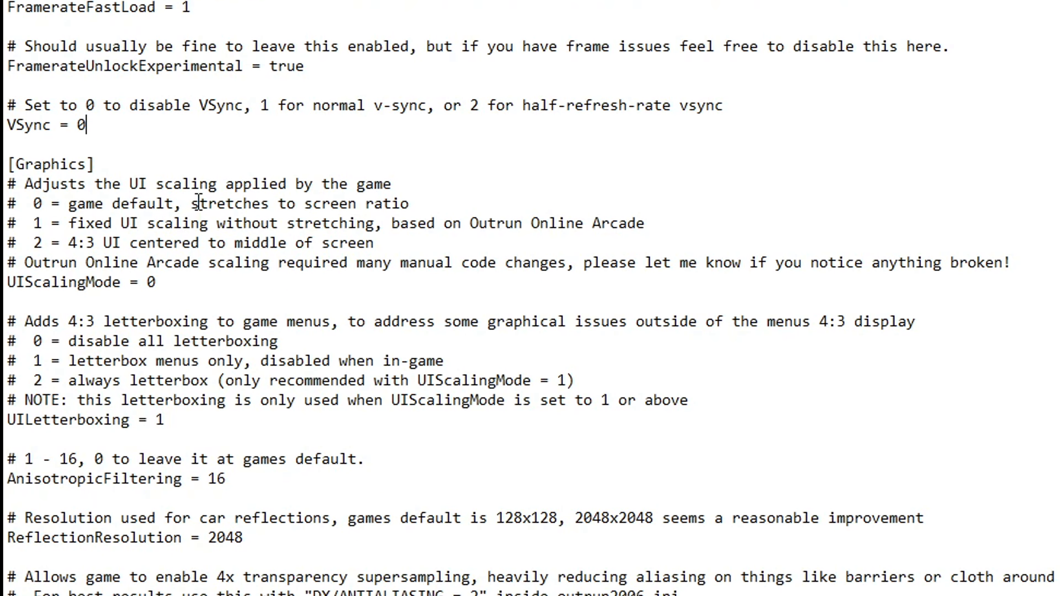
pyautogui.moveTo(243, 268)
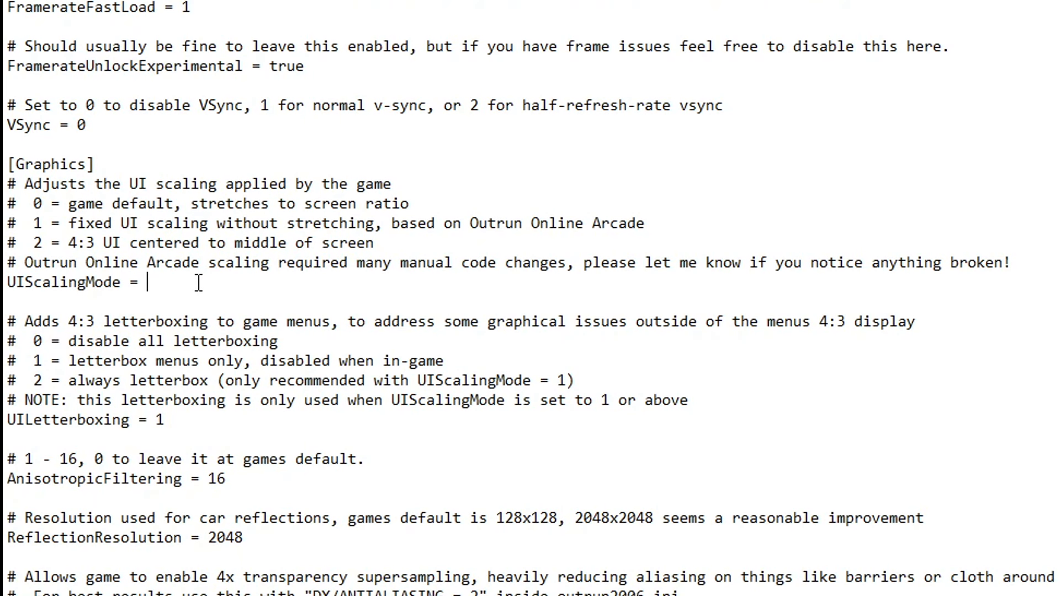
# Step: Change UIScalingMode from 0 to 1 in the tweaks ini
pyautogui.write('1')
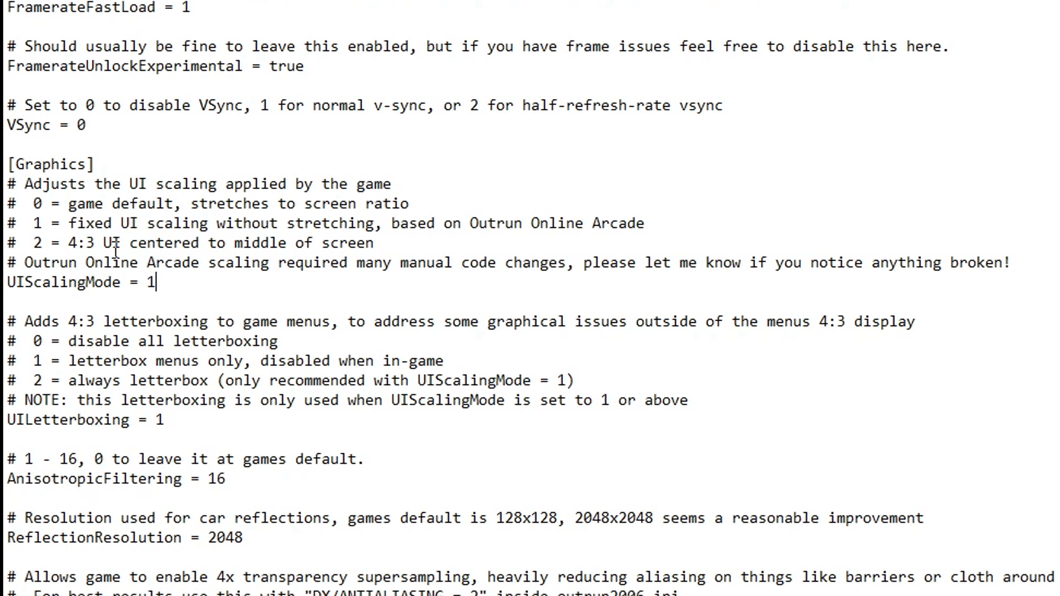
pyautogui.moveTo(209, 272)
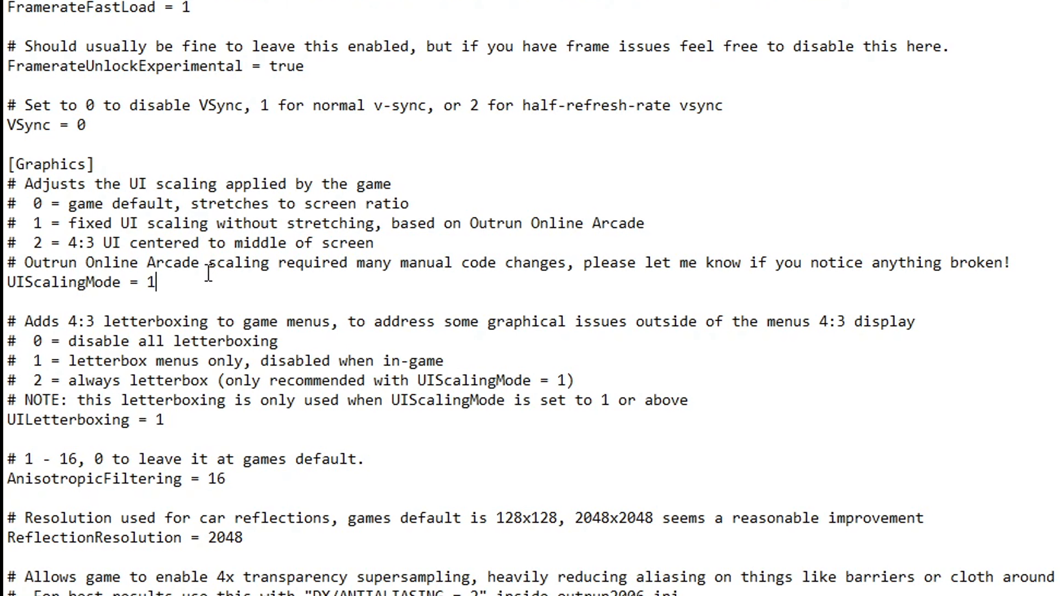
pyautogui.scroll(-3)
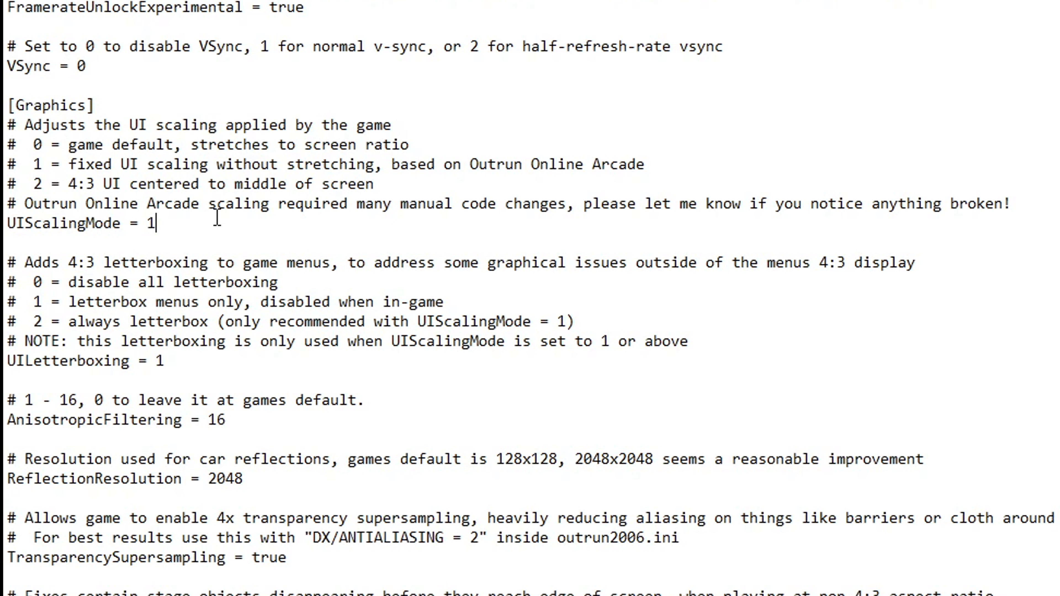
pyautogui.moveTo(125, 263)
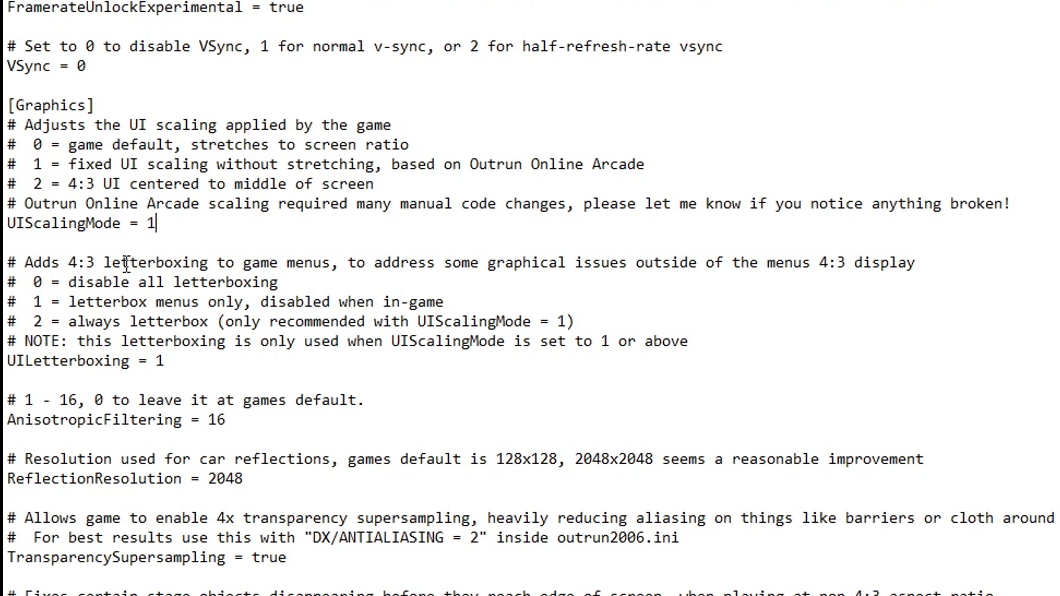
pyautogui.moveTo(240, 247)
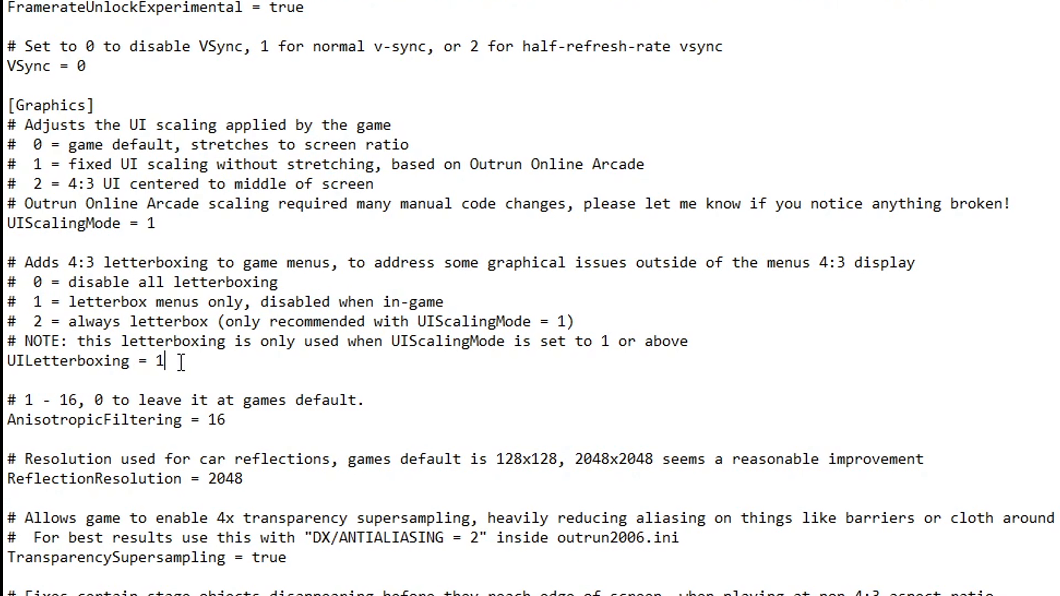
# Step: Set ReflectionResolution to 2048 and scroll down to the texture and Audio settings
pyautogui.scroll(-3)
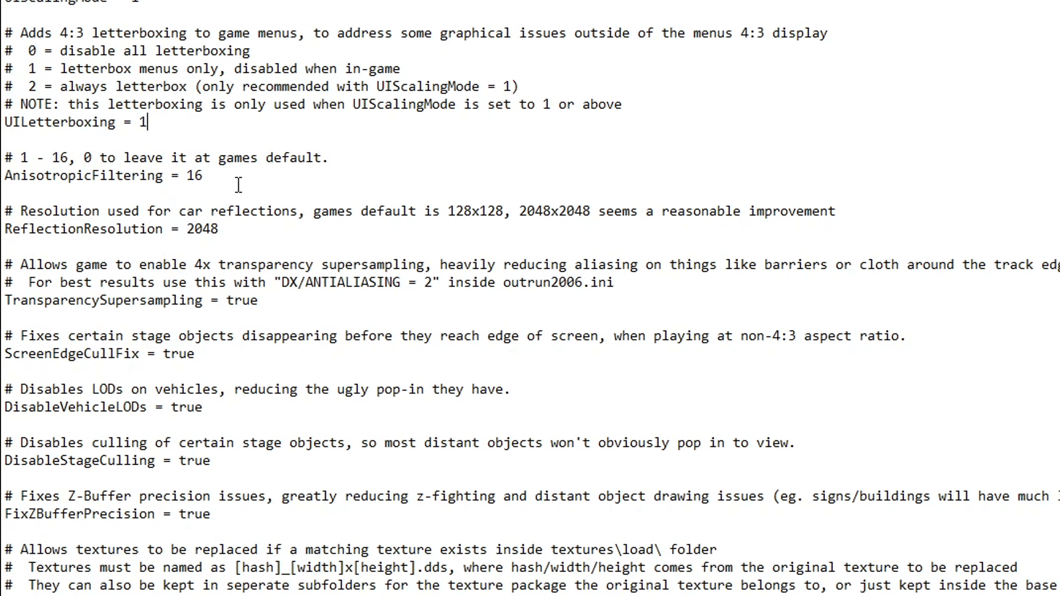
pyautogui.moveTo(245, 234)
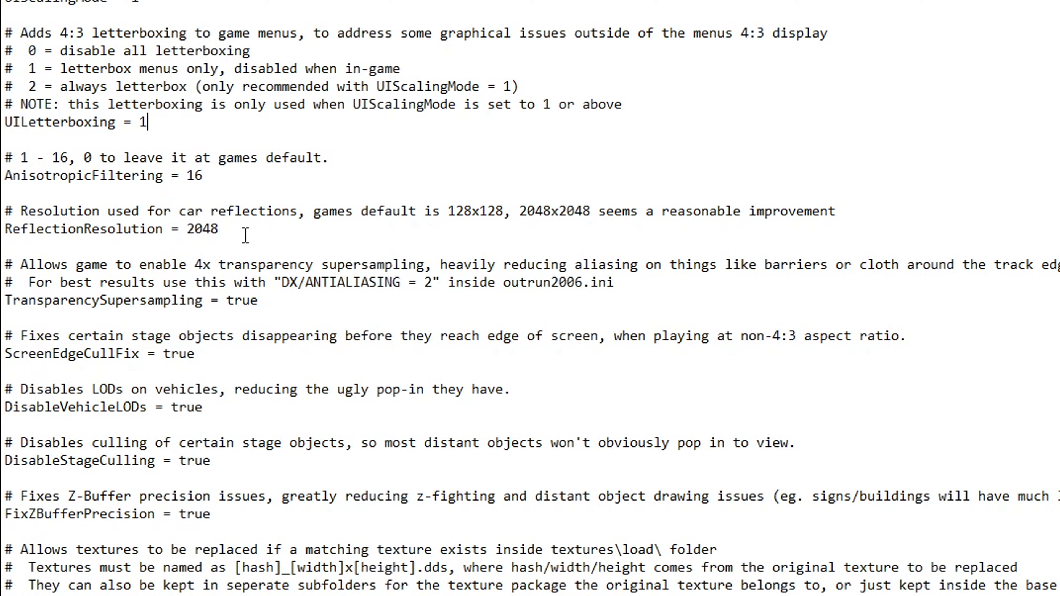
pyautogui.moveTo(274, 304)
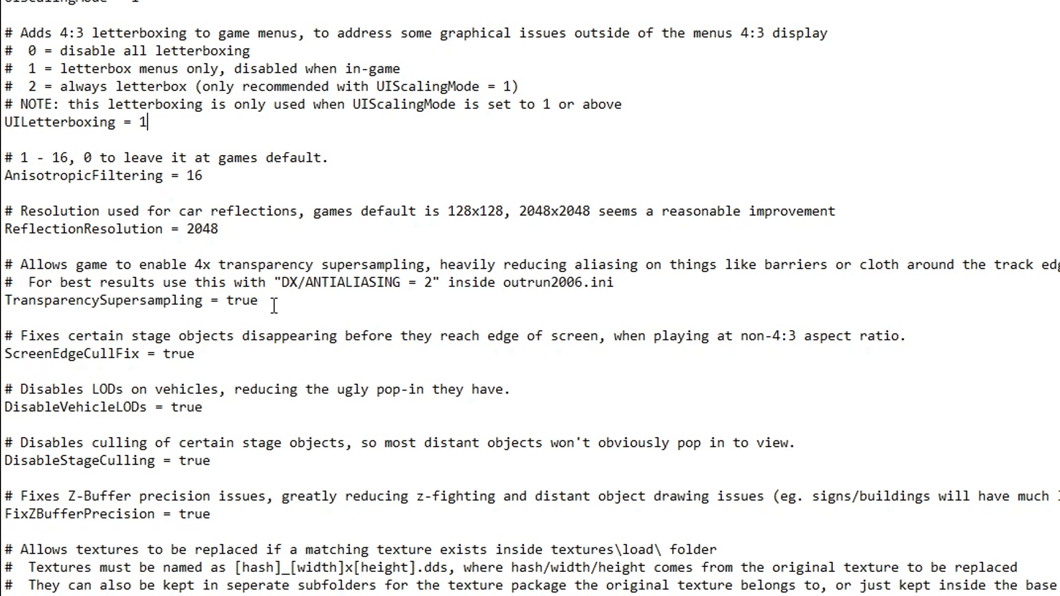
pyautogui.scroll(-3)
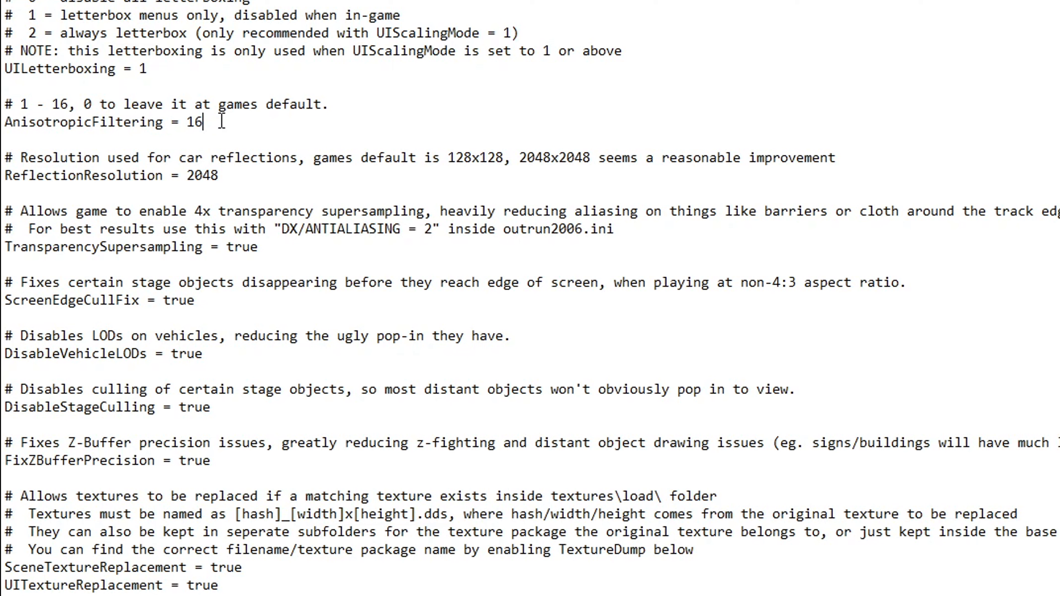
pyautogui.moveTo(252, 120)
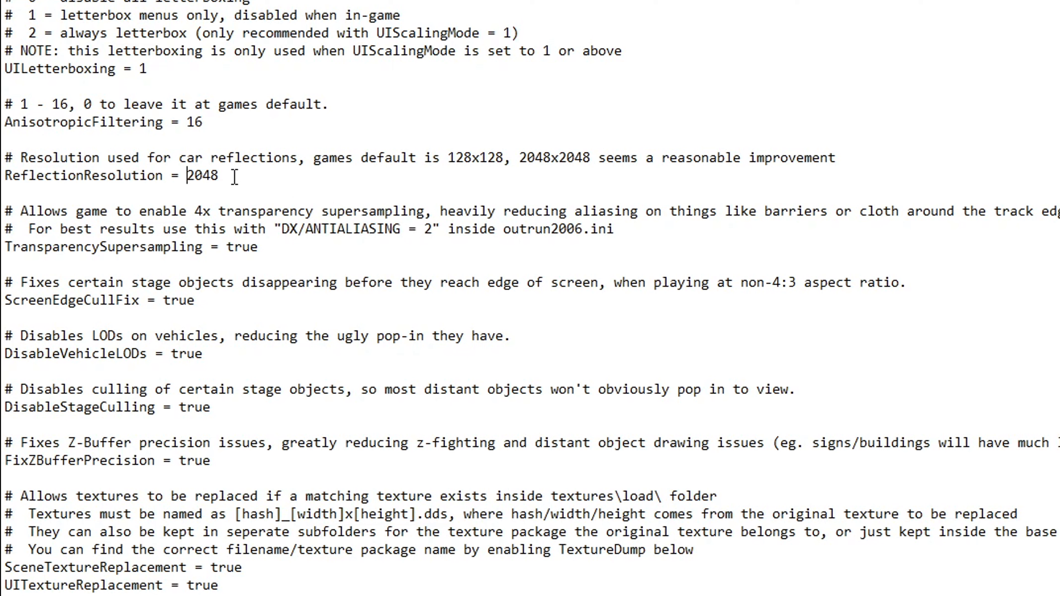
pyautogui.doubleClick(473, 157)
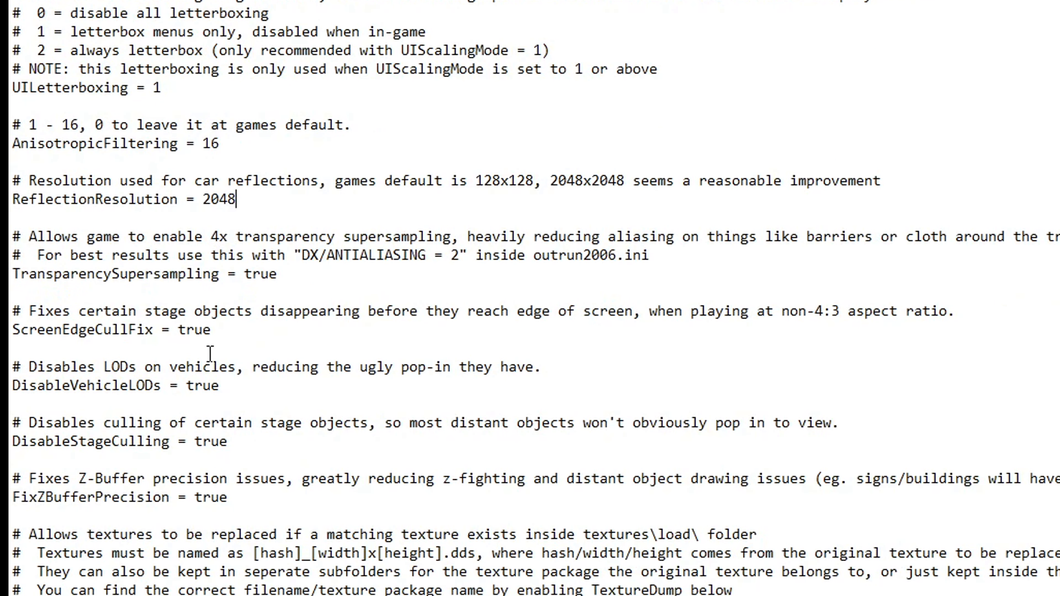
pyautogui.moveTo(328, 314)
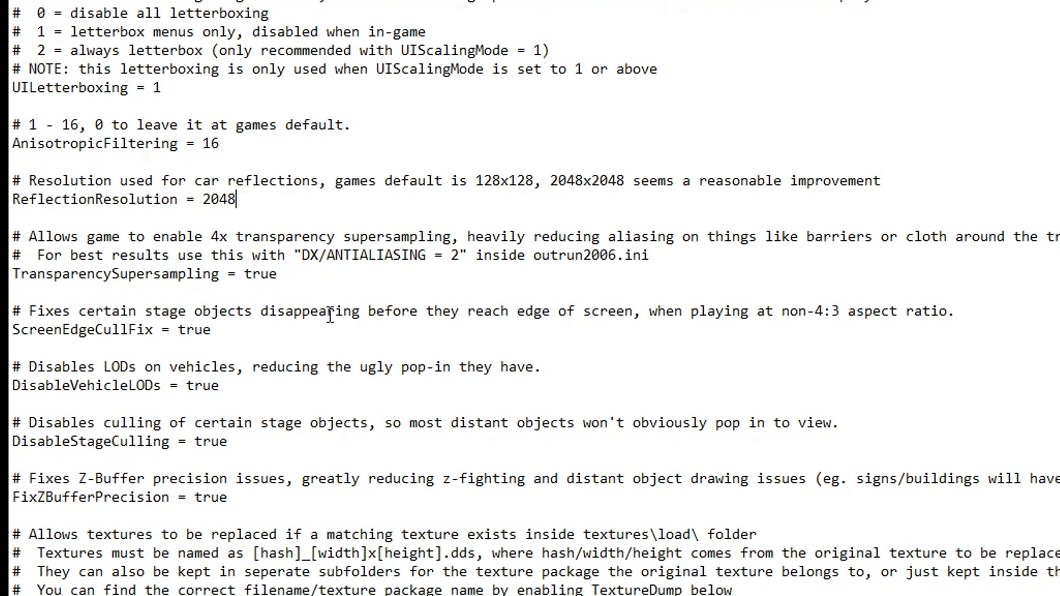
pyautogui.scroll(-3)
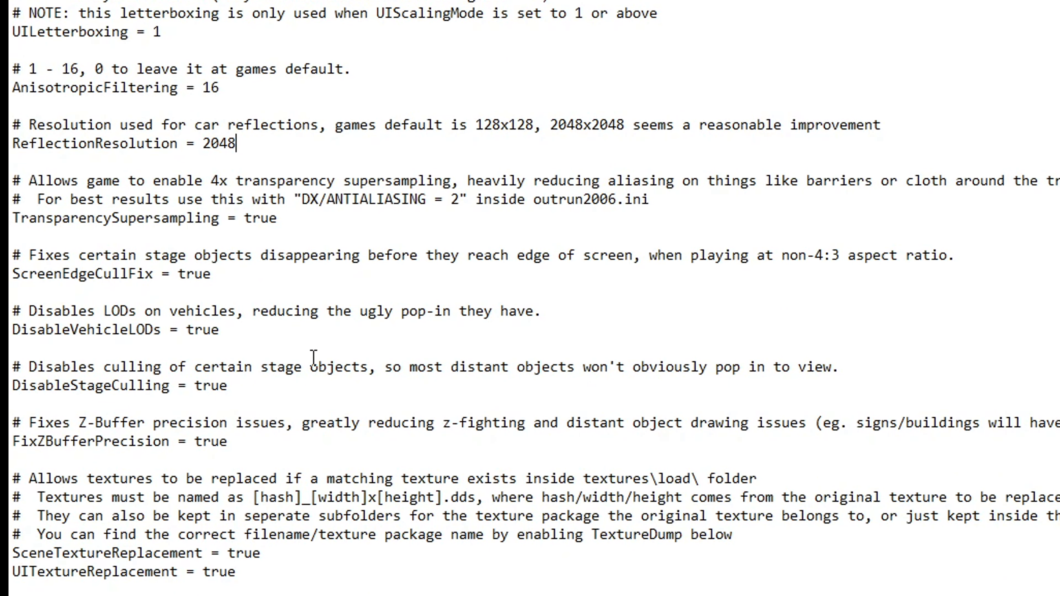
pyautogui.scroll(-3)
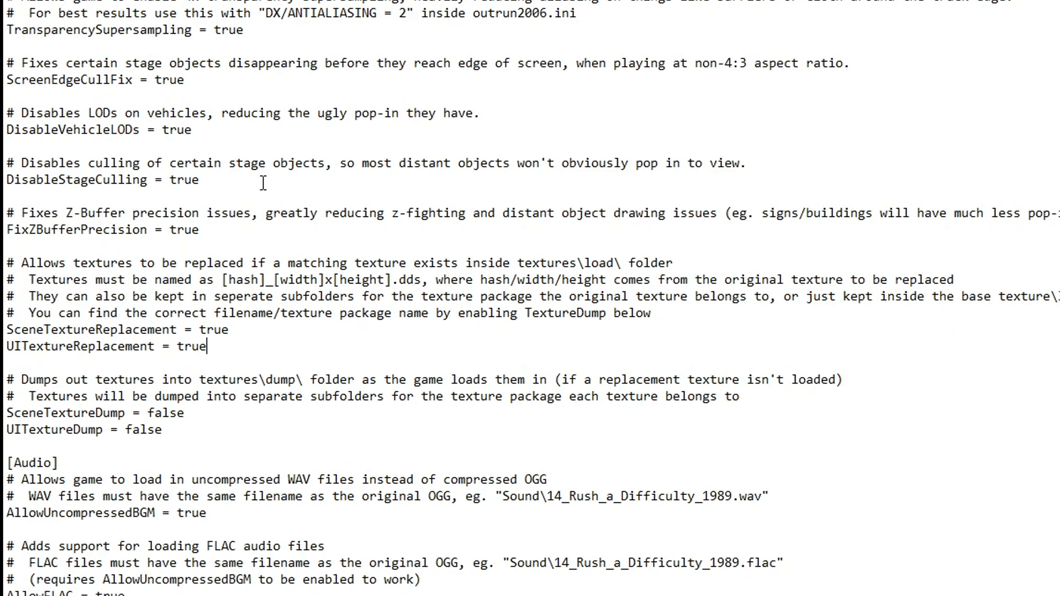
pyautogui.moveTo(266, 258)
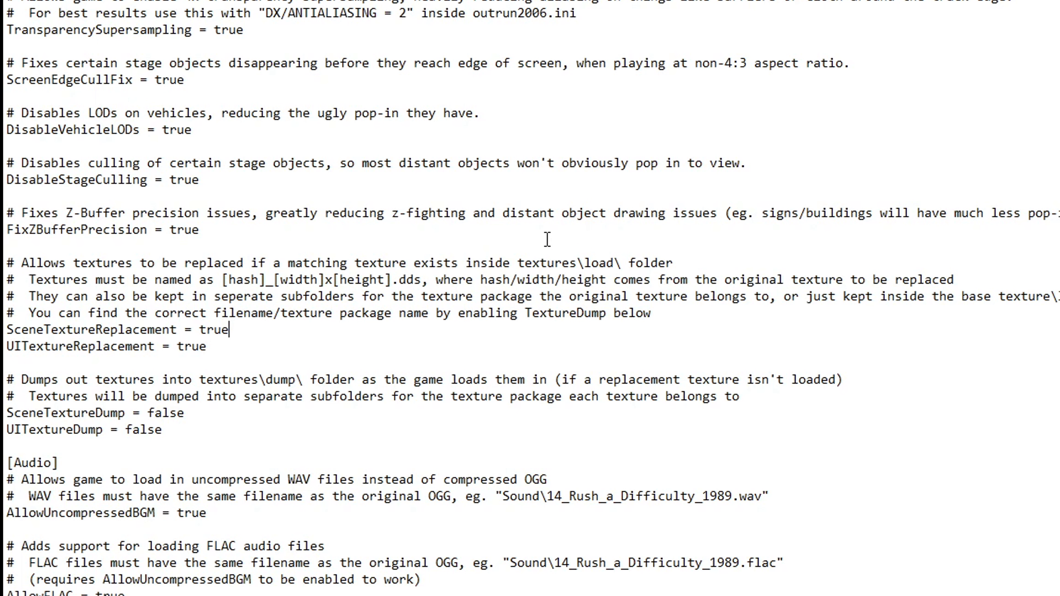
# Step: Select the textures\load\ path, then change SceneTextureDump and UITextureDump from false to true
pyautogui.doubleClick(529, 262)
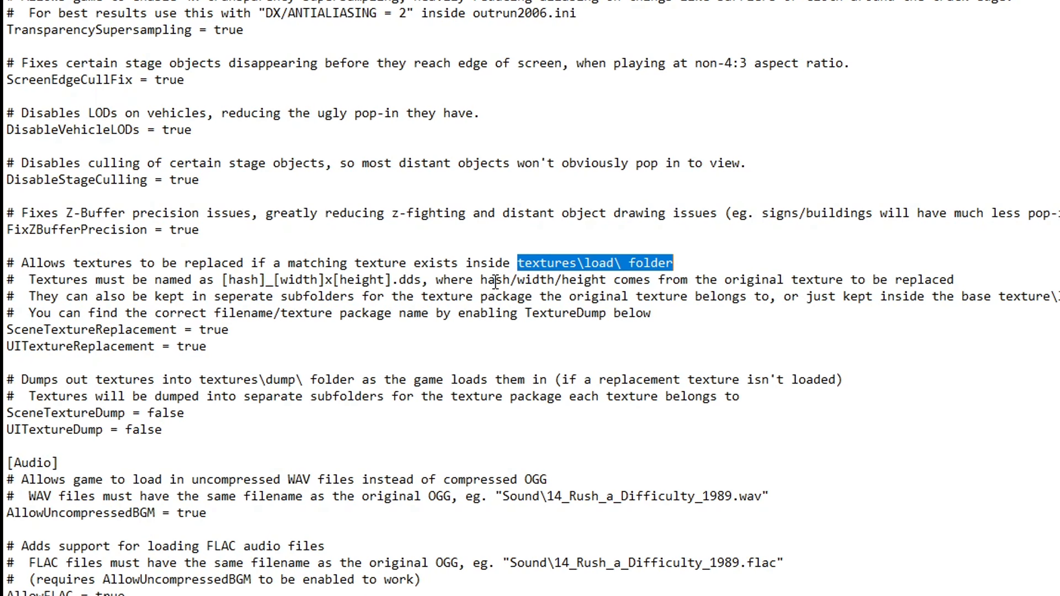
pyautogui.scroll(-3)
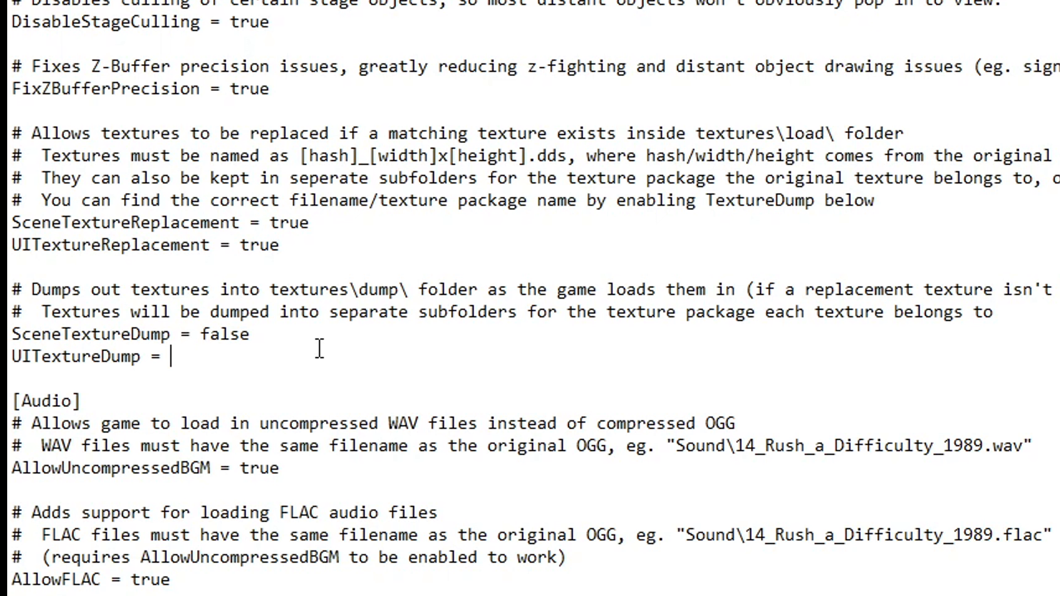
pyautogui.write('true')
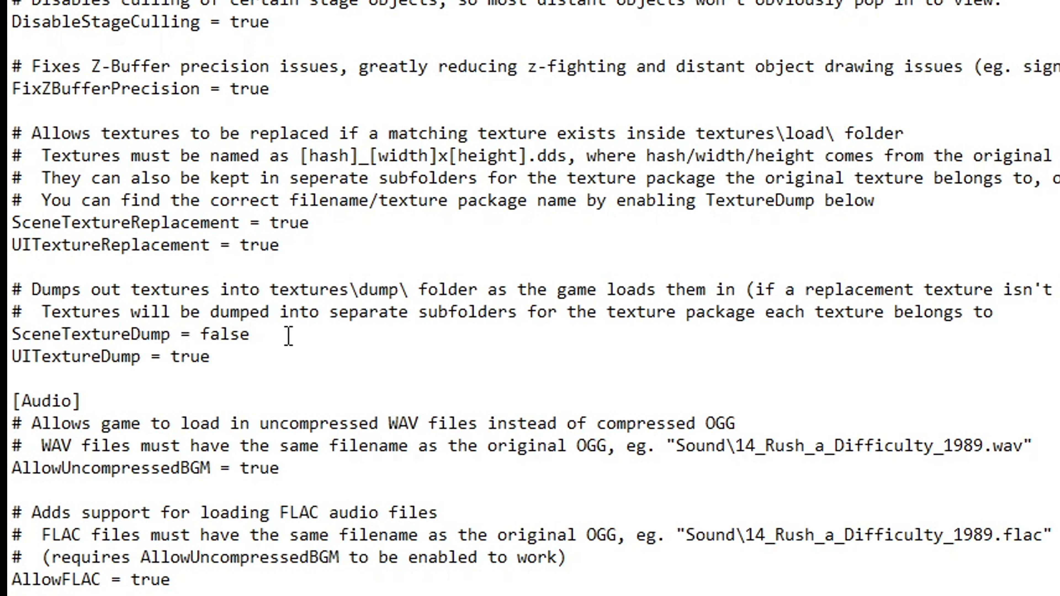
pyautogui.press('Backspace')
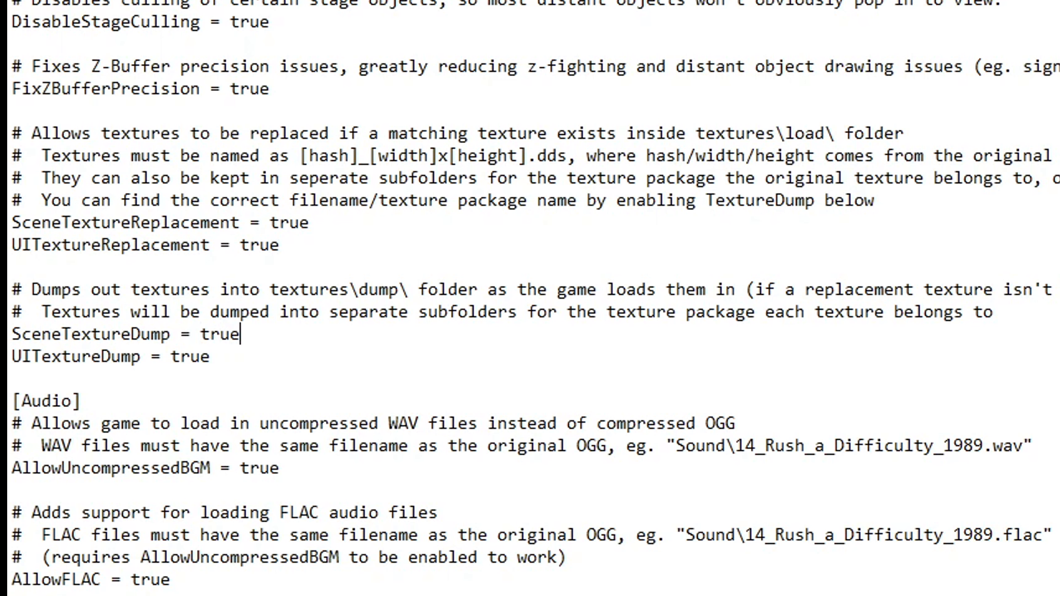
pyautogui.scroll(-3)
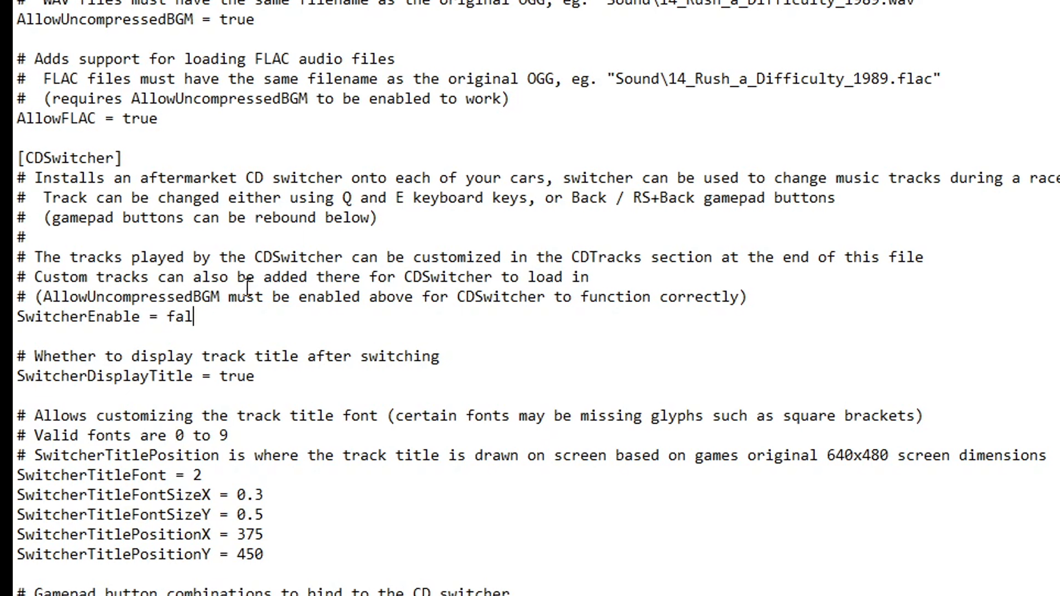
# Step: Set SwitcherEnable to true
pyautogui.write('true')
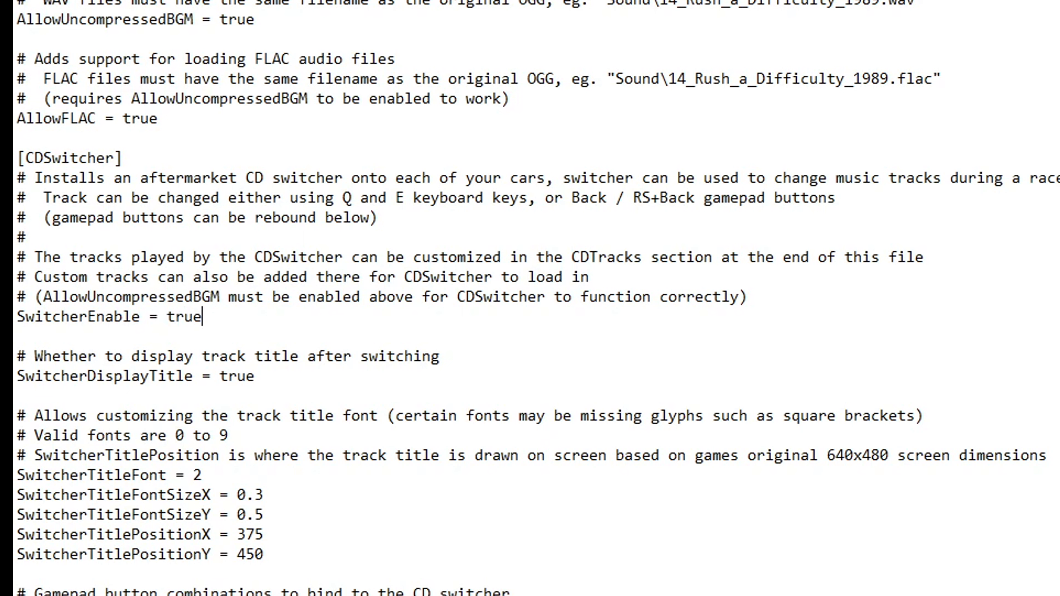
pyautogui.scroll(-3)
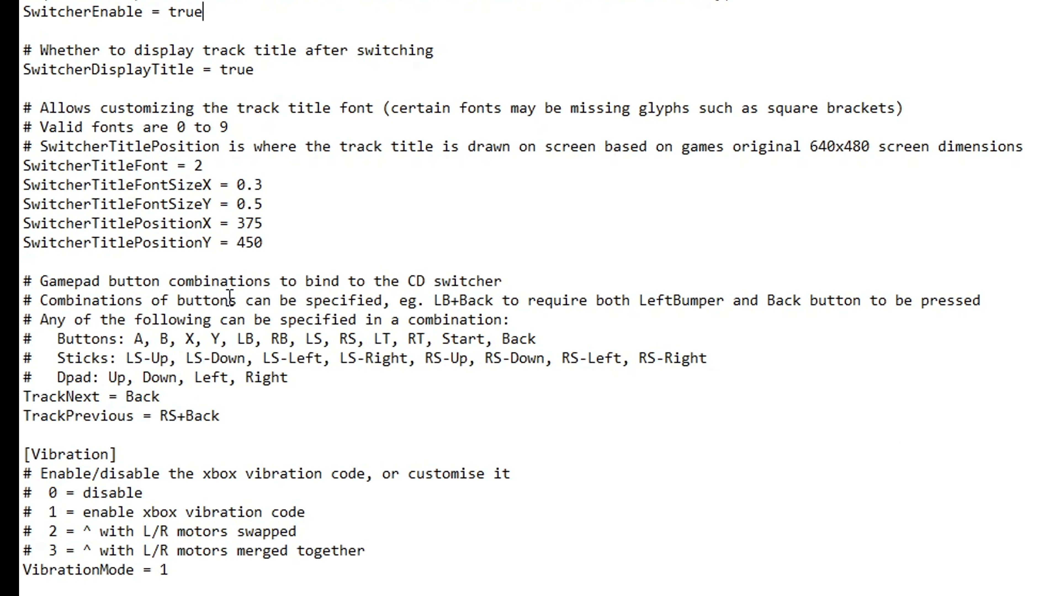
pyautogui.scroll(-3)
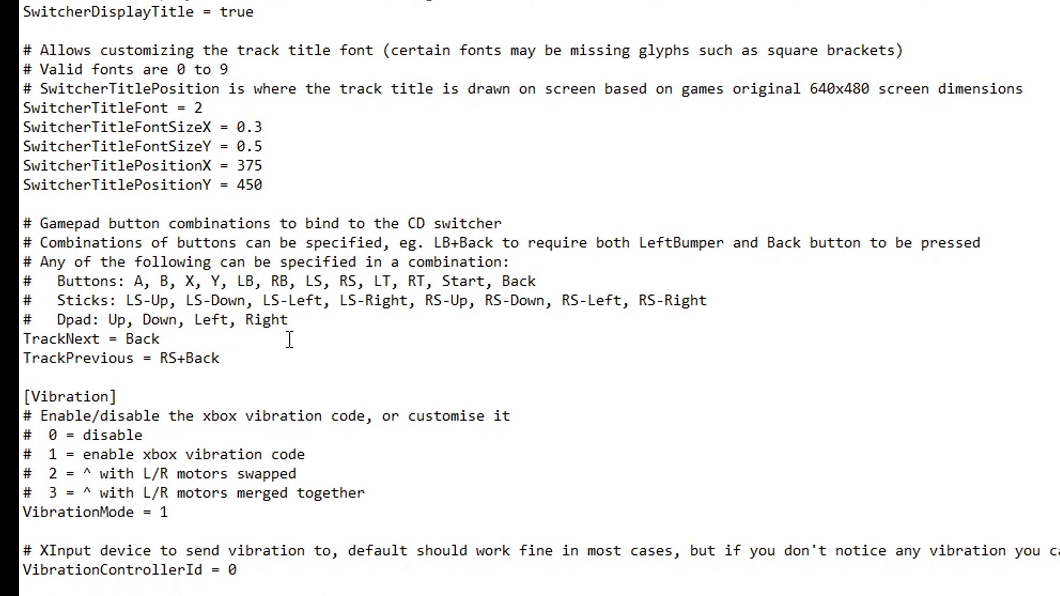
pyautogui.moveTo(149, 336)
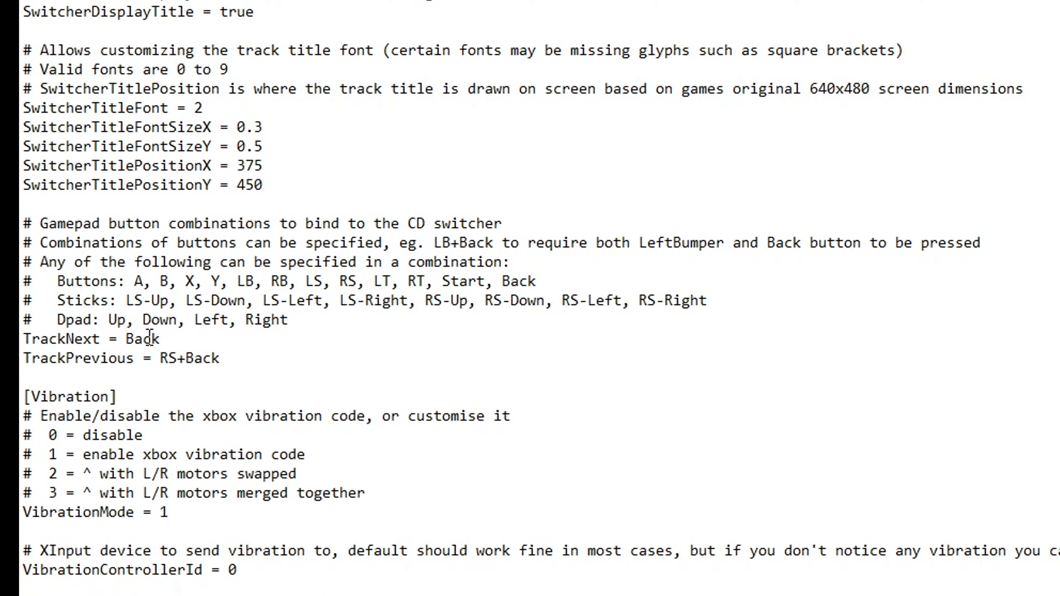
pyautogui.moveTo(180, 336)
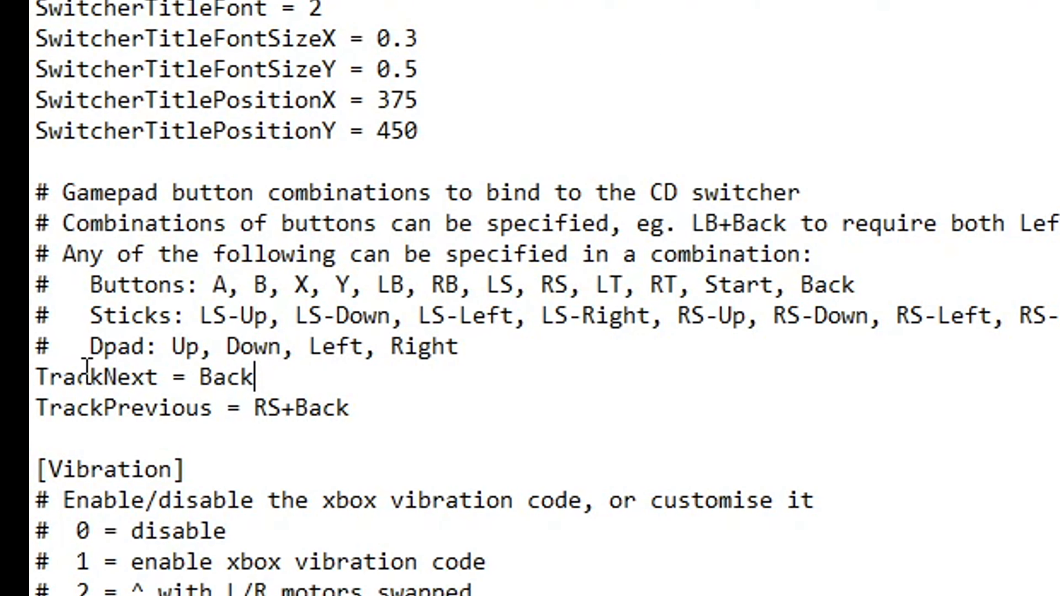
pyautogui.moveTo(282, 379)
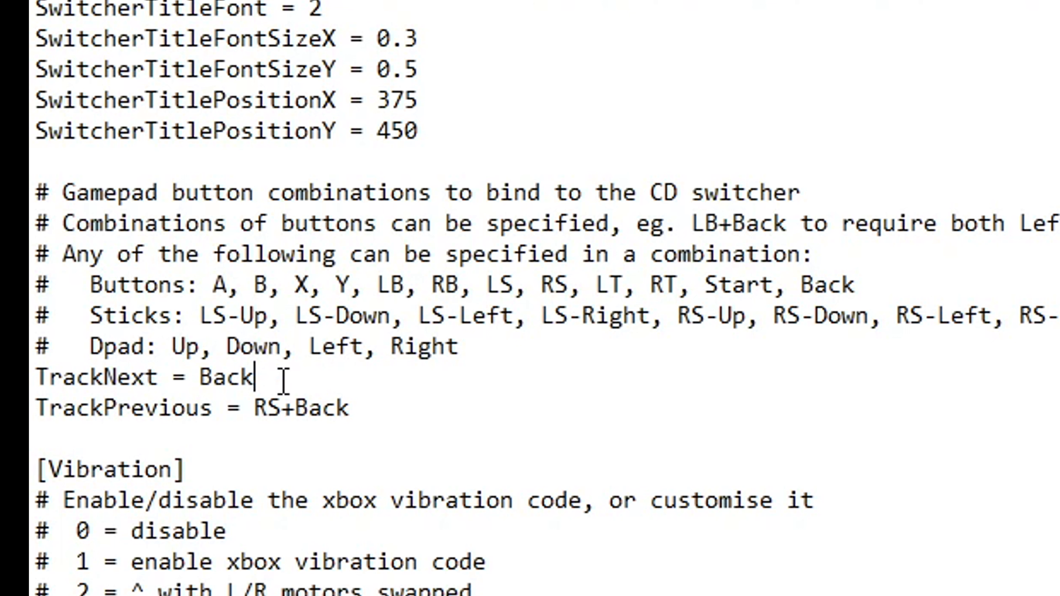
# Step: Rebind TrackNext to Y and TrackPrevious to LT+RT
pyautogui.press('Backspace')
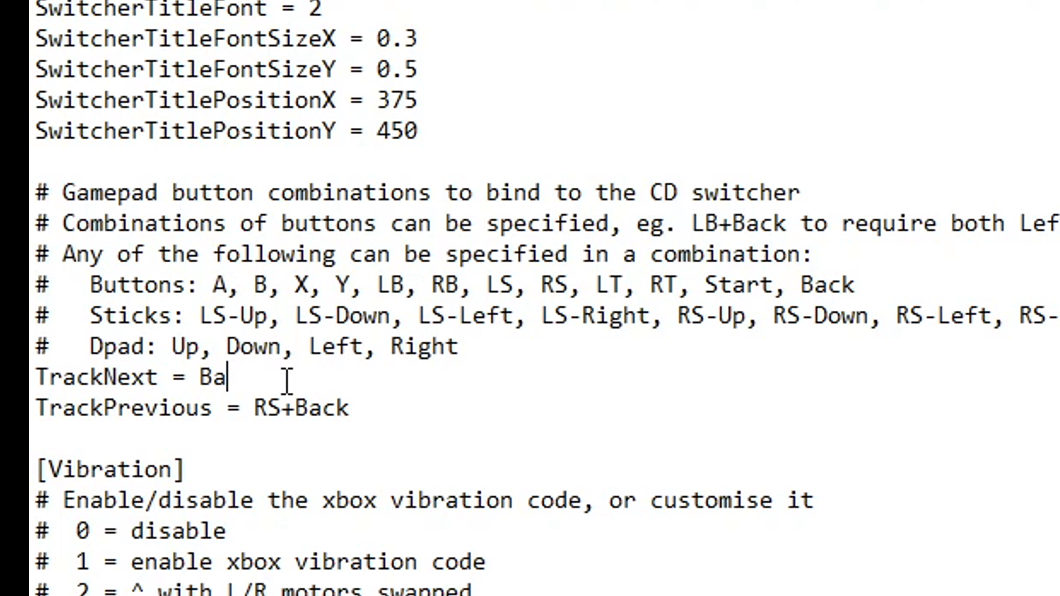
pyautogui.press('Backspace')
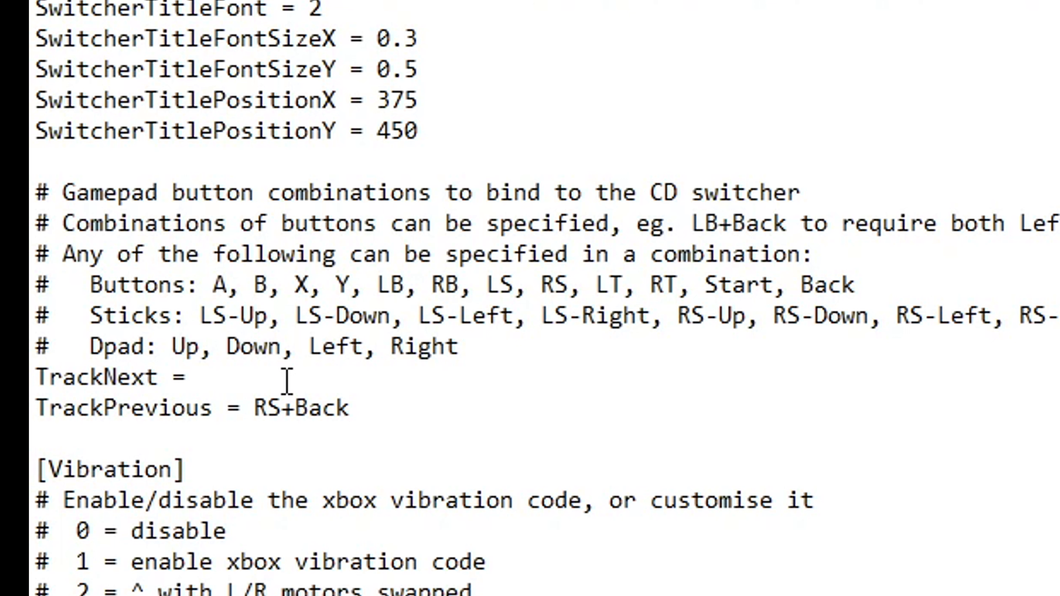
pyautogui.write('Y')
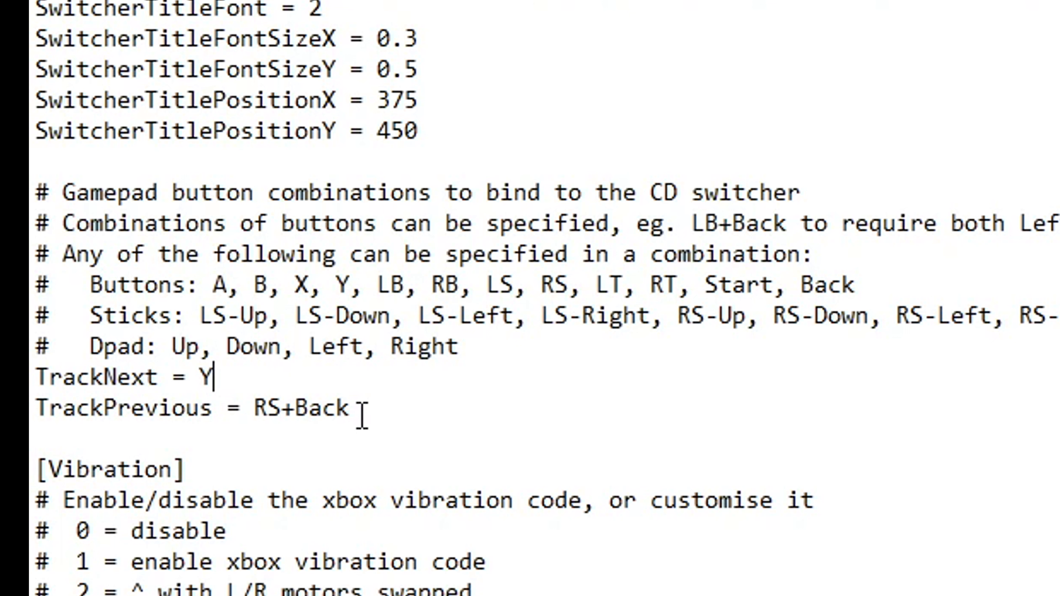
pyautogui.press('Backspace')
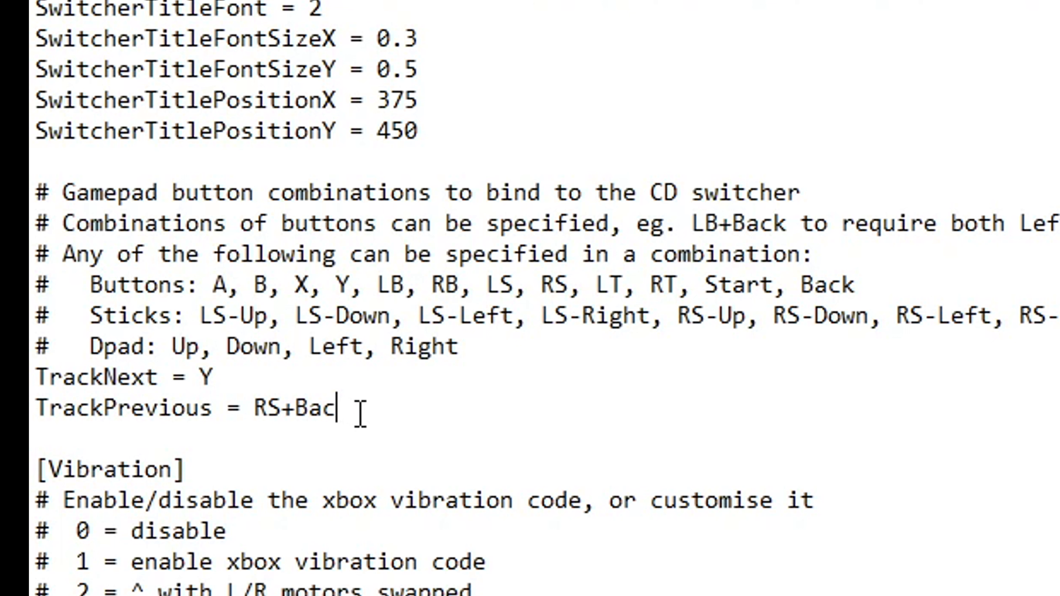
pyautogui.press('Backspace')
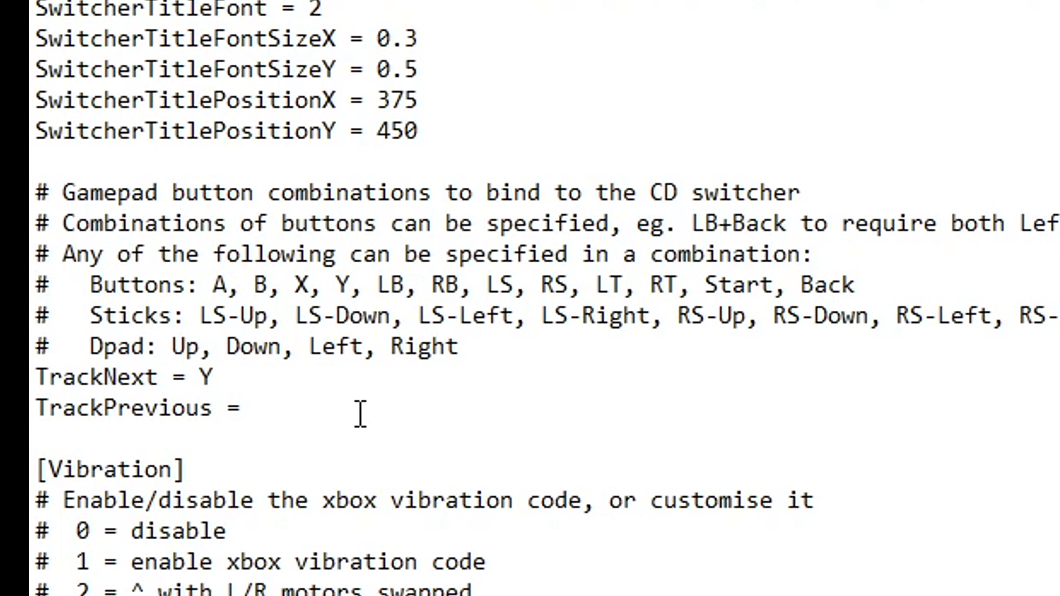
pyautogui.write('L')
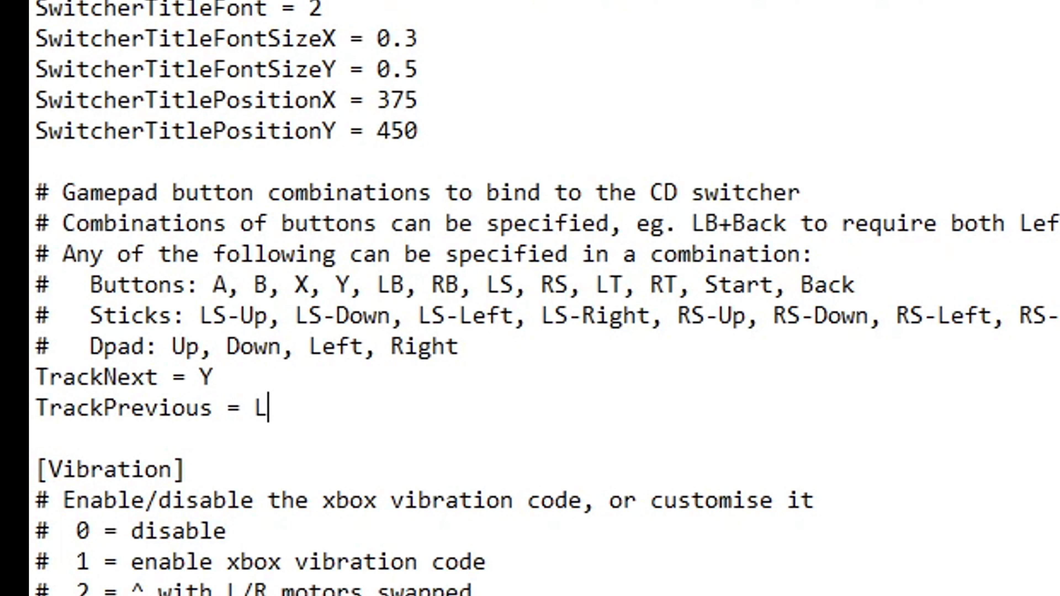
pyautogui.write('T')
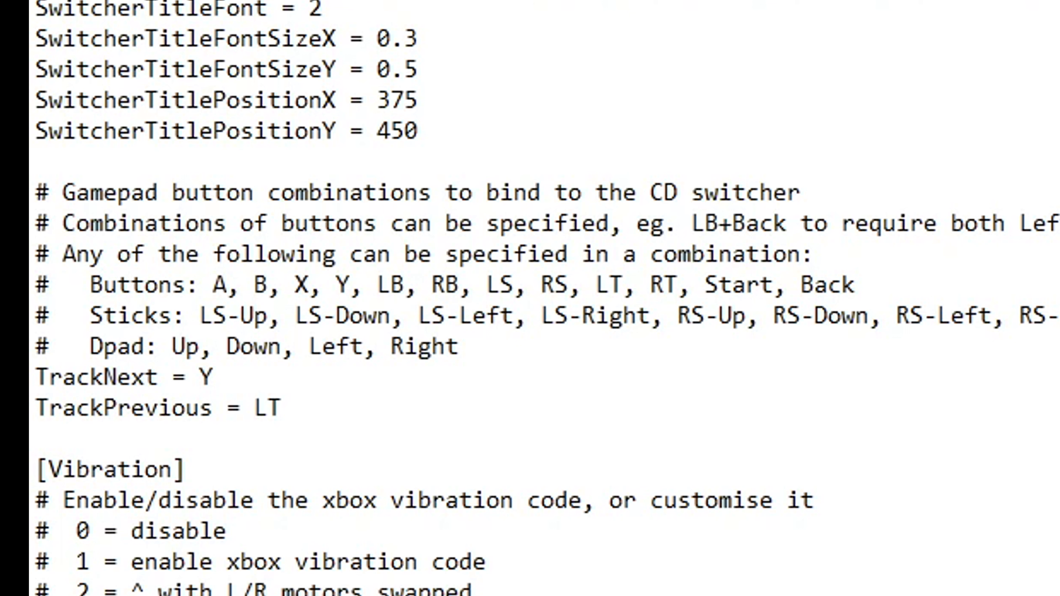
pyautogui.write('+')
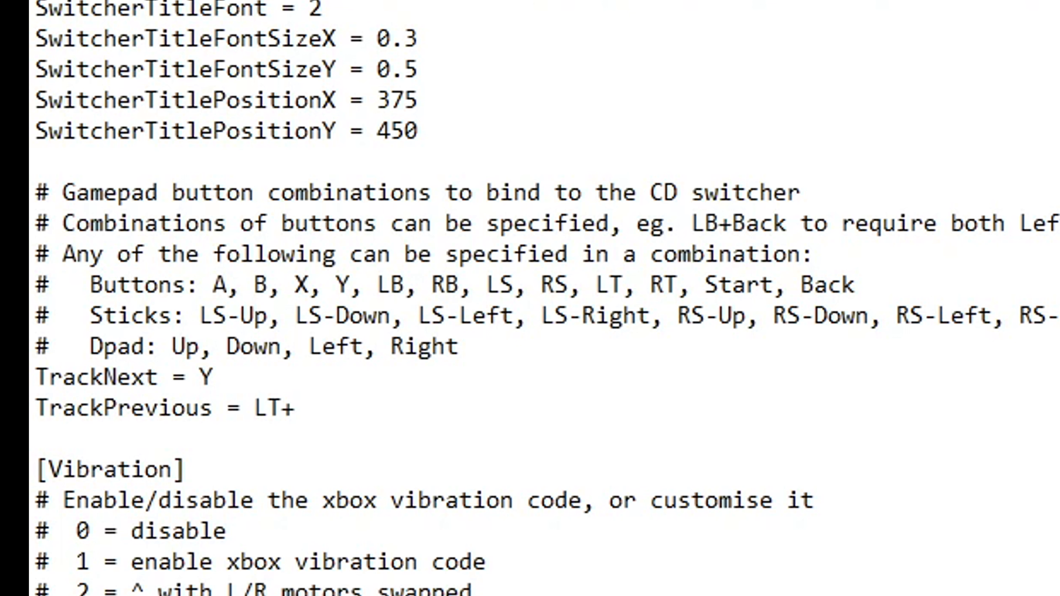
pyautogui.write('RT')
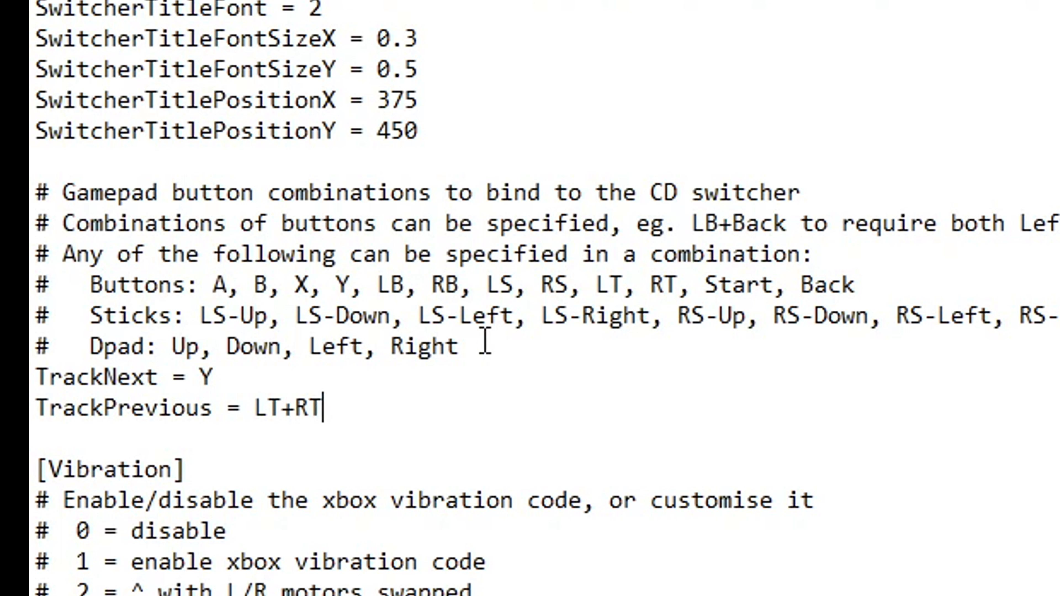
pyautogui.scroll(-3)
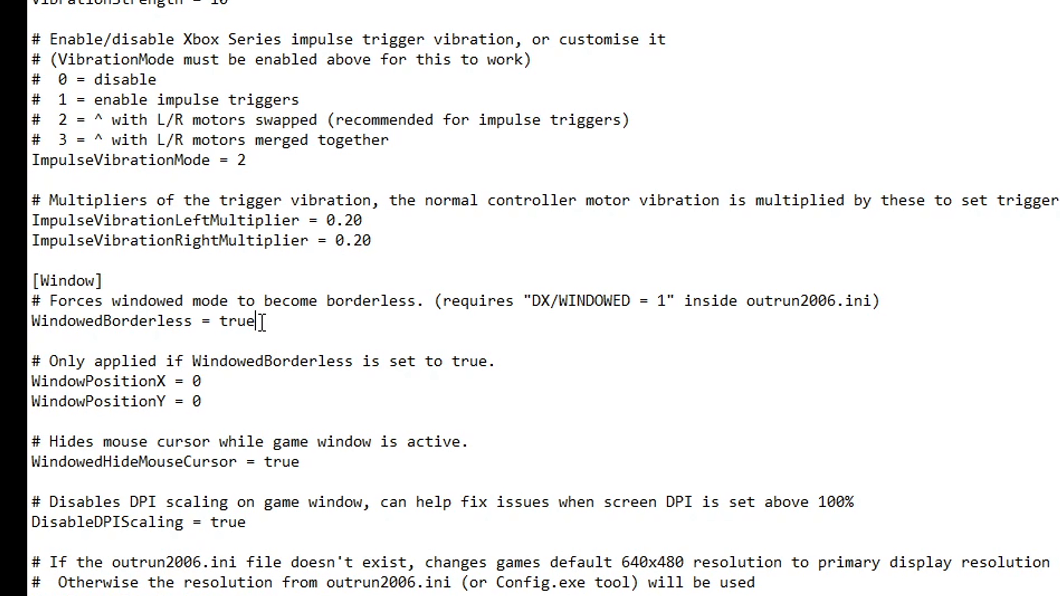
# Step: Set RestoreJPClarissa to true in the [Misc] section, leaving DisableCountdownTimer false
pyautogui.doubleClick(238, 321)
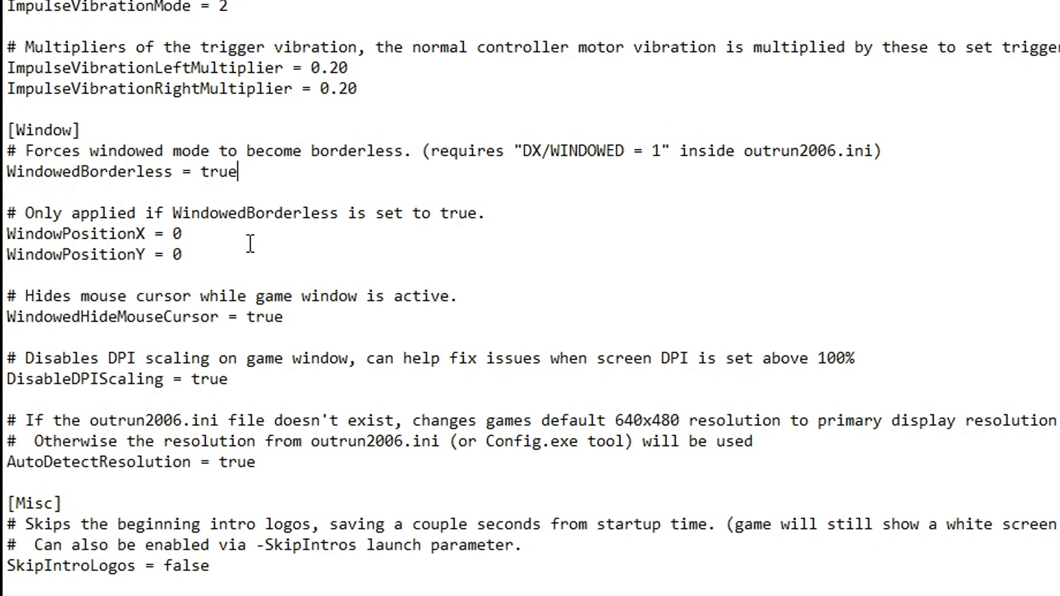
pyautogui.scroll(-3)
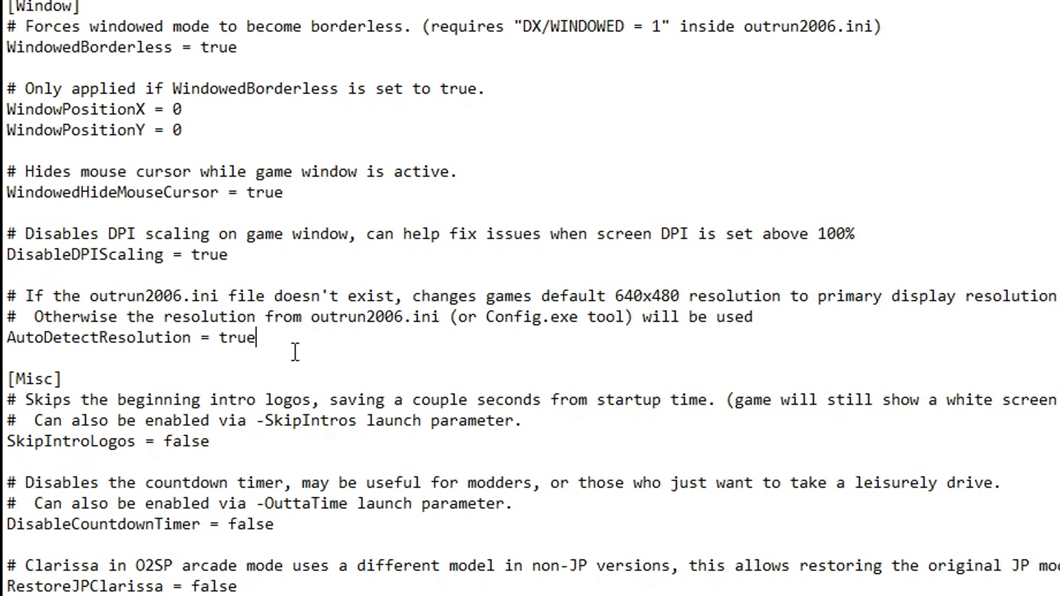
pyautogui.scroll(-3)
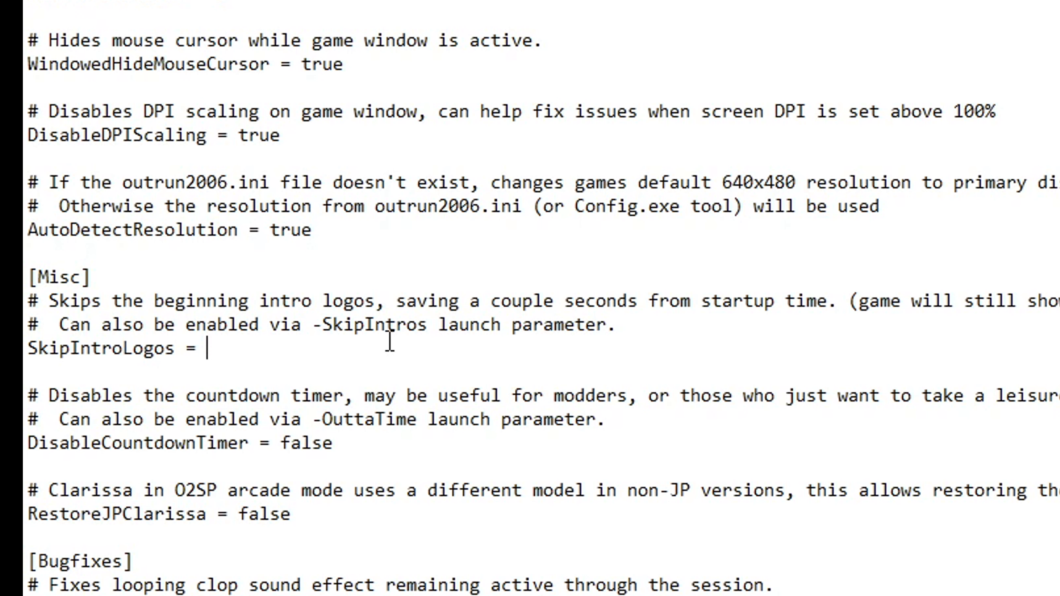
pyautogui.write('true')
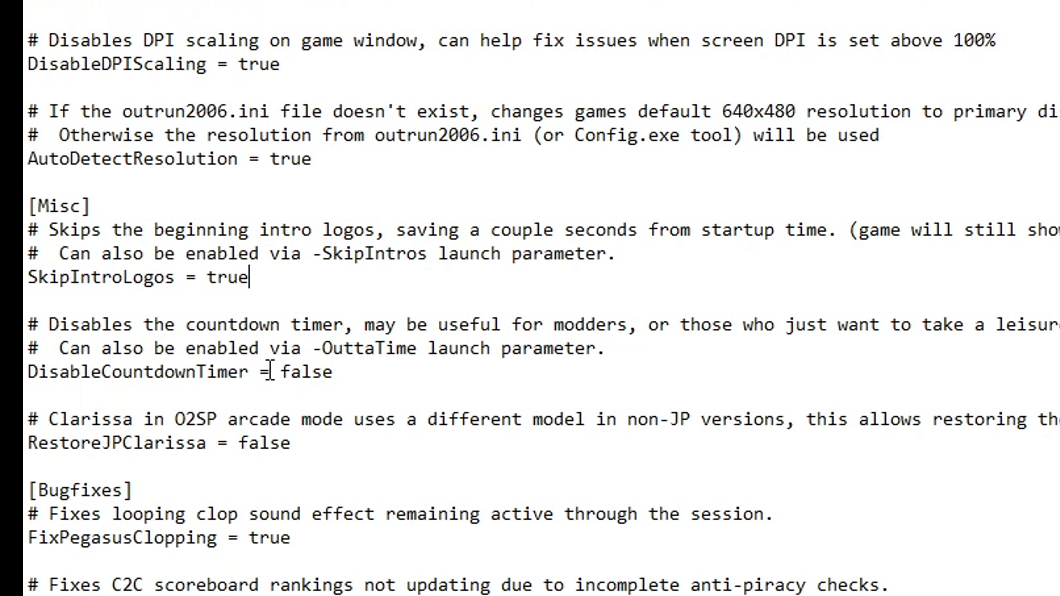
pyautogui.moveTo(341, 371)
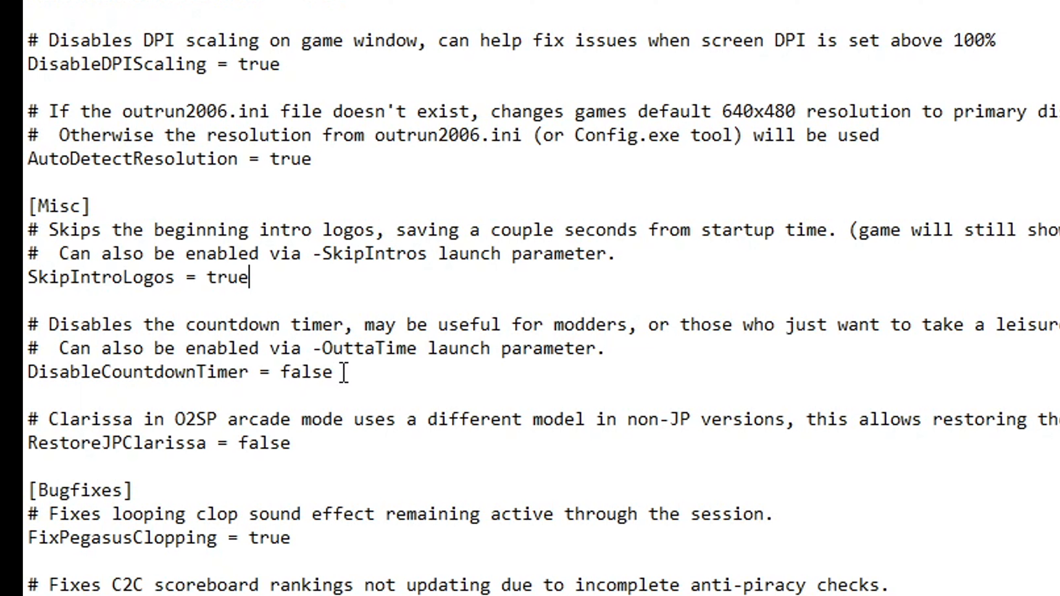
pyautogui.click(323, 372)
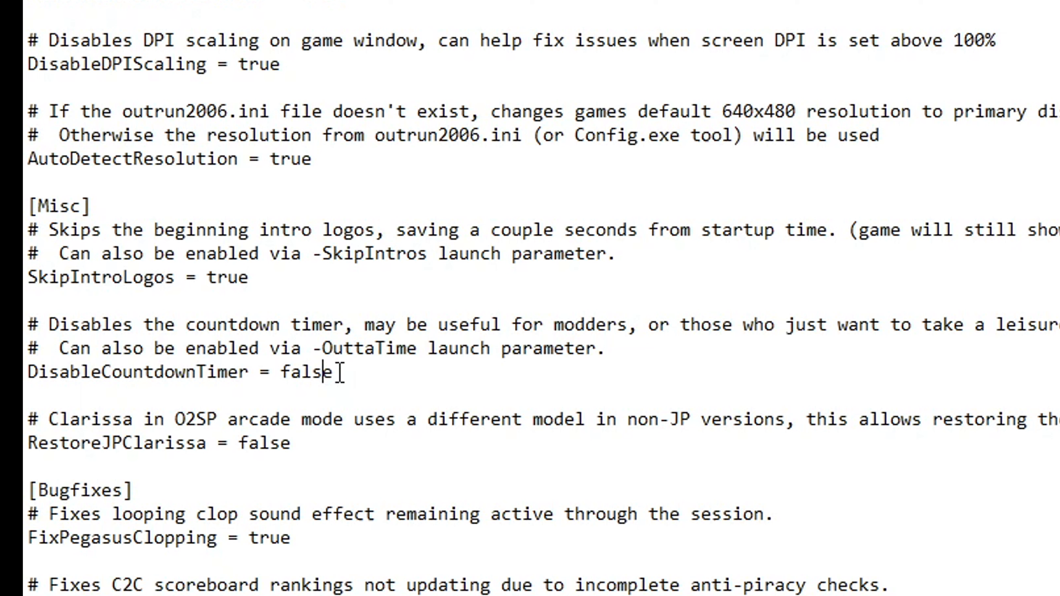
# Step: Scroll down through the file toward the [CDTracks] section
pyautogui.scroll(-3)
pyautogui.write('tru')
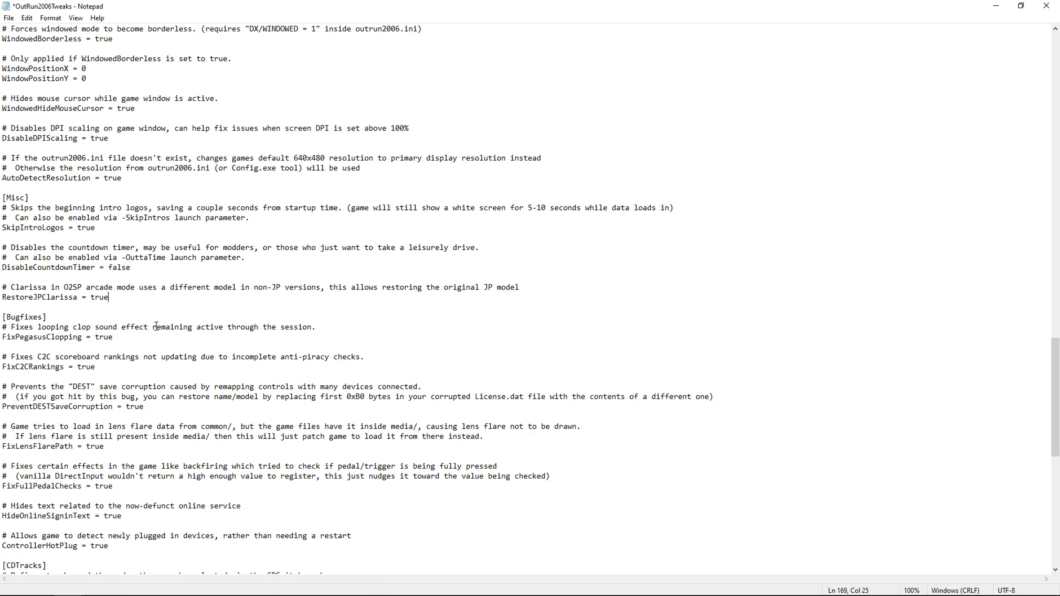
pyautogui.scroll(-3)
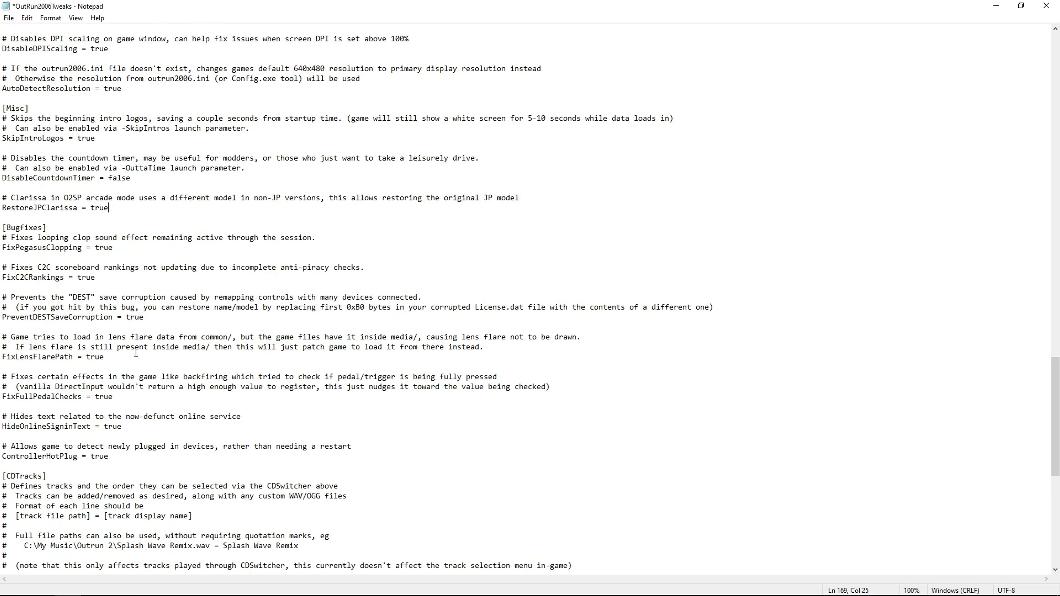
pyautogui.scroll(-3)
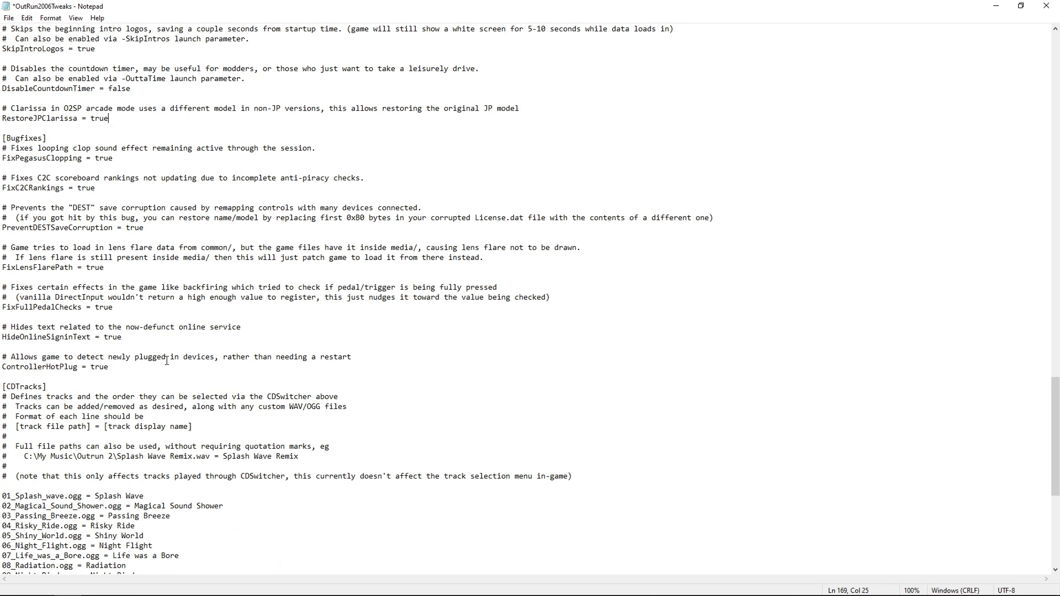
pyautogui.scroll(-3)
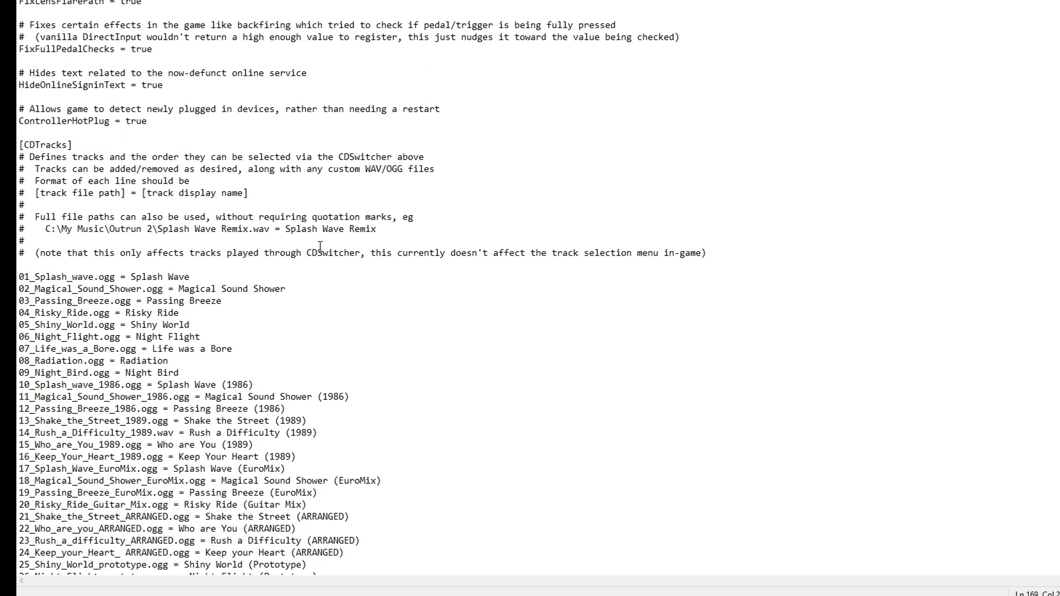
# Step: Review the [CDTracks] list, briefly selecting the Guitar Mix and ARRANGED lines without editing
pyautogui.scroll(-3)
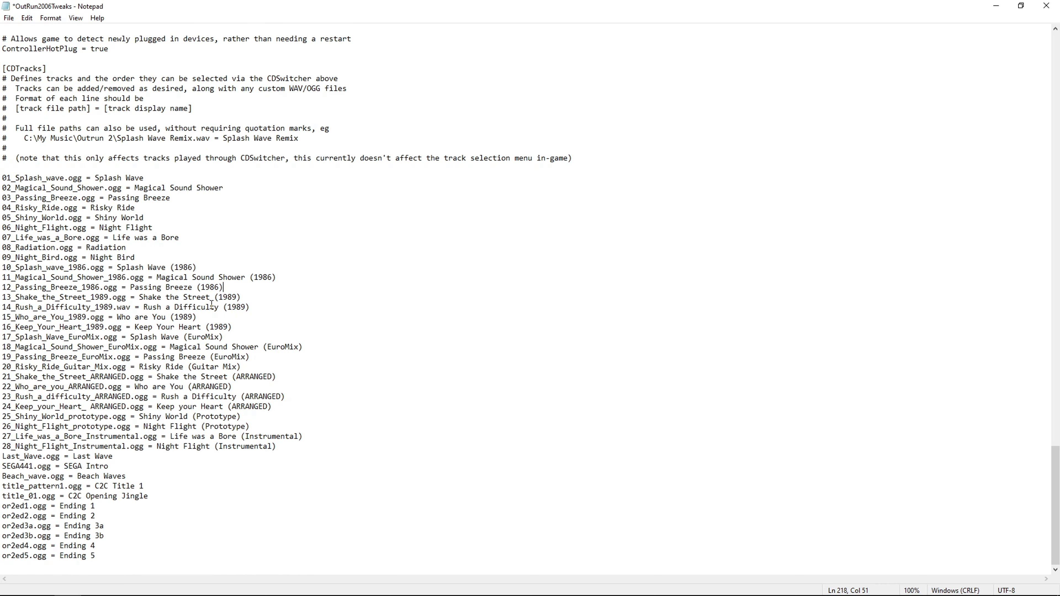
pyautogui.moveTo(138, 367)
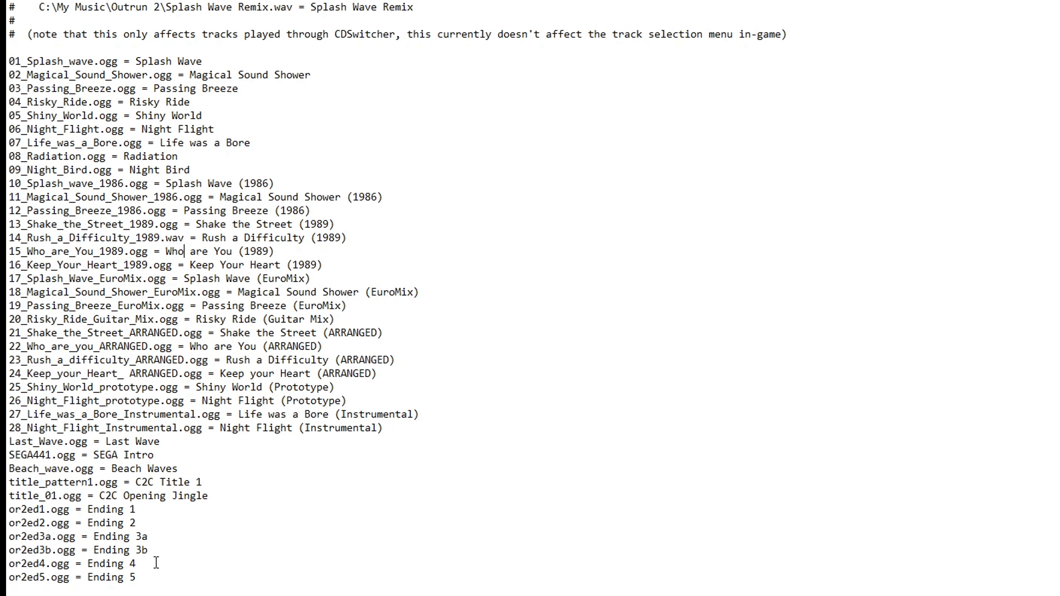
pyautogui.moveTo(7, 72); pyautogui.dragTo(135, 577)
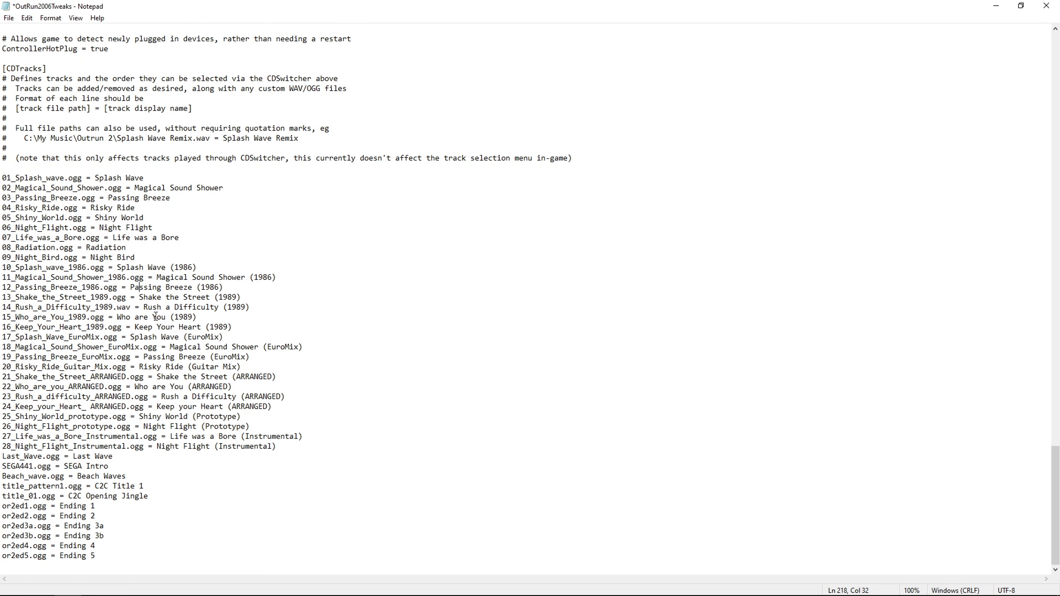
pyautogui.moveTo(6, 366); pyautogui.dragTo(271, 406)
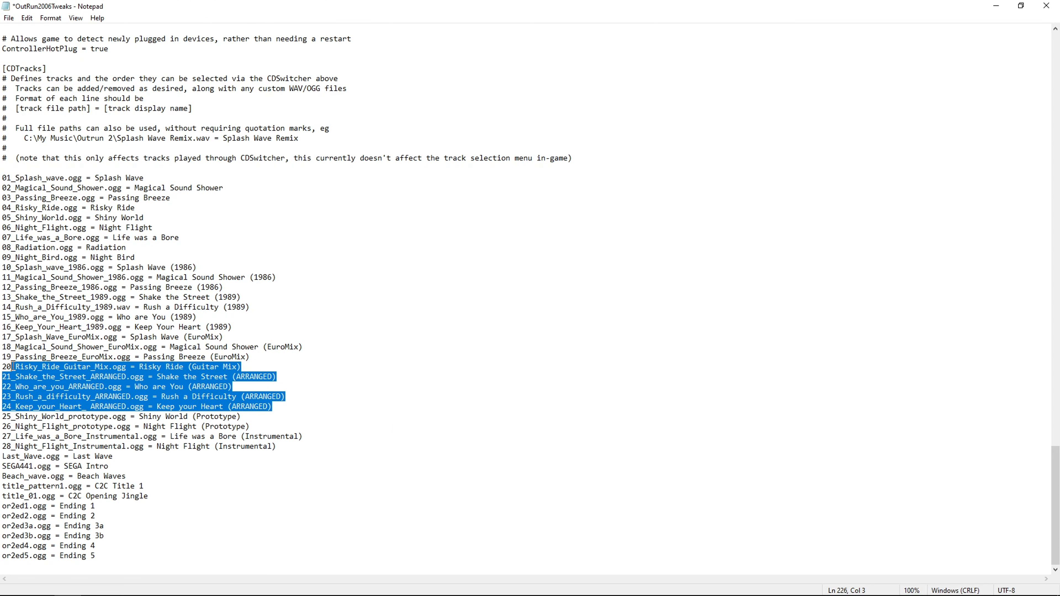
pyautogui.click(140, 337)
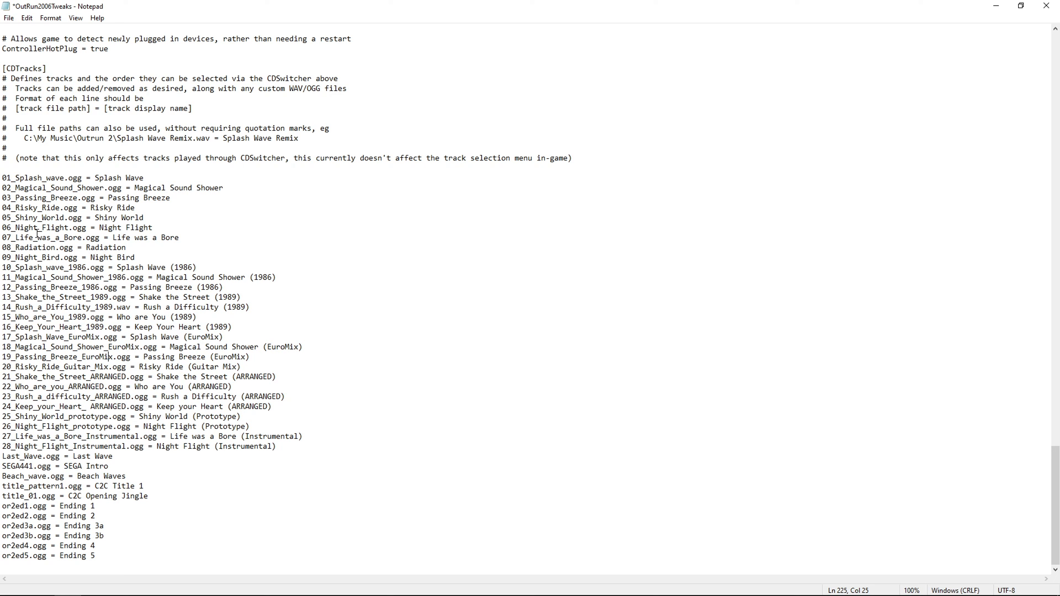
pyautogui.moveTo(67, 239)
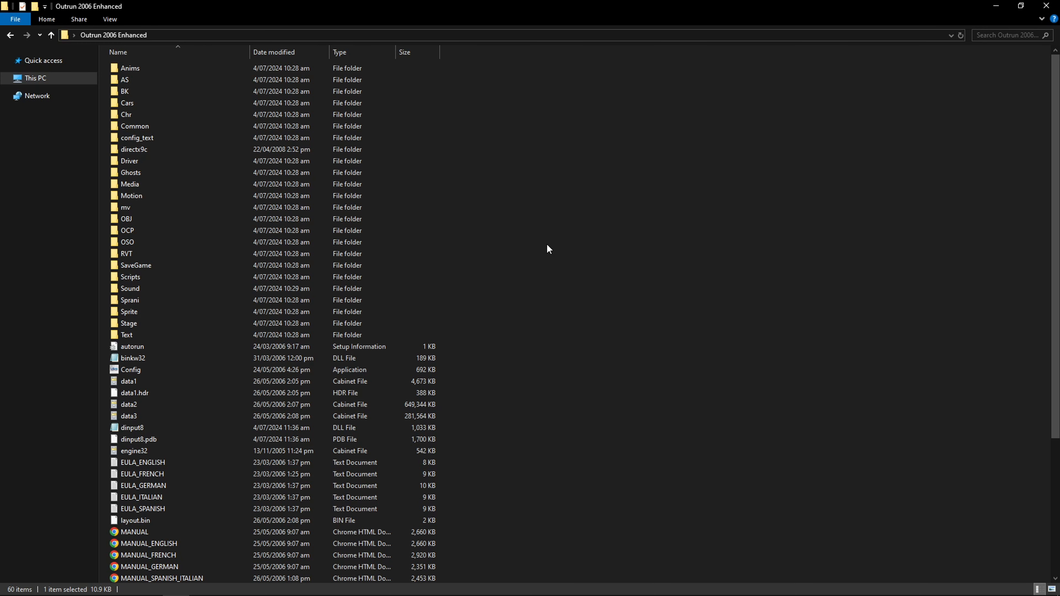
pyautogui.moveTo(129, 289)
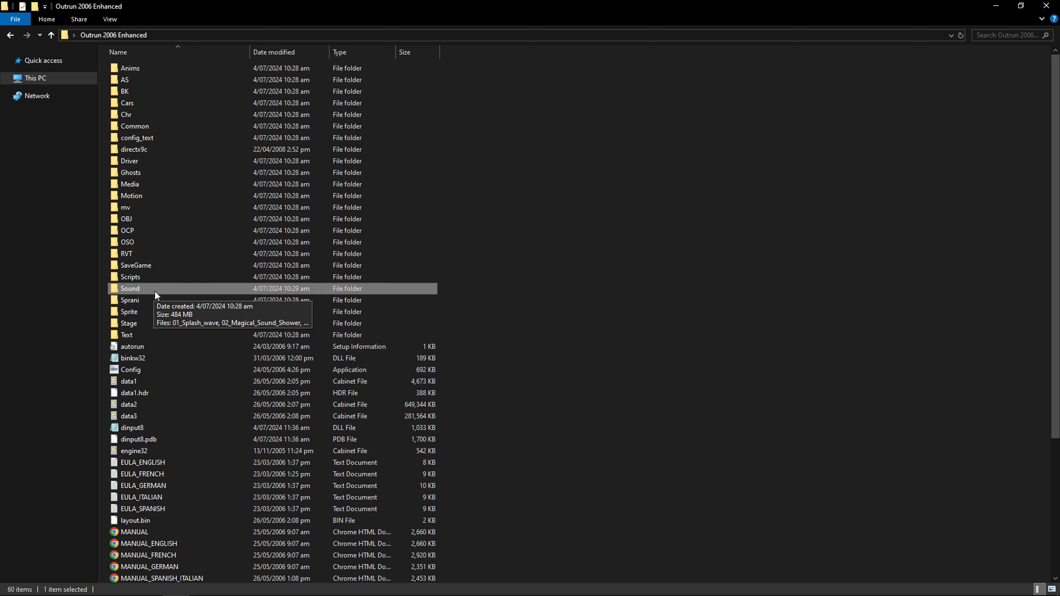
# Step: Open the game's Sound folder holding the Ogg music tracks
pyautogui.doubleClick(129, 289)
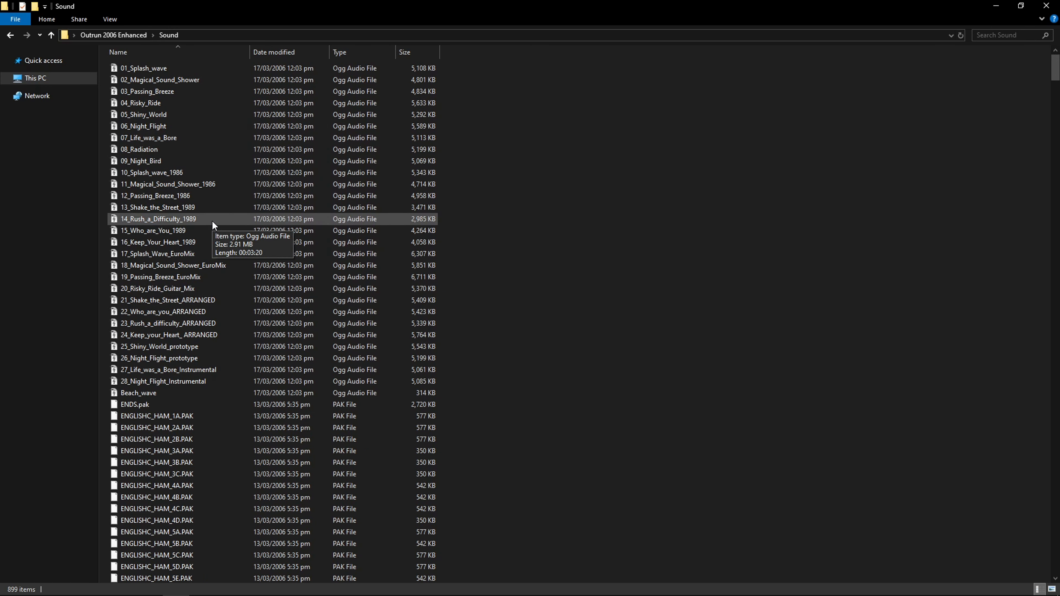
pyautogui.moveTo(256, 207)
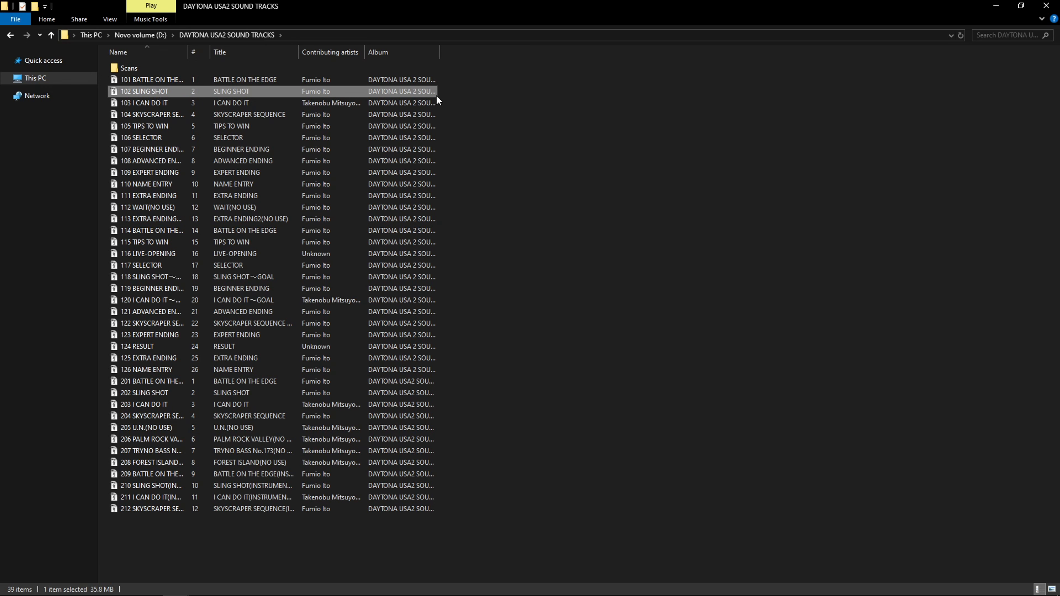
pyautogui.moveTo(160, 99)
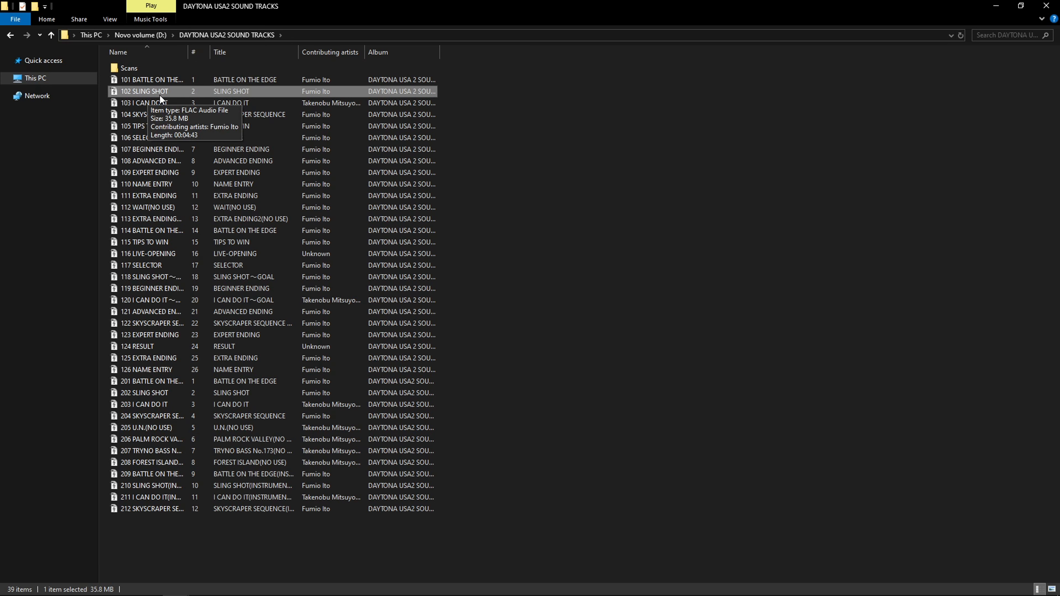
pyautogui.moveTo(376, 100)
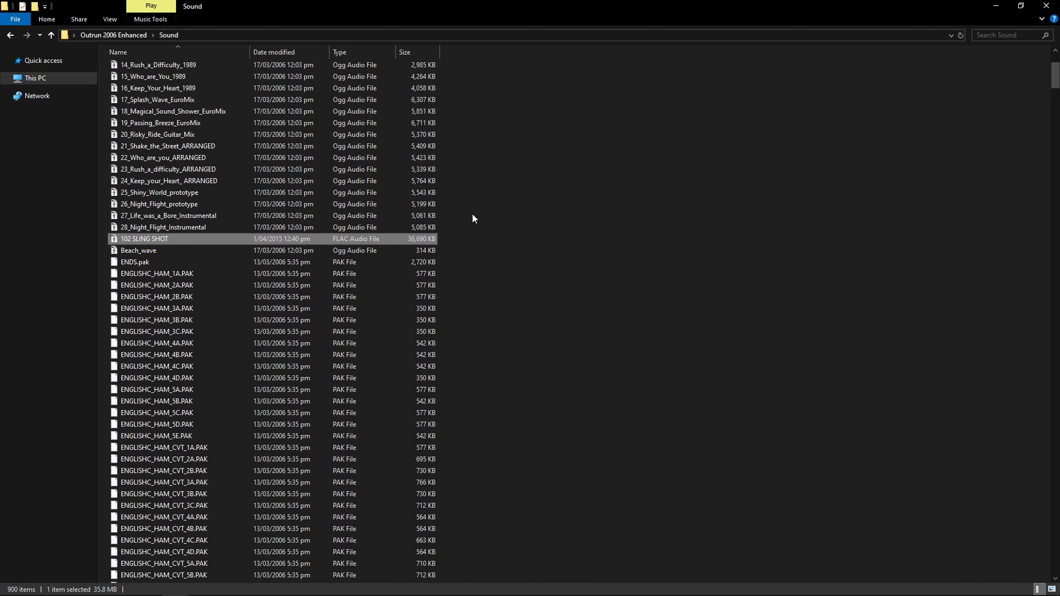
# Step: Enable File name extensions in the View options
pyautogui.scroll(3)
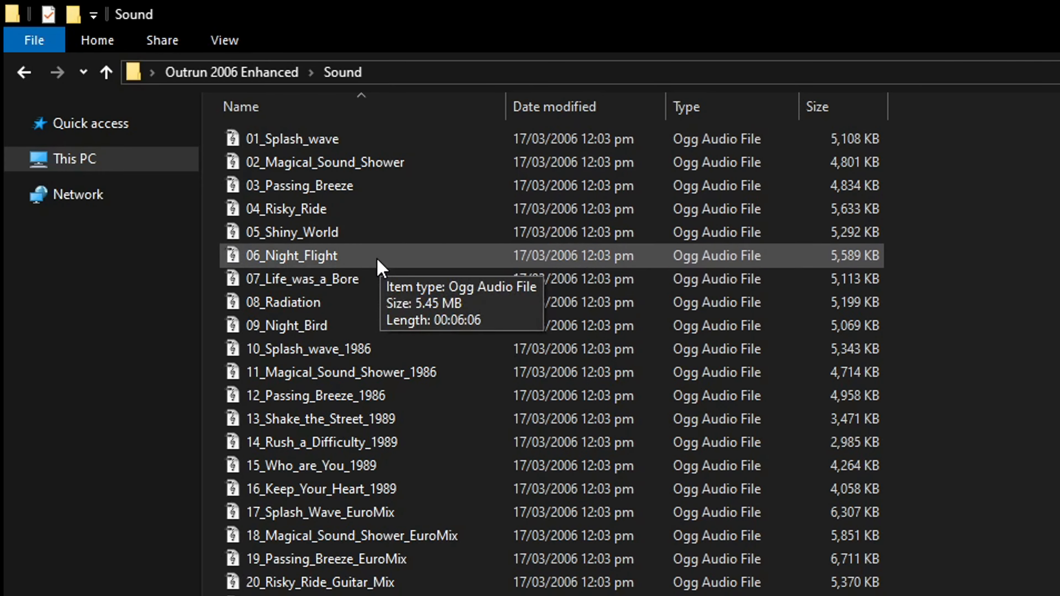
pyautogui.moveTo(224, 40)
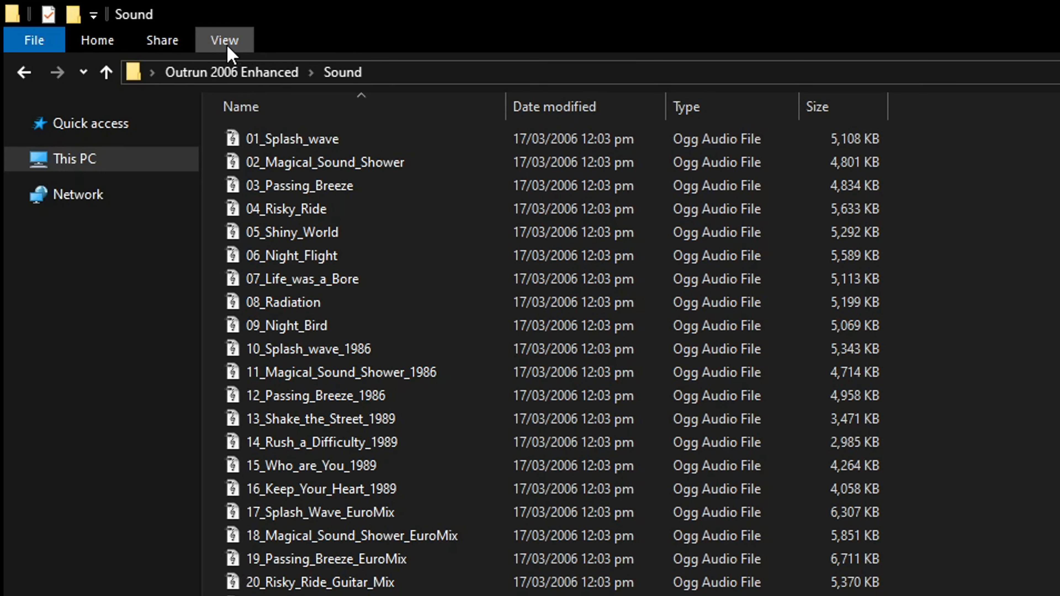
pyautogui.click(224, 39)
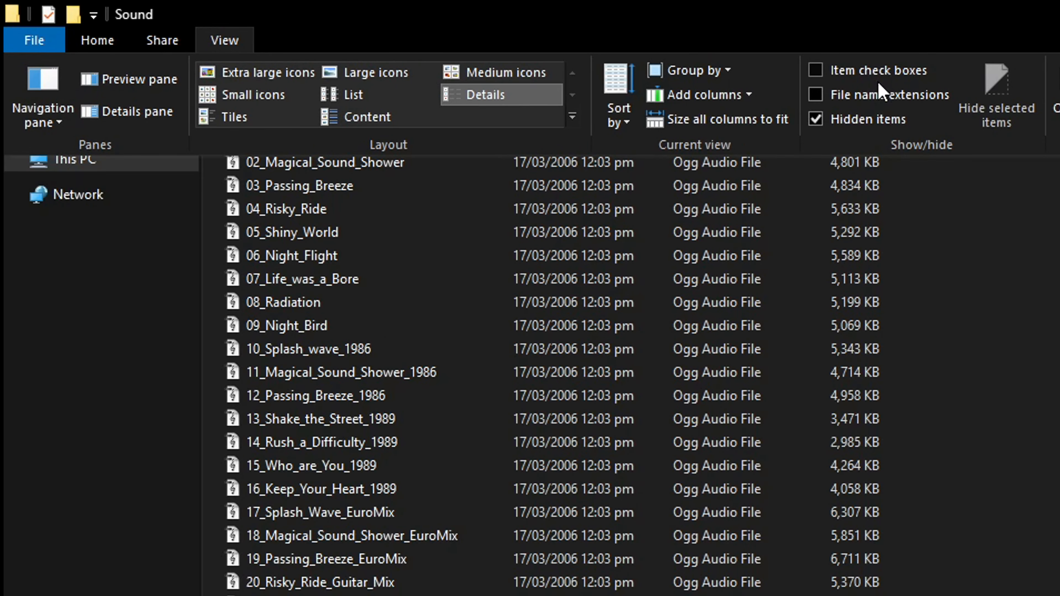
pyautogui.moveTo(889, 95)
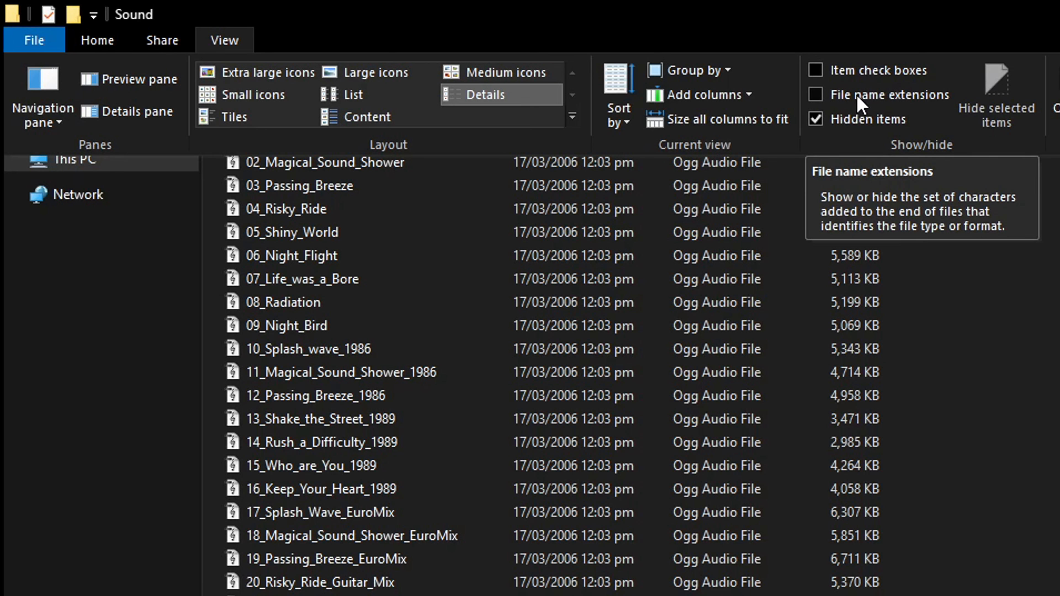
pyautogui.click(816, 94)
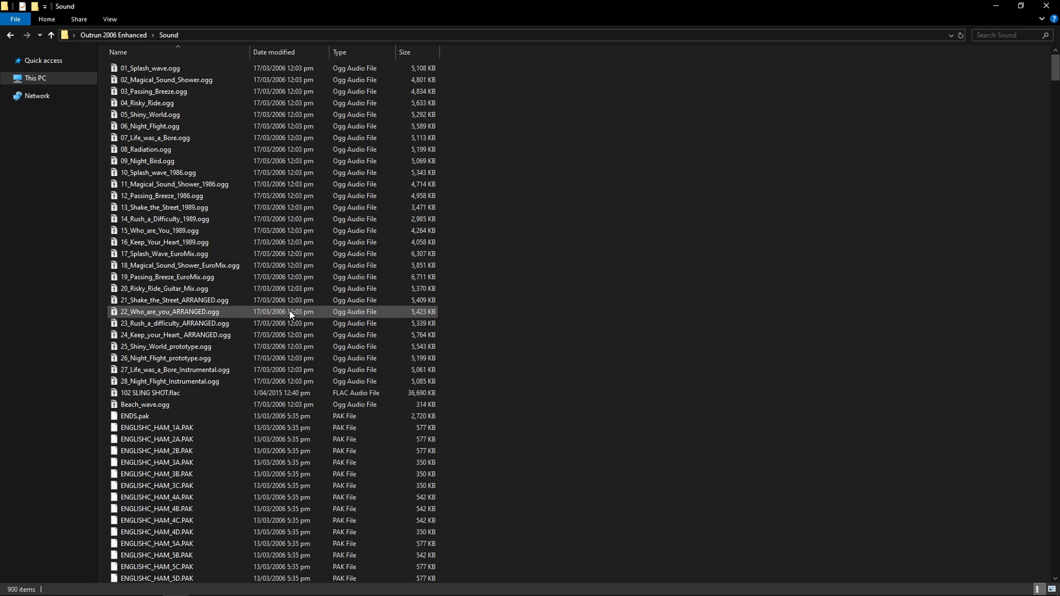
pyautogui.scroll(-3)
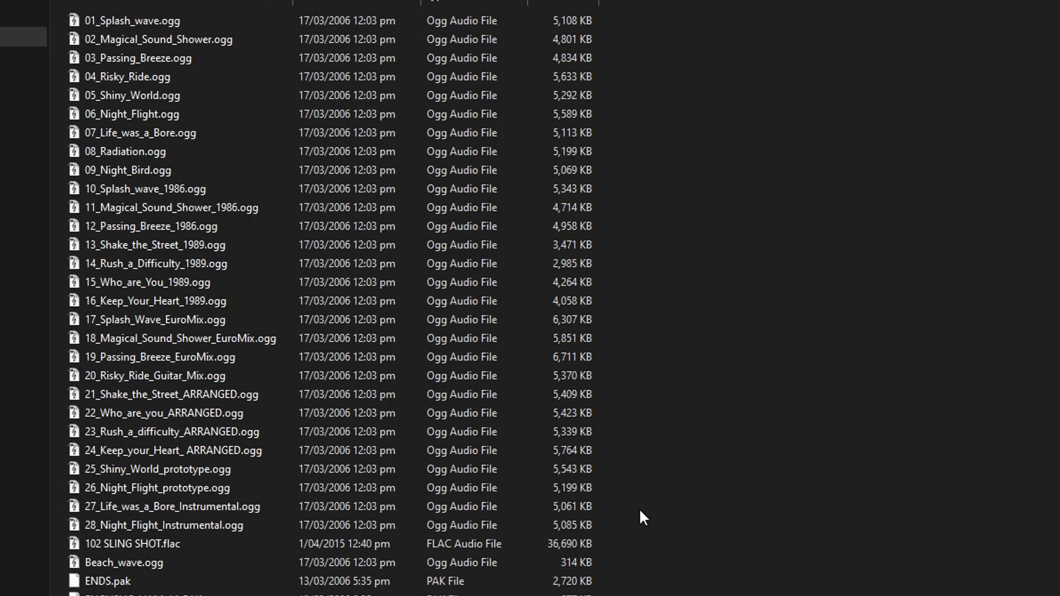
# Step: Start renaming 102 SLING SHOT.flac to 00 SLING SHOT.flac
pyautogui.click(135, 543)
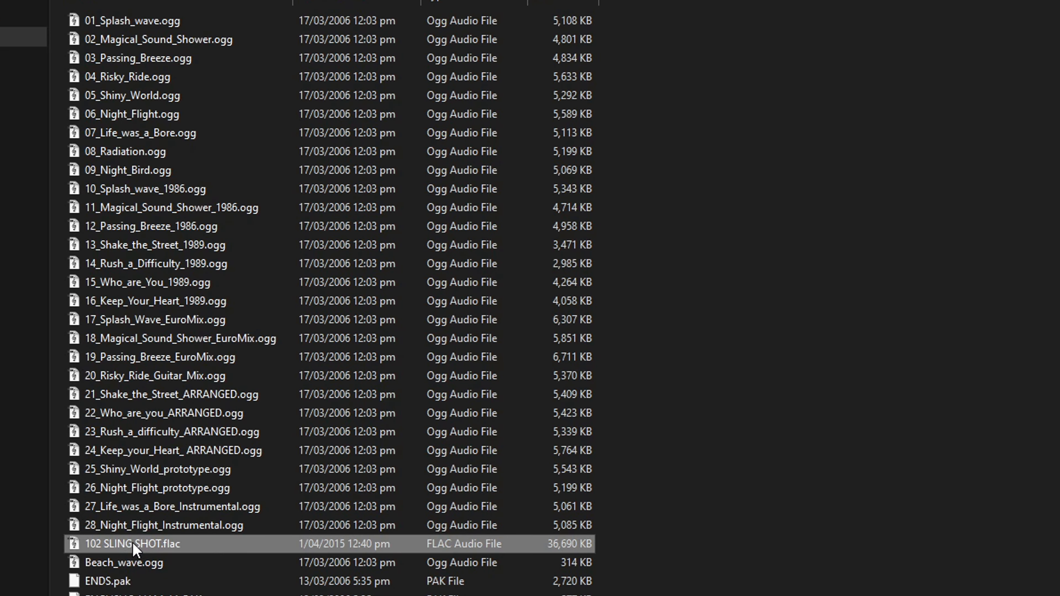
pyautogui.rightClick(133, 543)
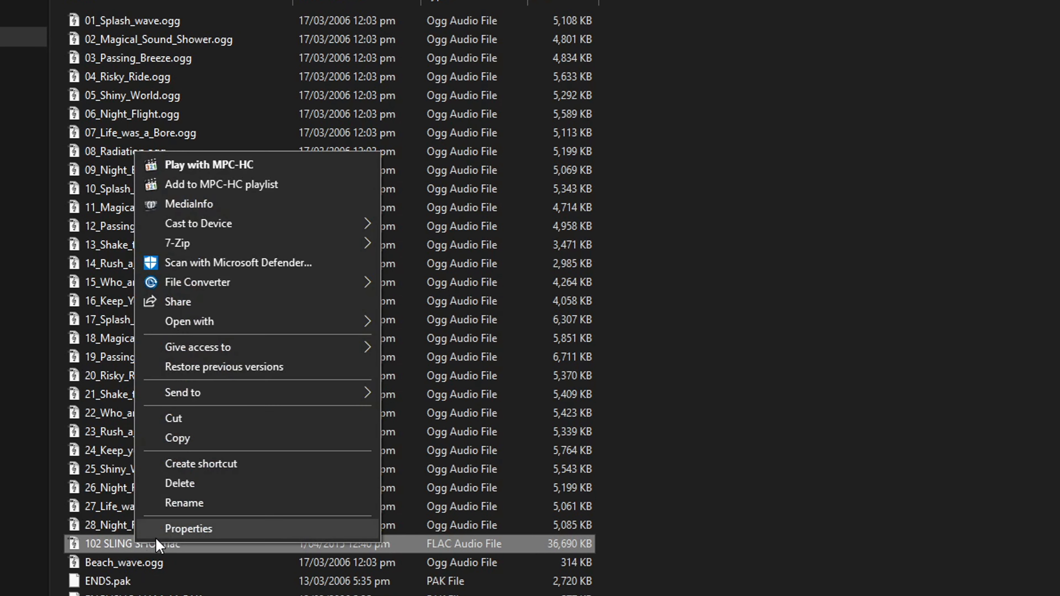
pyautogui.click(183, 502)
pyautogui.write('0')
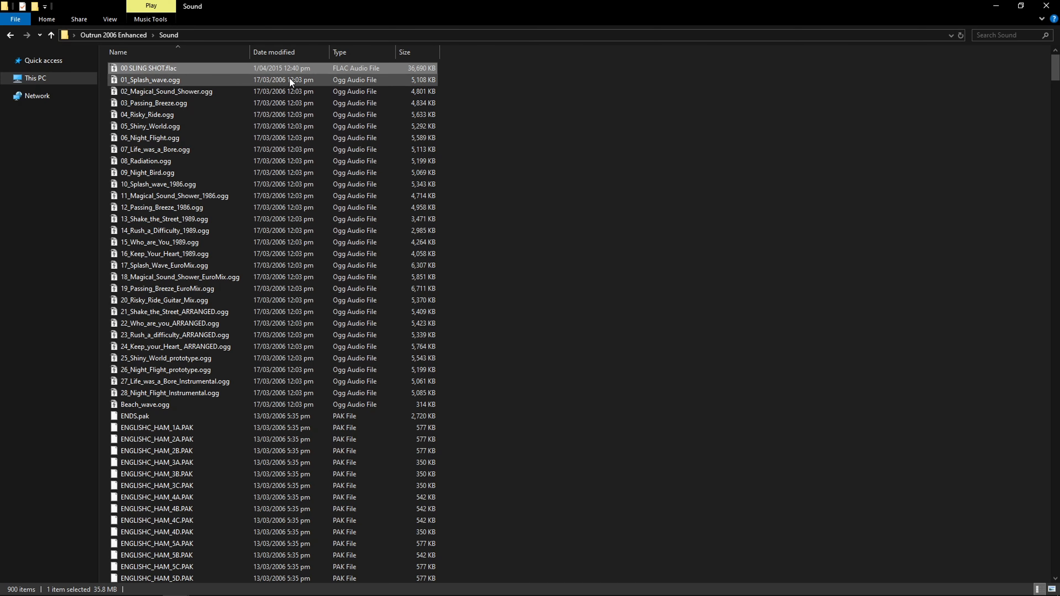
pyautogui.moveTo(213, 69)
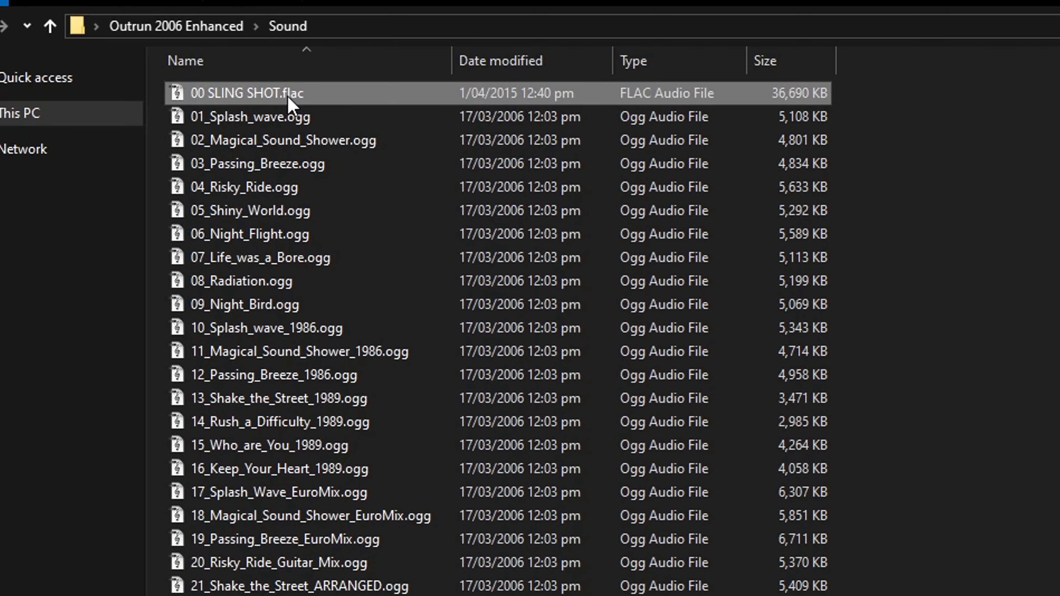
# Step: Put 00 SLING SHOT.flac into rename mode and copy its file name
pyautogui.rightClick(246, 93)
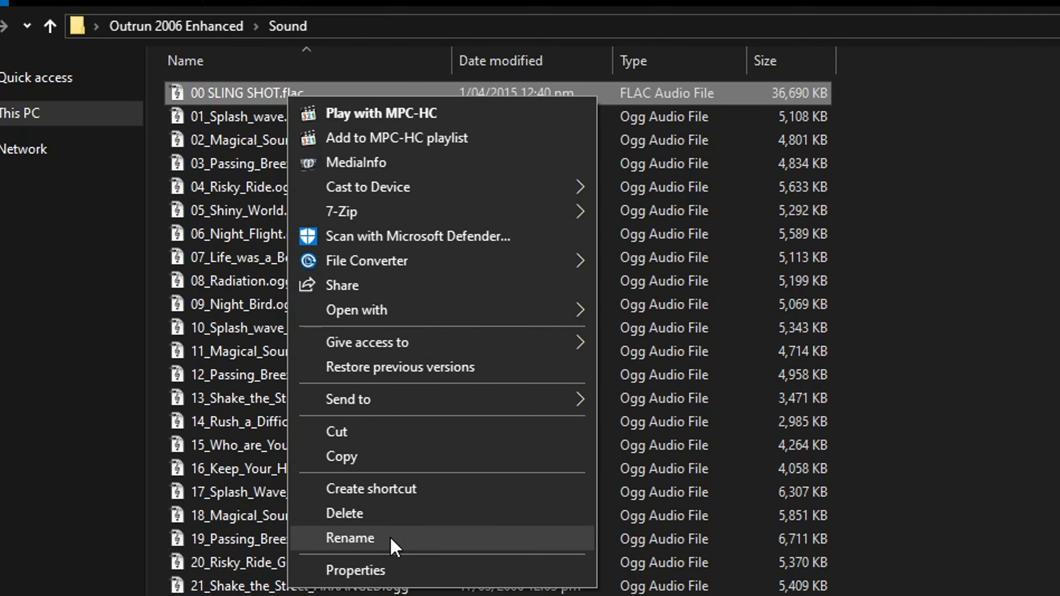
pyautogui.click(350, 537)
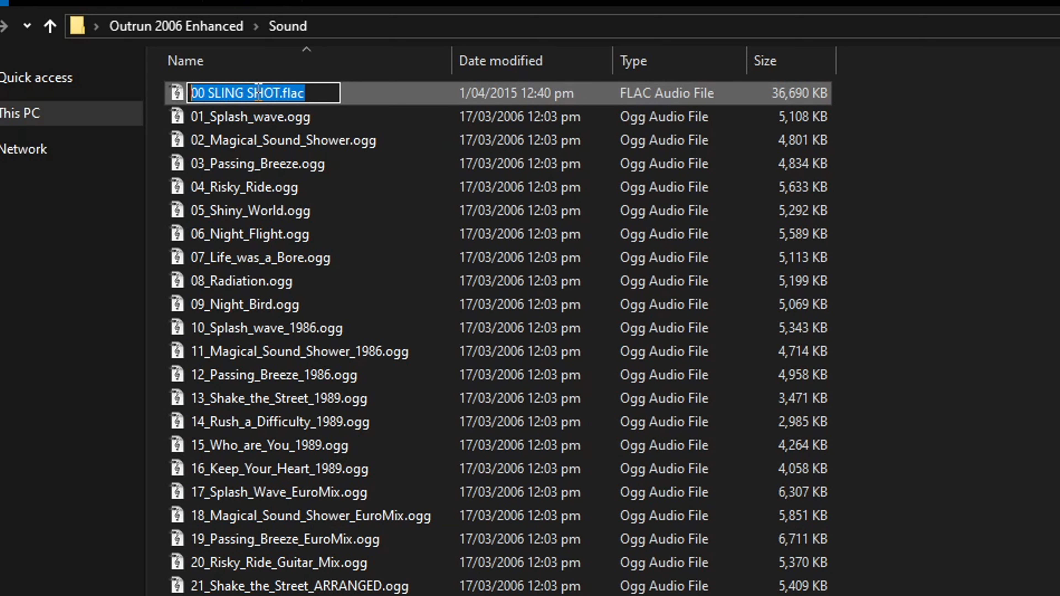
pyautogui.rightClick(263, 93)
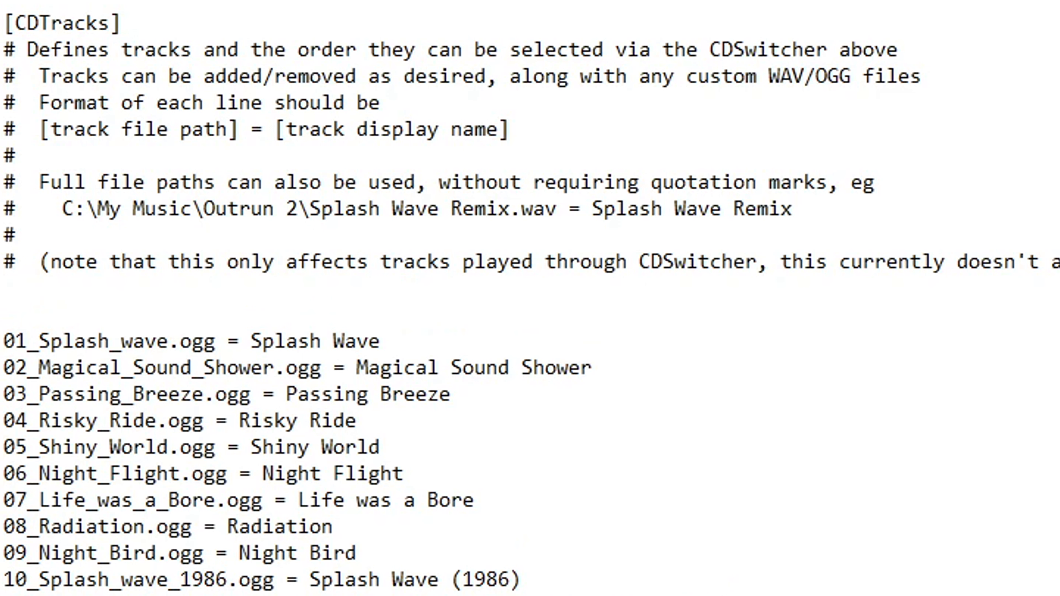
# Step: Add the line '00 SLING SHOT.flac = Sling Shot' at the top of the CDTracks list
pyautogui.rightClick(331, 416)
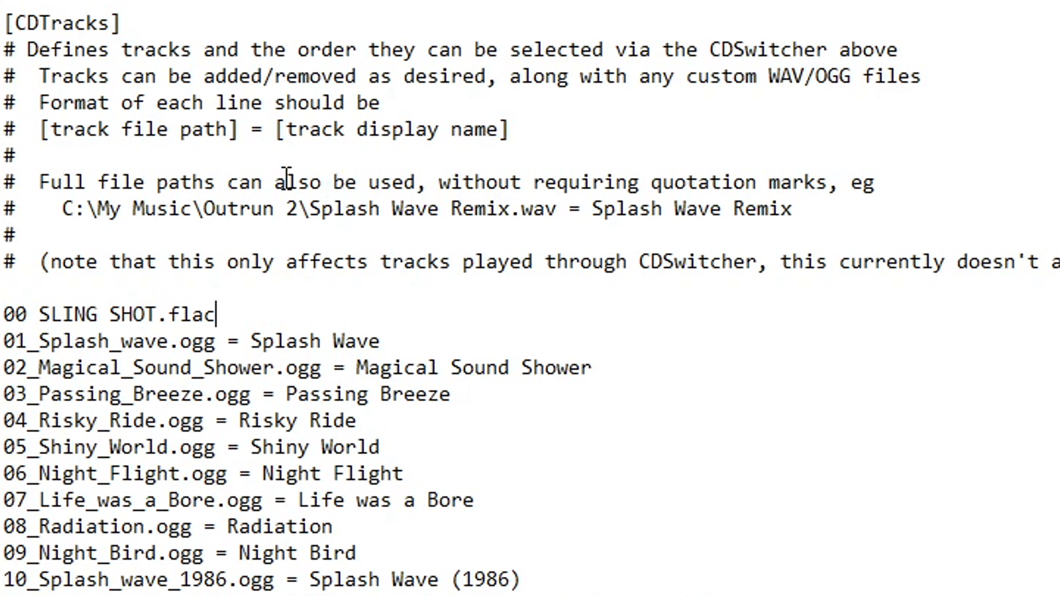
pyautogui.moveTo(144, 128)
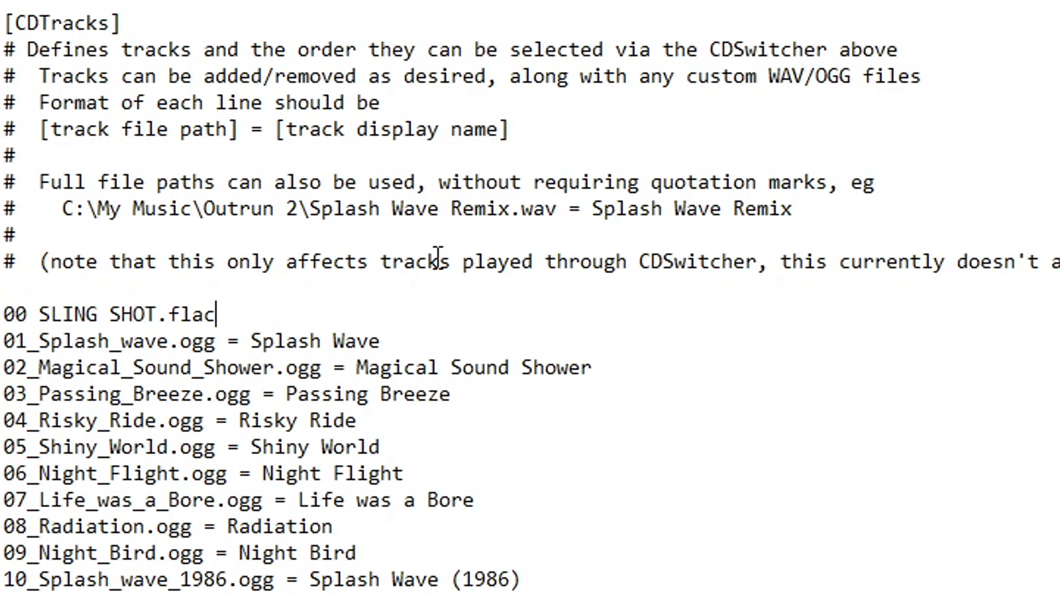
pyautogui.write('=')
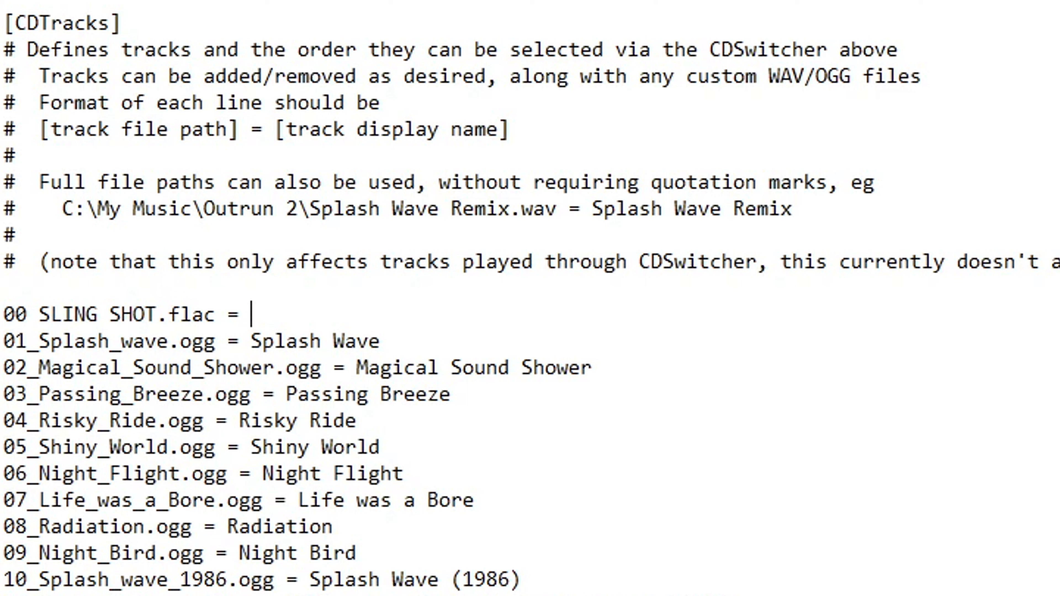
pyautogui.write('Sling Sh')
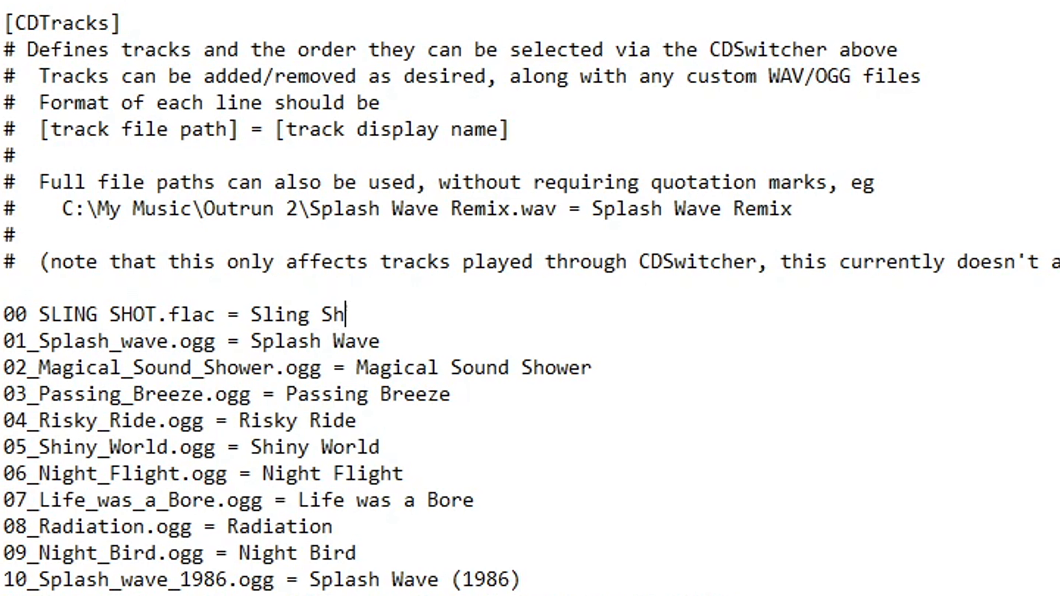
pyautogui.write('ot')
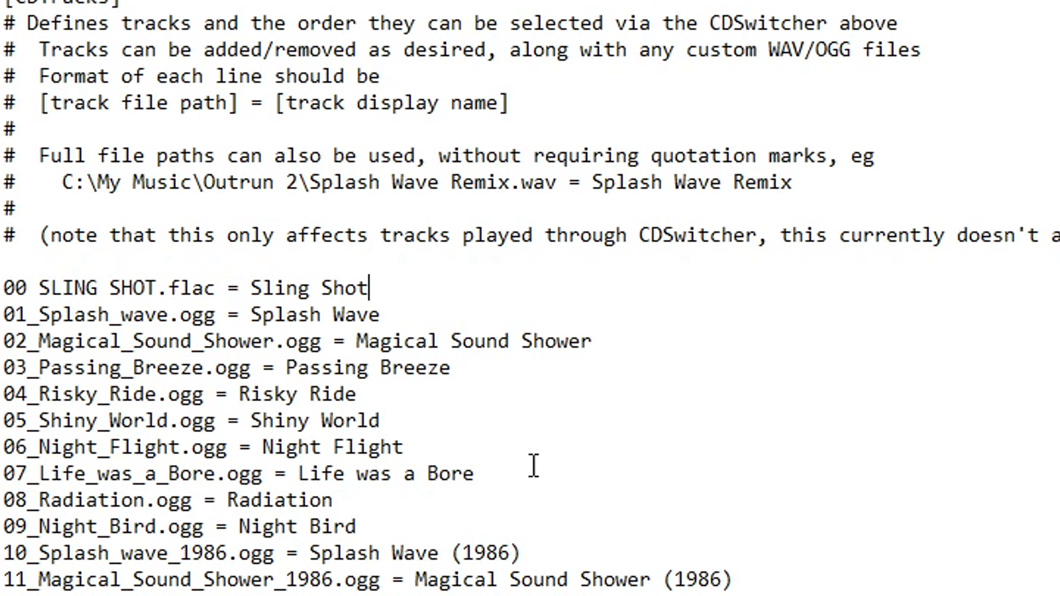
pyautogui.moveTo(684, 529)
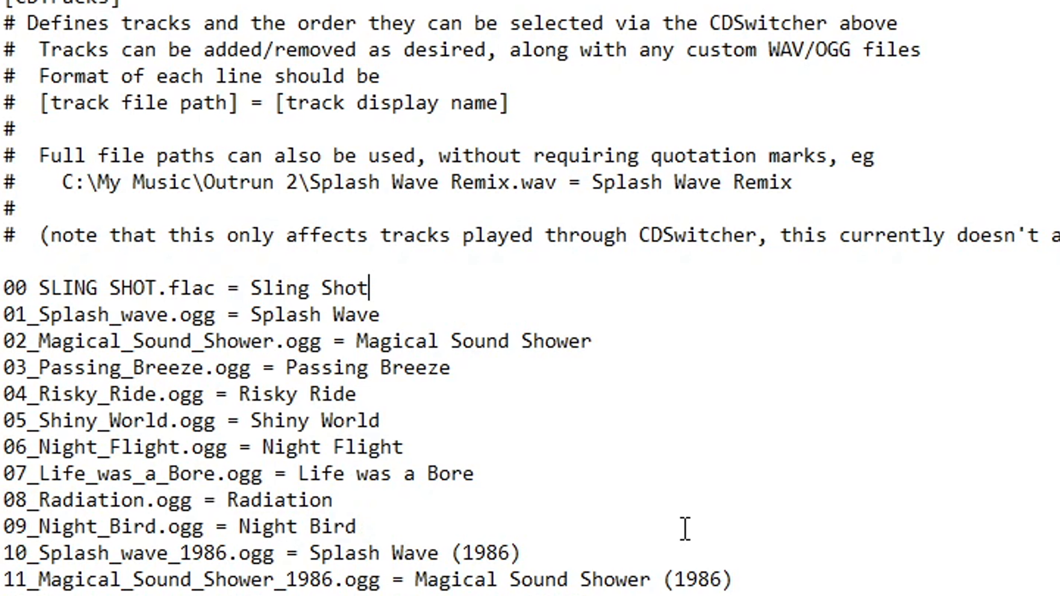
pyautogui.moveTo(651, 559)
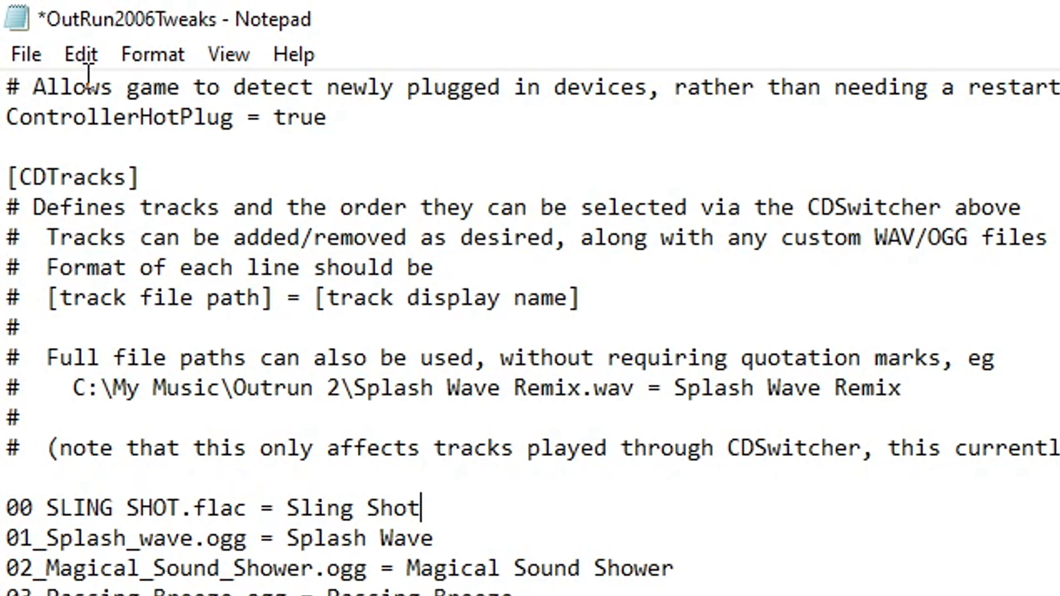
# Step: Save OutRun2006Tweaks.ini with the new Sling Shot entry
pyautogui.click(25, 55)
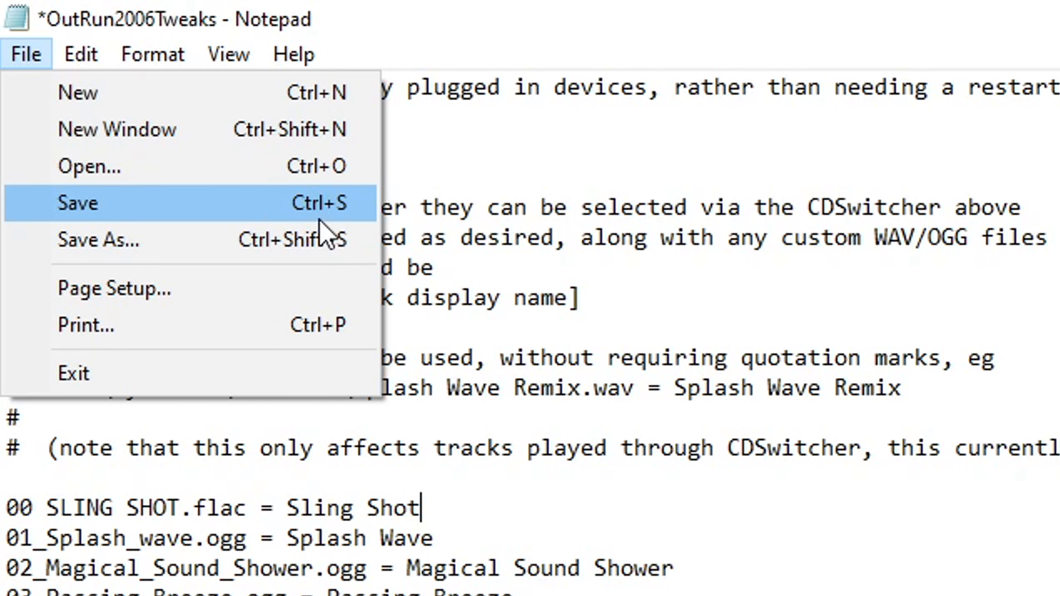
pyautogui.click(78, 203)
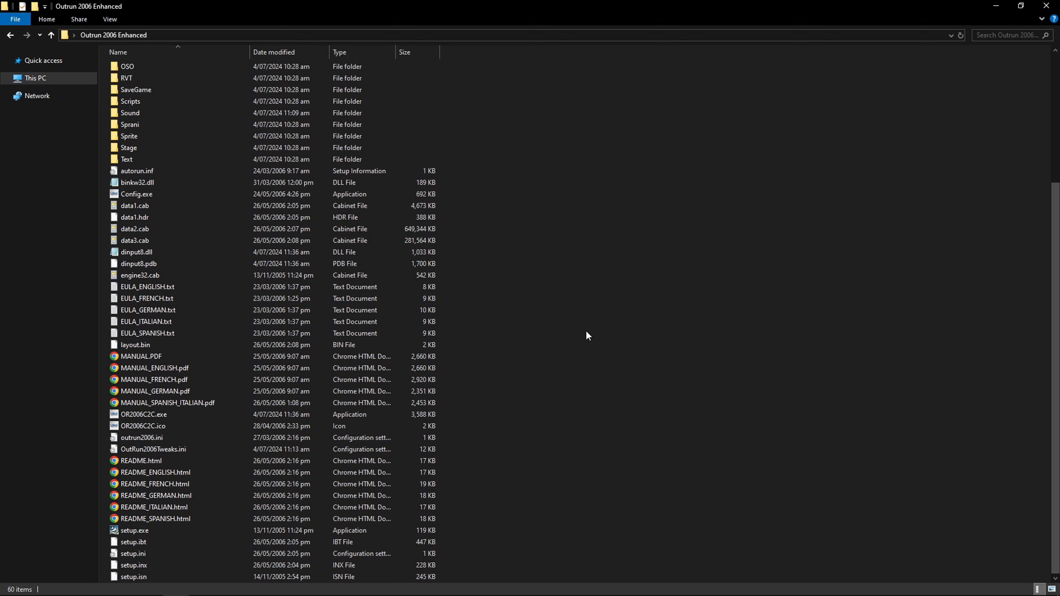
pyautogui.moveTo(167, 403)
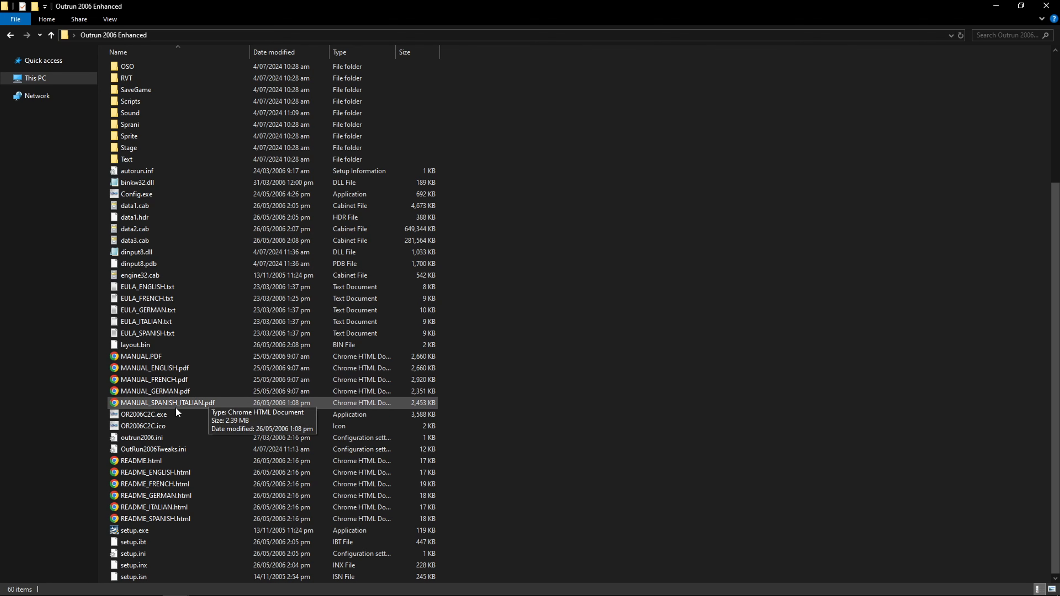
pyautogui.moveTo(173, 415)
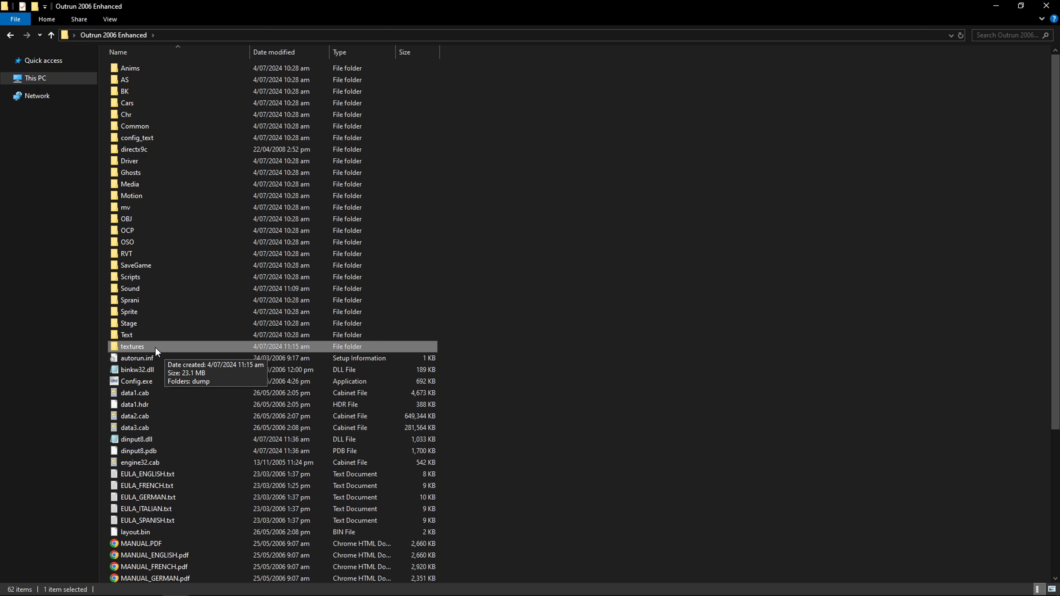
# Step: Open the textures folder in the Outrun 2006 Enhanced game folder
pyautogui.doubleClick(132, 346)
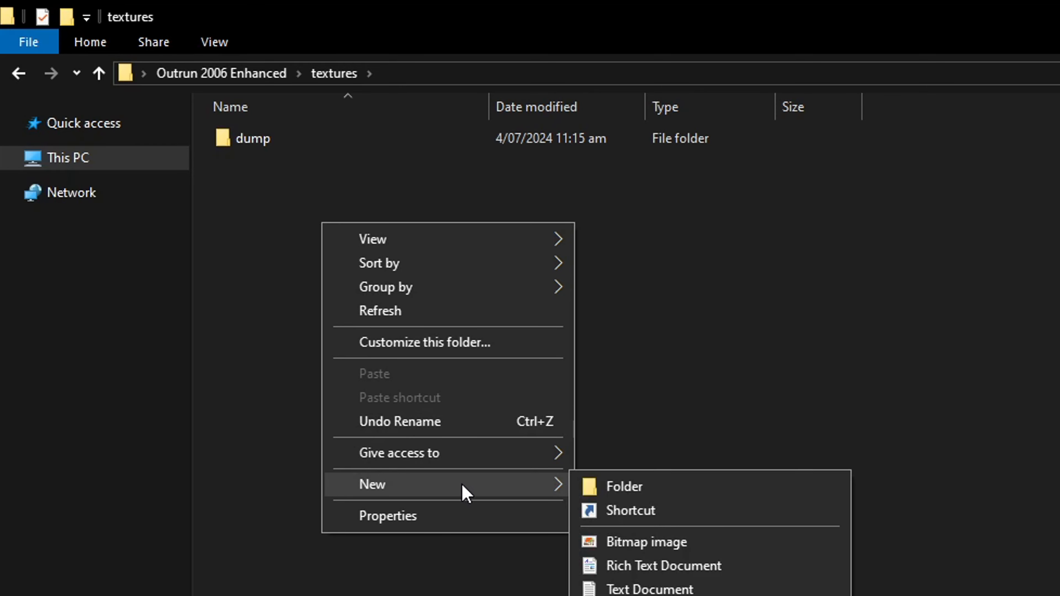
# Step: Create a new folder named load inside textures, beside dump
pyautogui.click(623, 486)
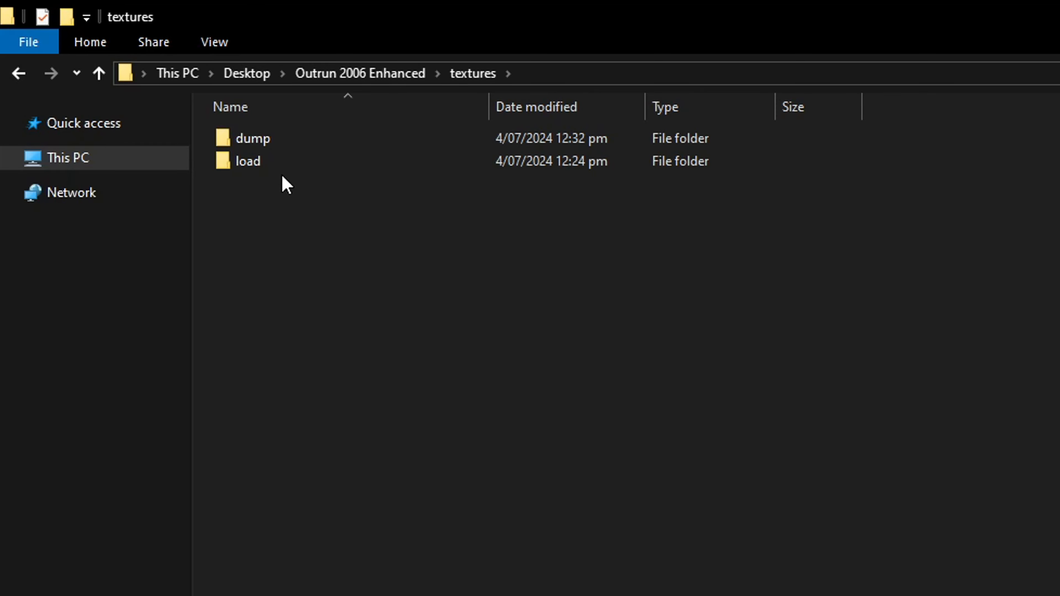
pyautogui.click(247, 160)
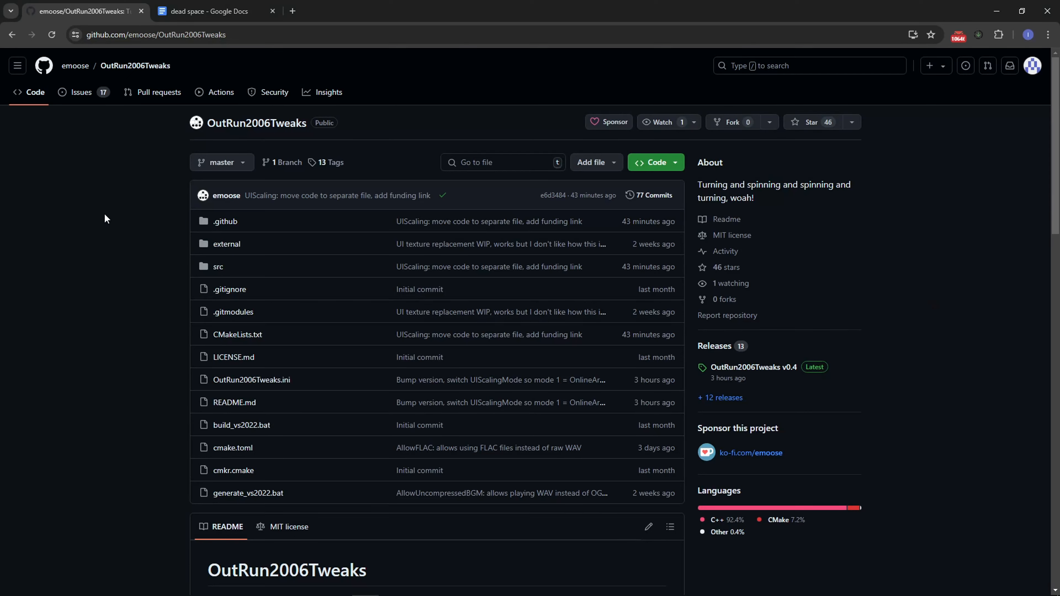
pyautogui.moveTo(88, 169)
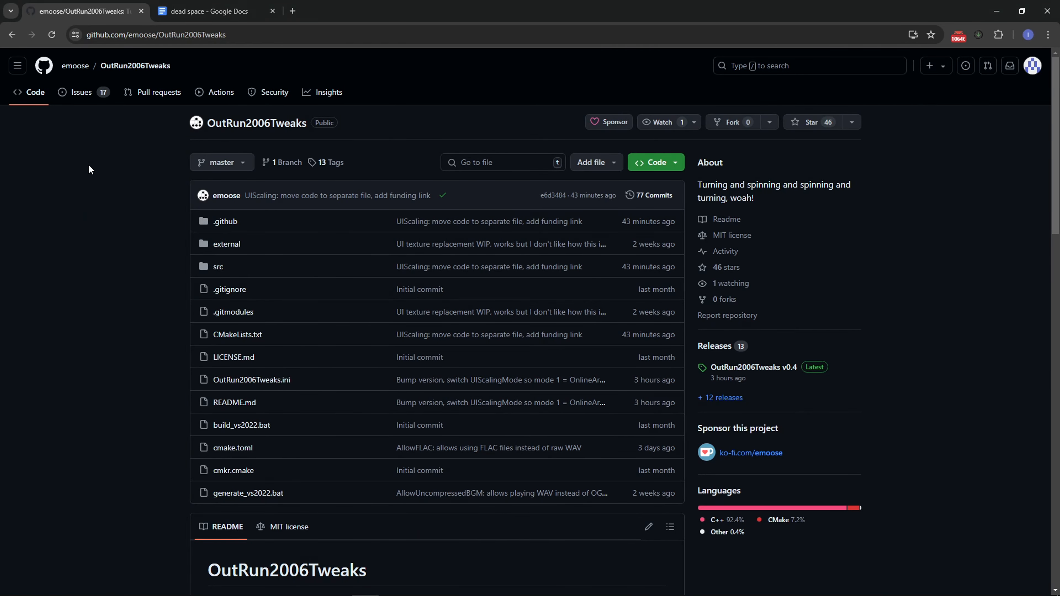
pyautogui.moveTo(106, 87)
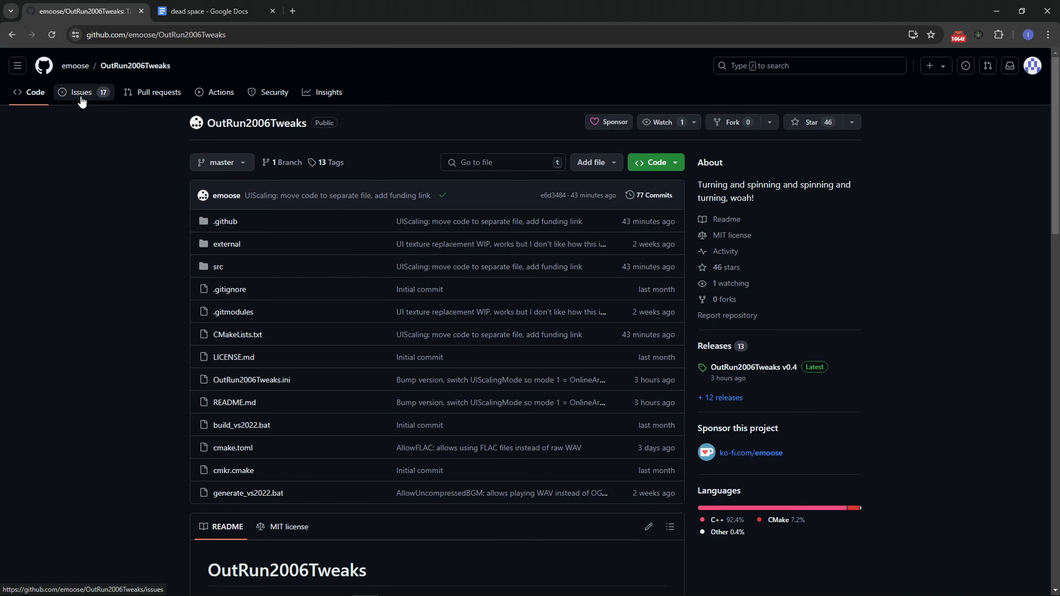
pyautogui.click(81, 92)
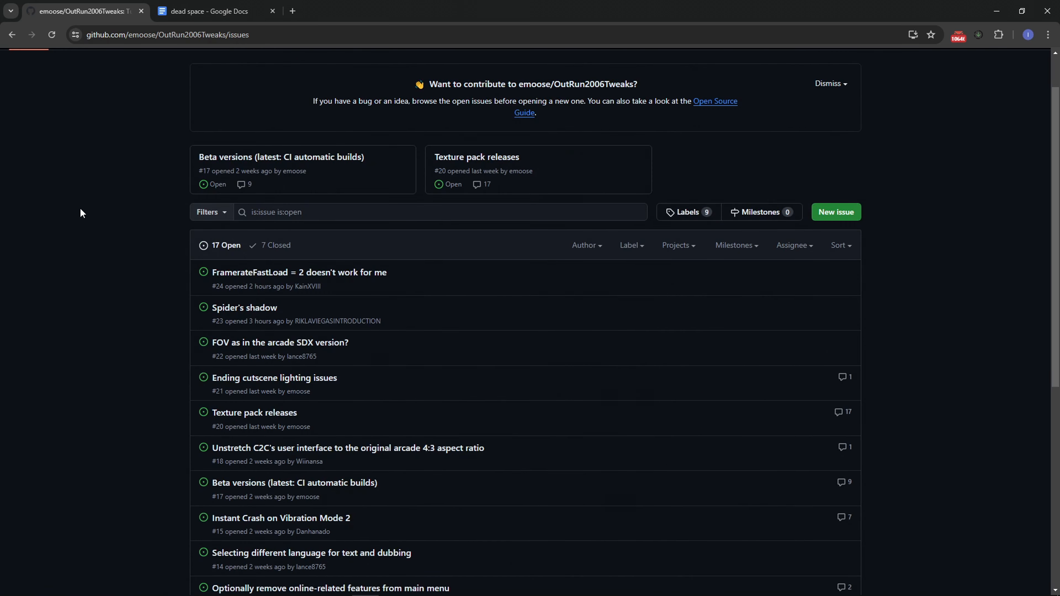
pyautogui.scroll(-3)
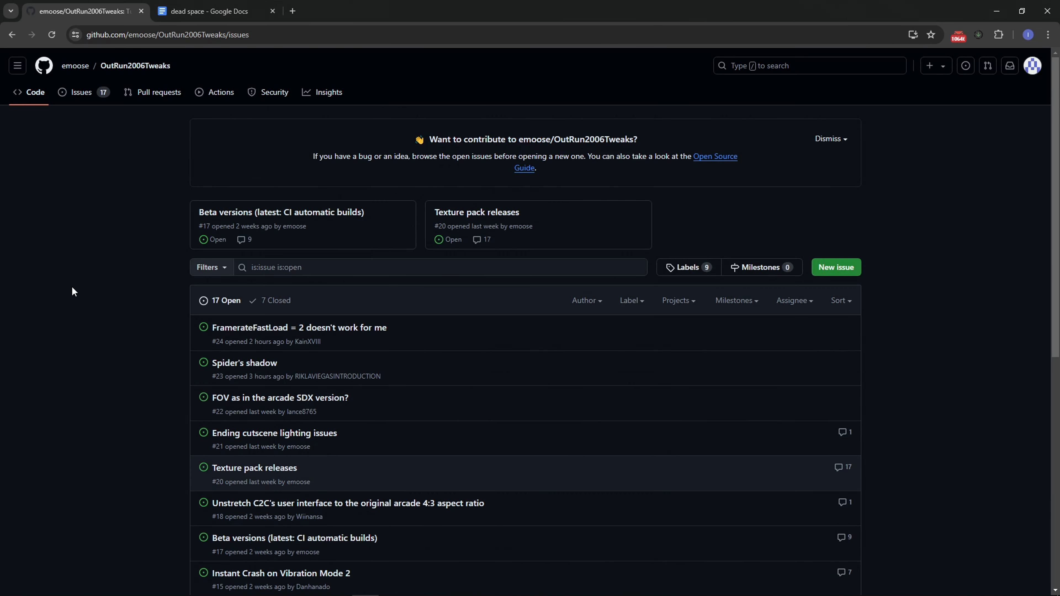
pyautogui.moveTo(122, 229)
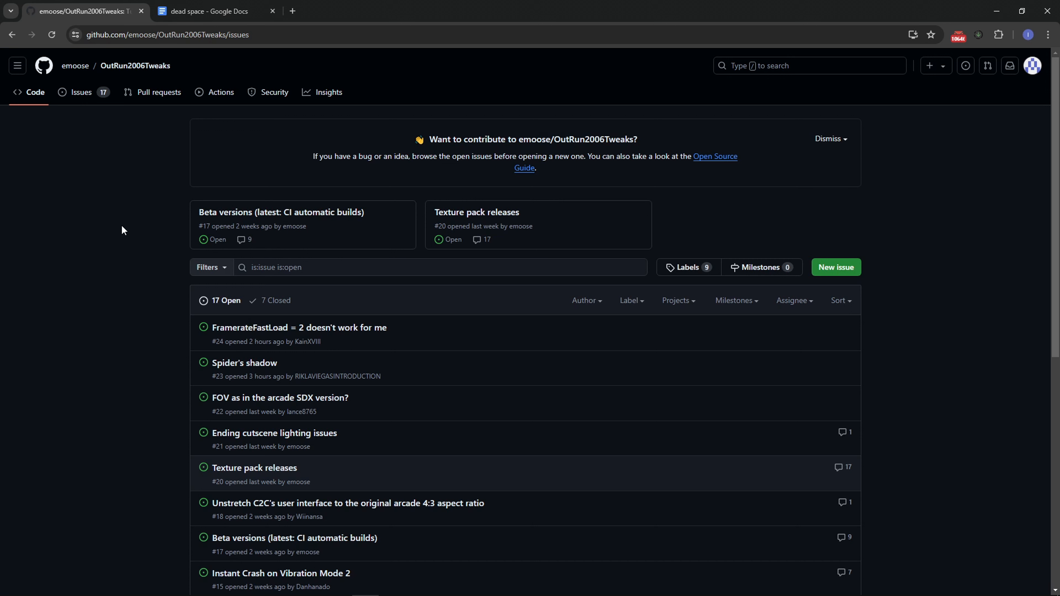
pyautogui.moveTo(106, 200)
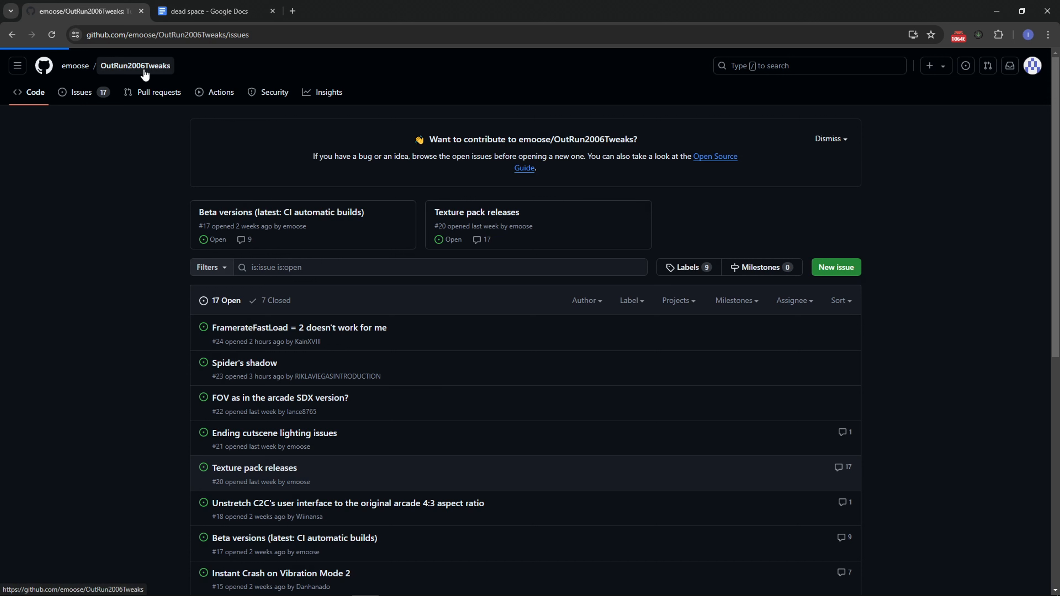
pyautogui.click(135, 66)
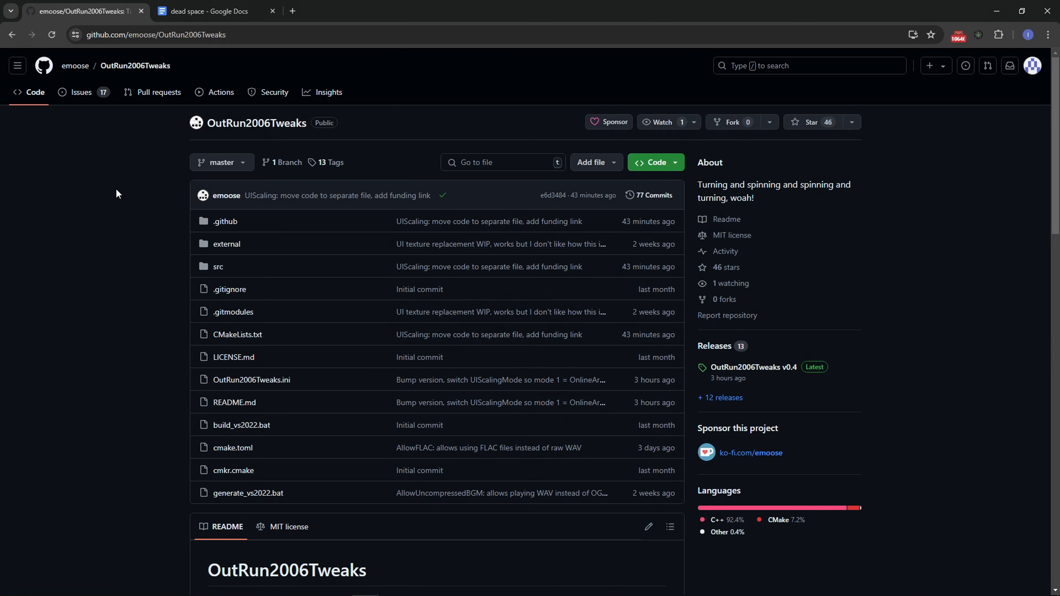
pyautogui.moveTo(99, 162)
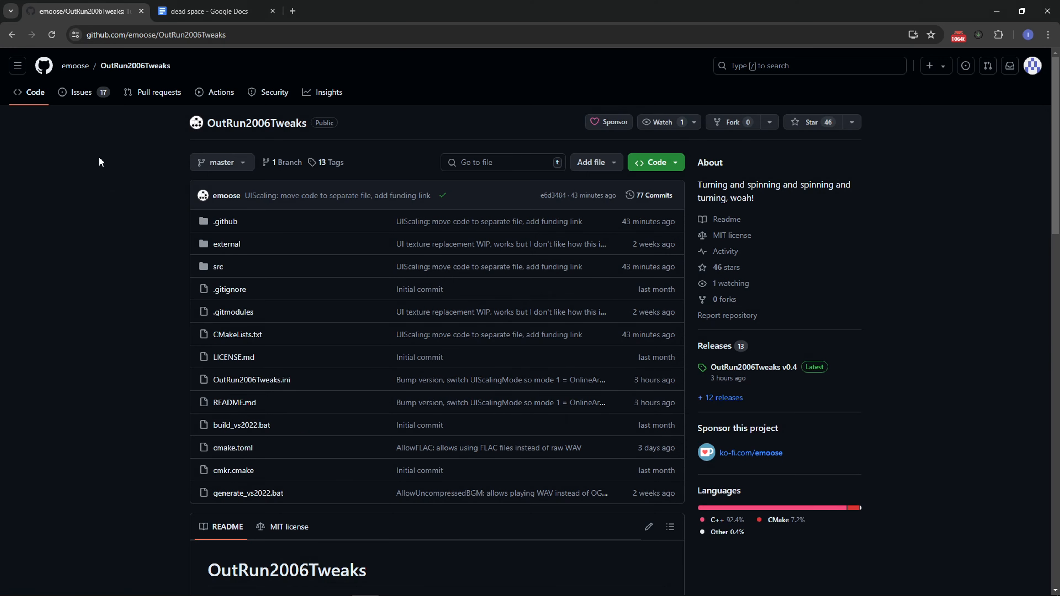